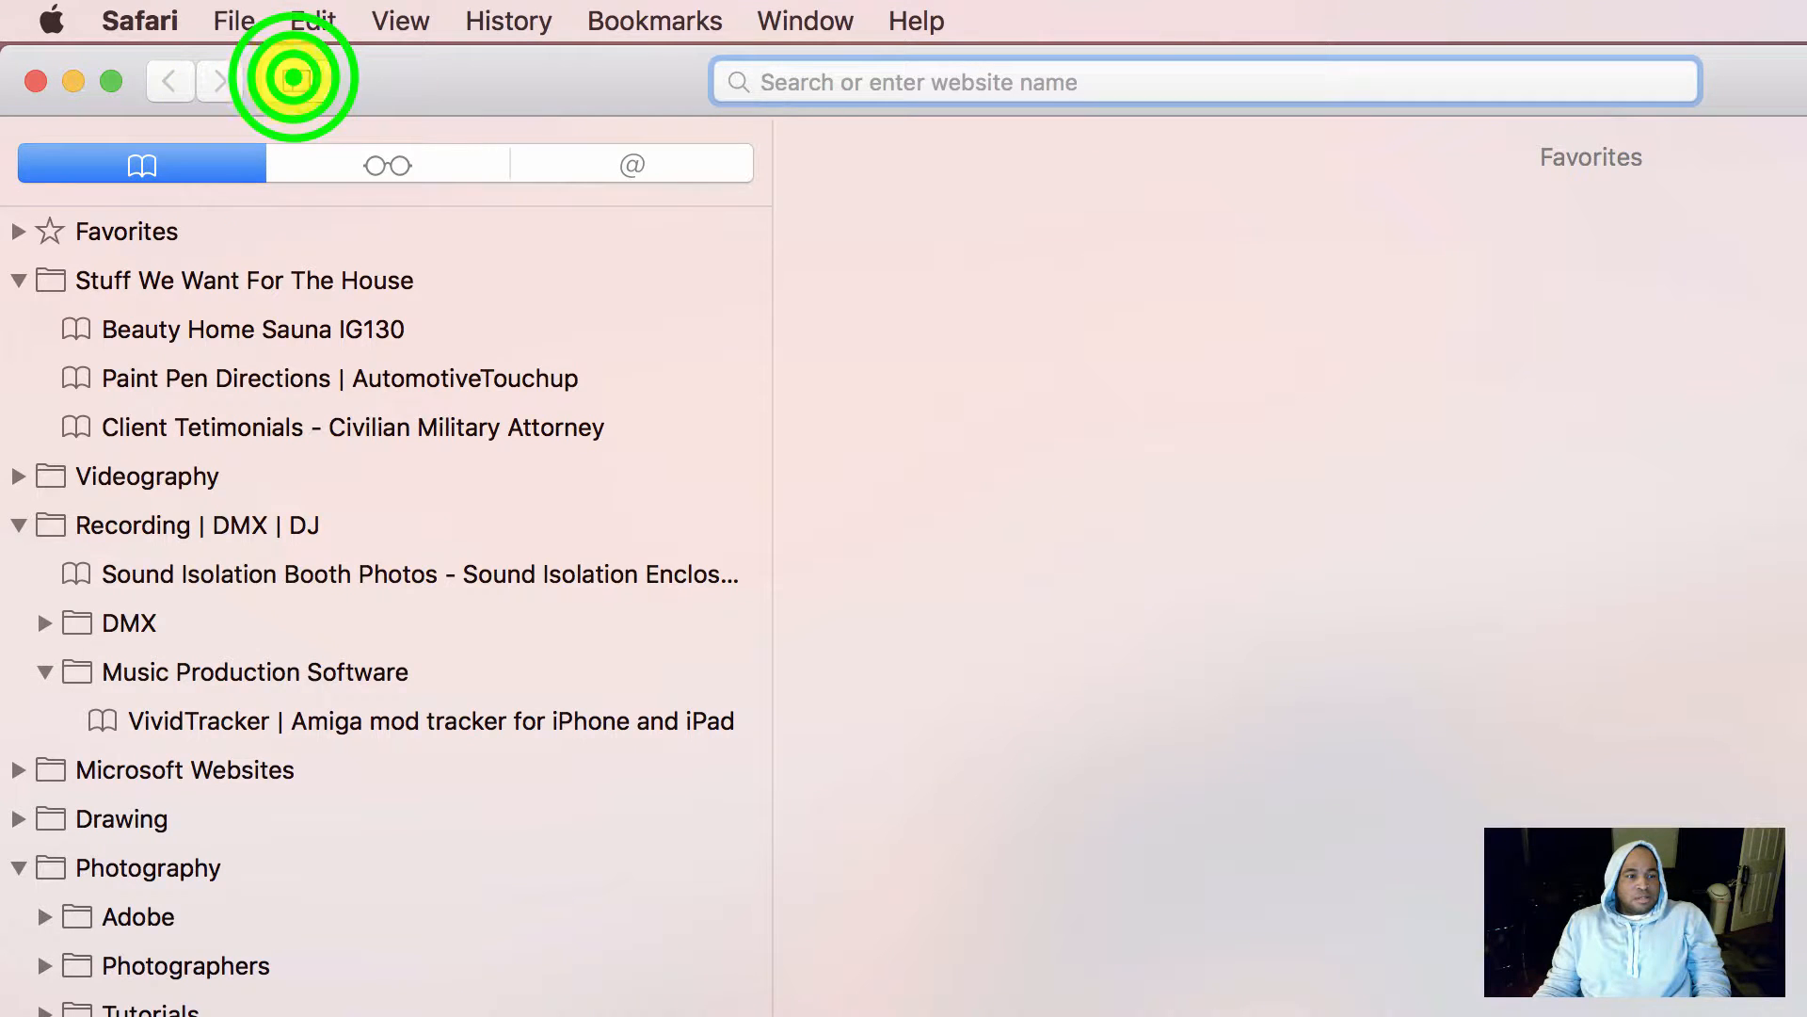
Hide the bookmarks sidebar so the empty Favorites page fills the window
left_click(295, 81)
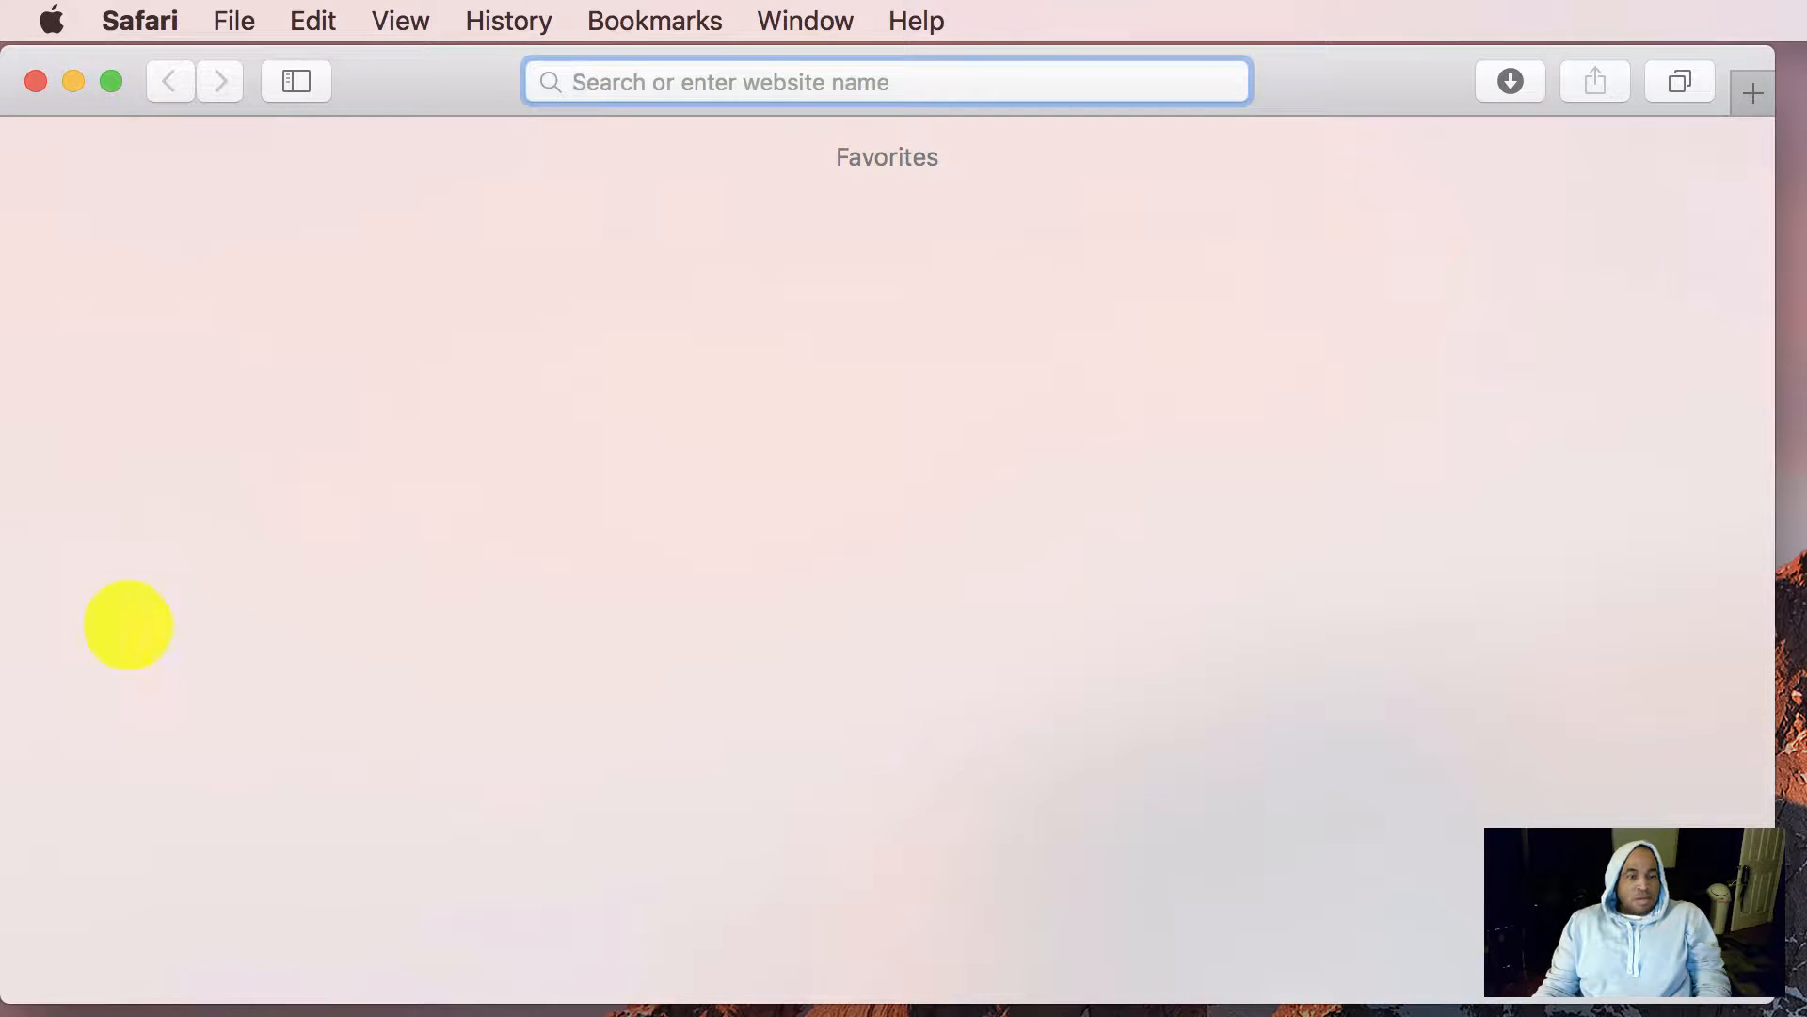
Reveal the Bookmarks menu with its commands and saved folders
left_click(653, 21)
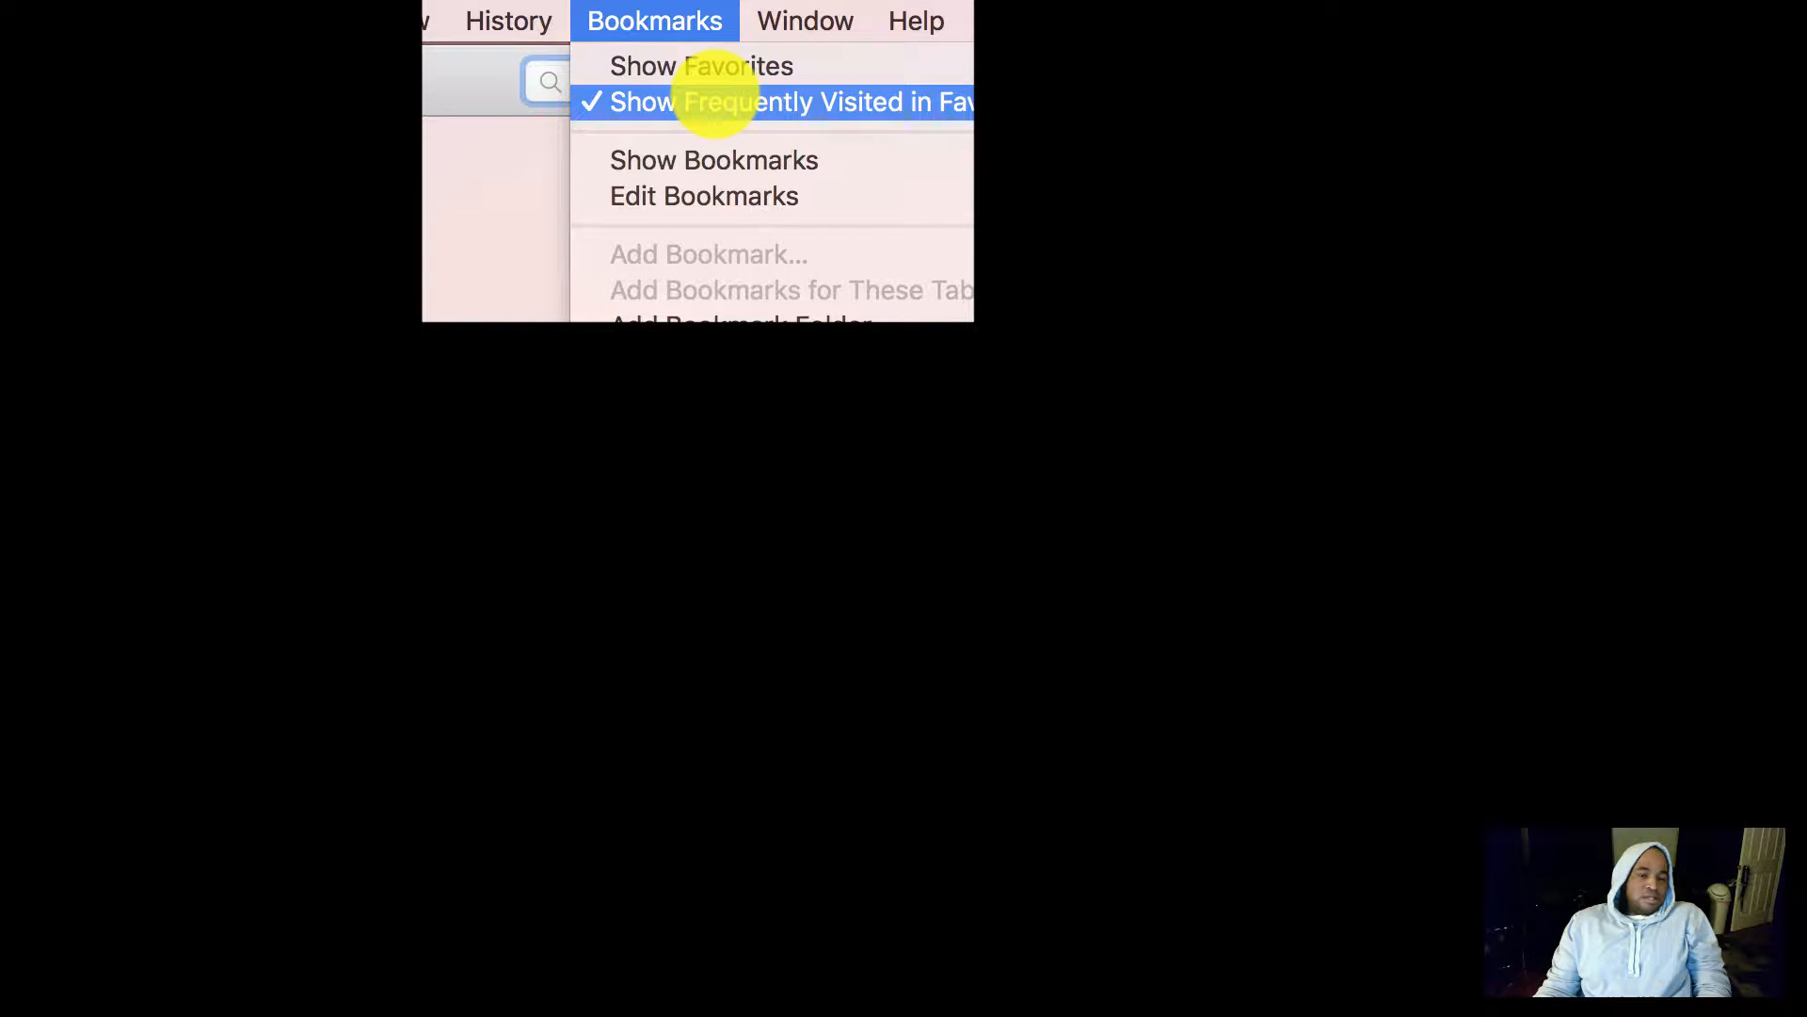
mouse_move(716, 160)
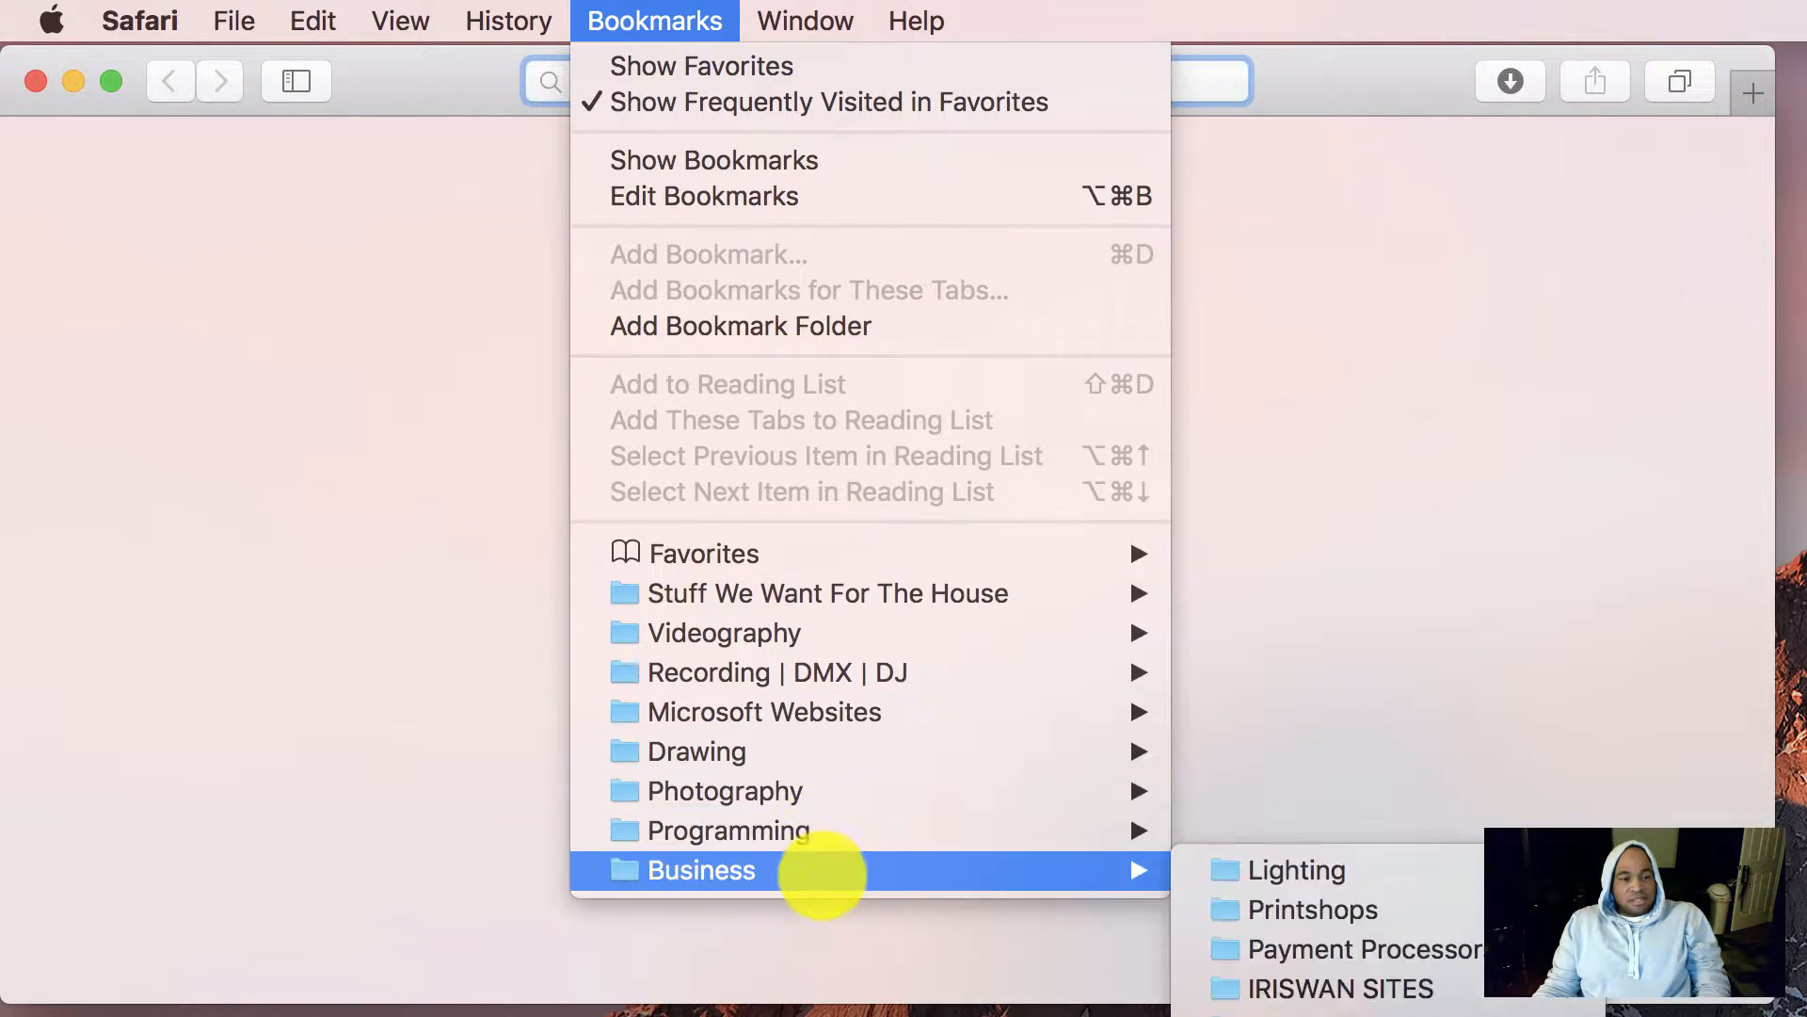
mouse_move(807, 593)
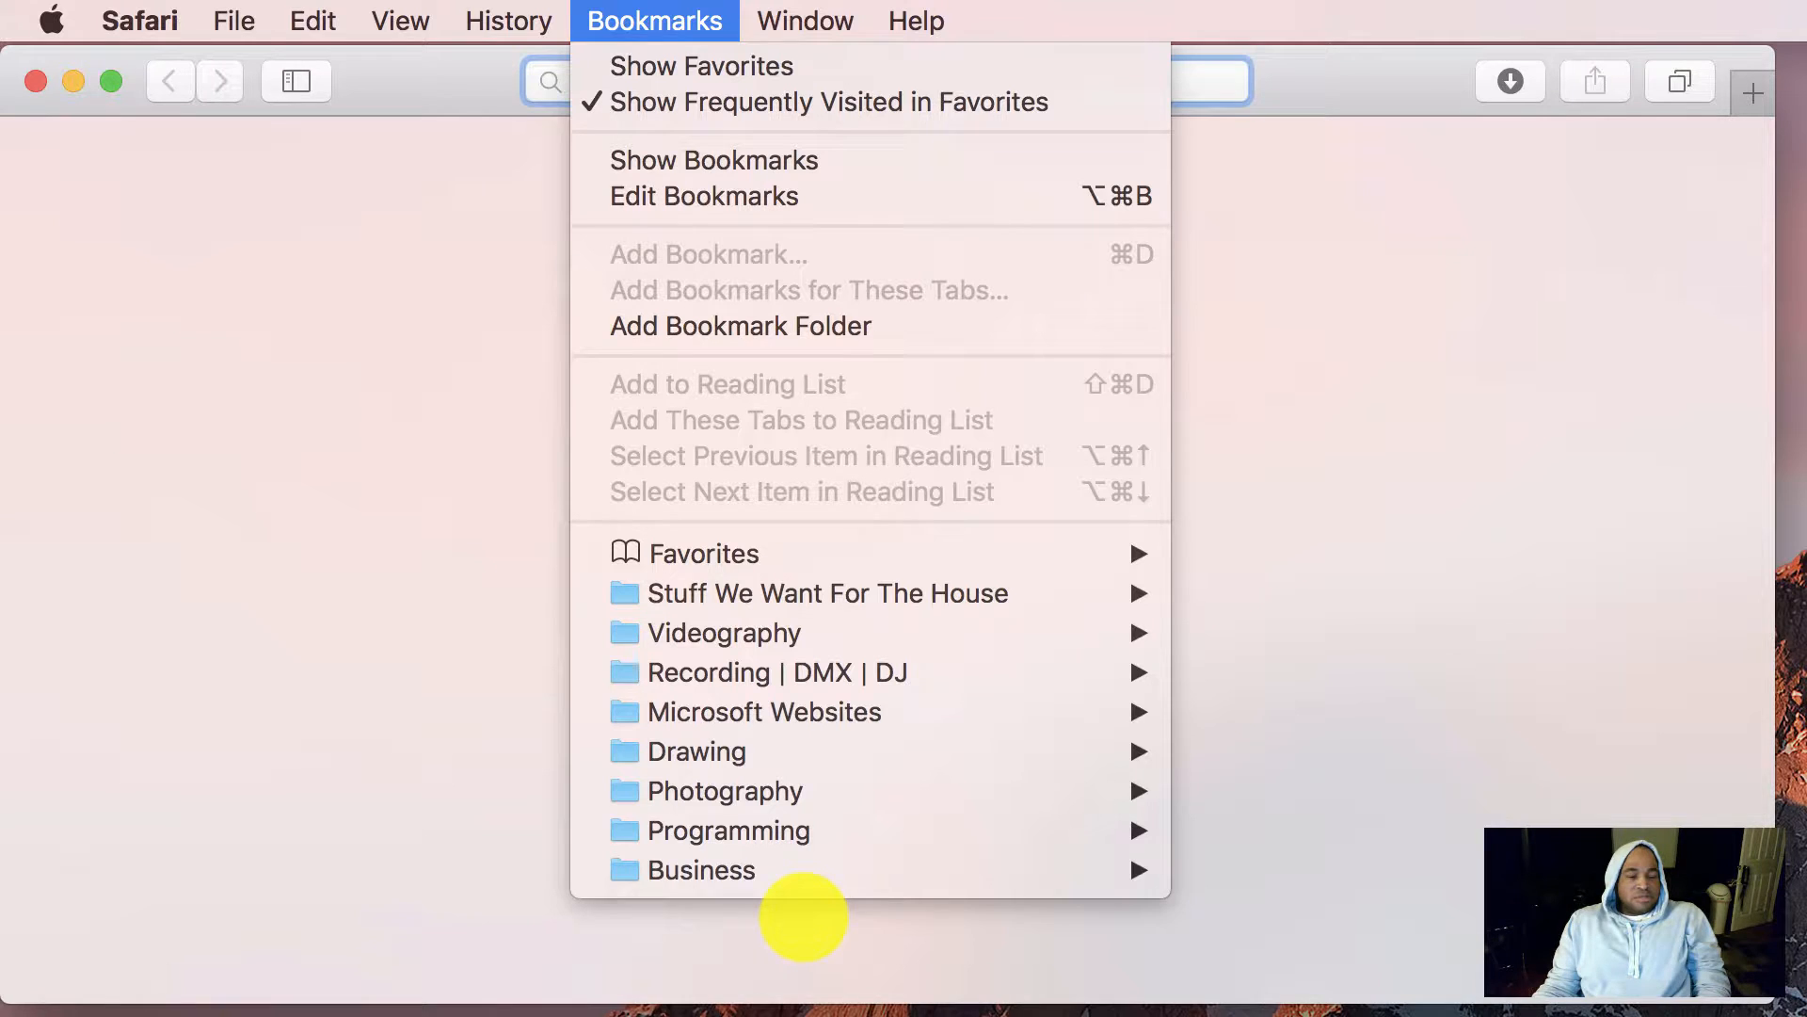
mouse_move(916, 250)
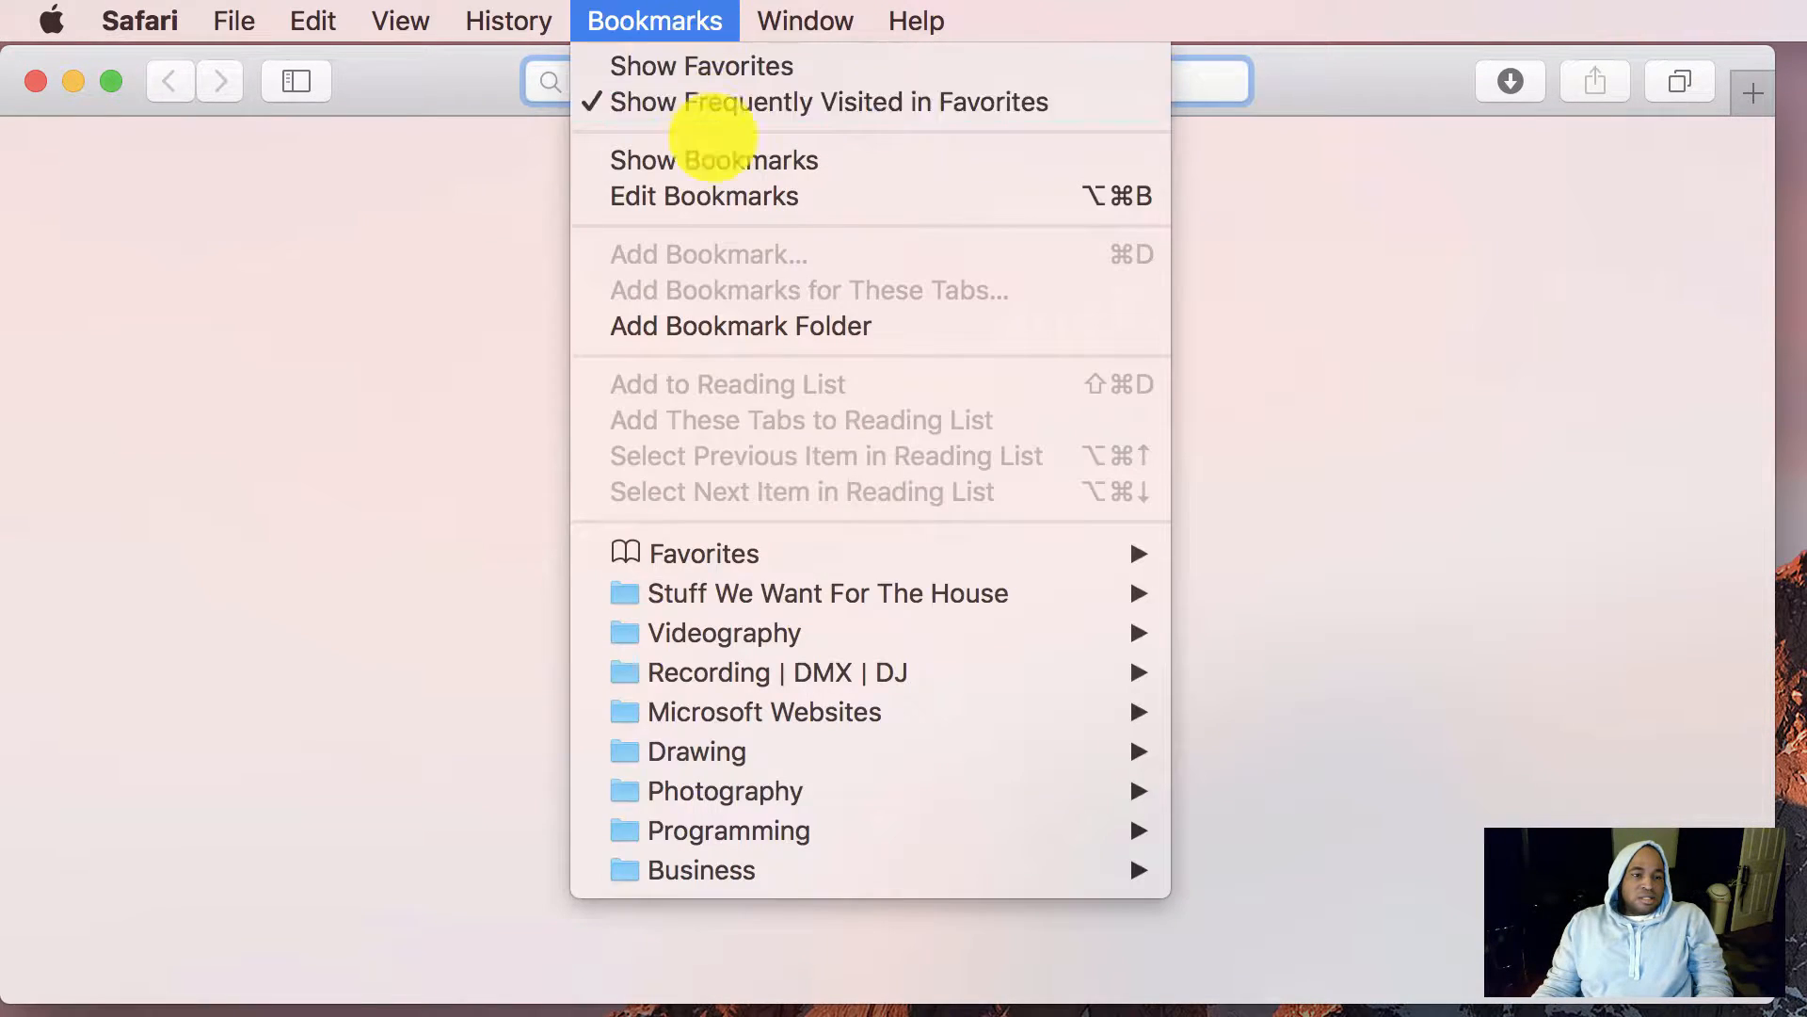
mouse_move(704, 196)
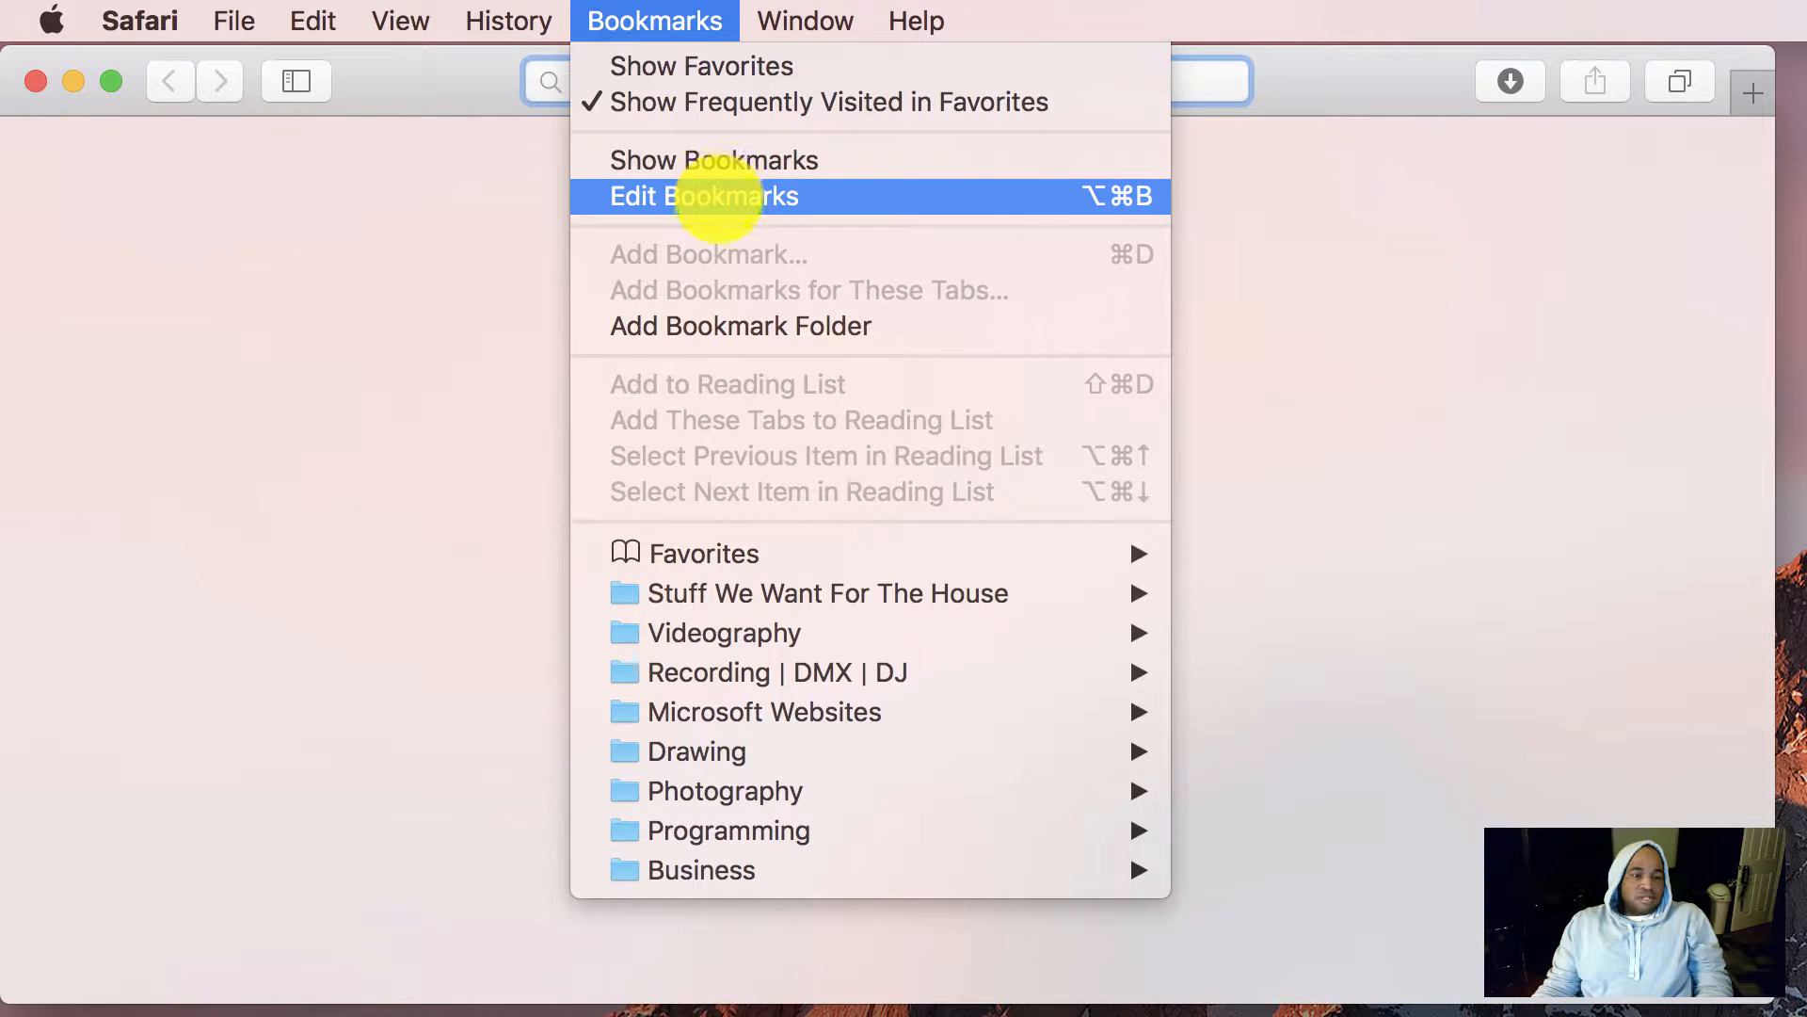
Create a new bookmark folder named 'Cameras I want to Buy' in the bookmark editor
left_click(704, 196)
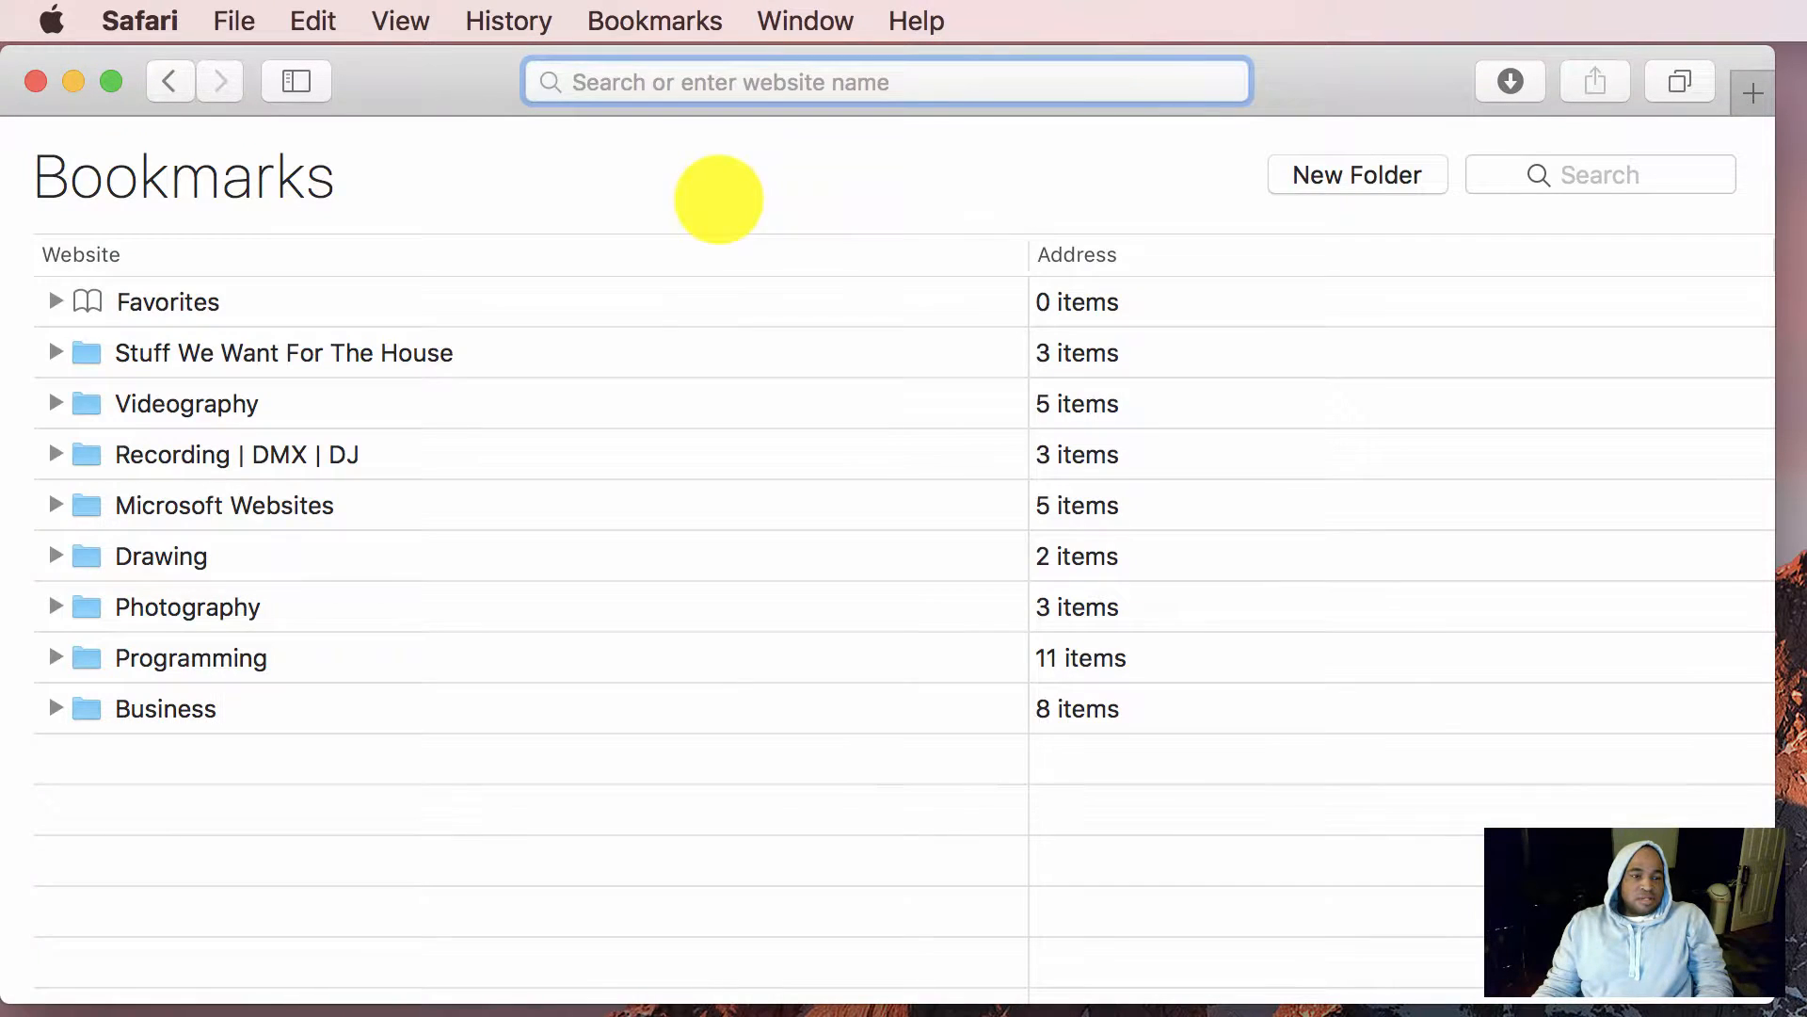
mouse_move(548, 591)
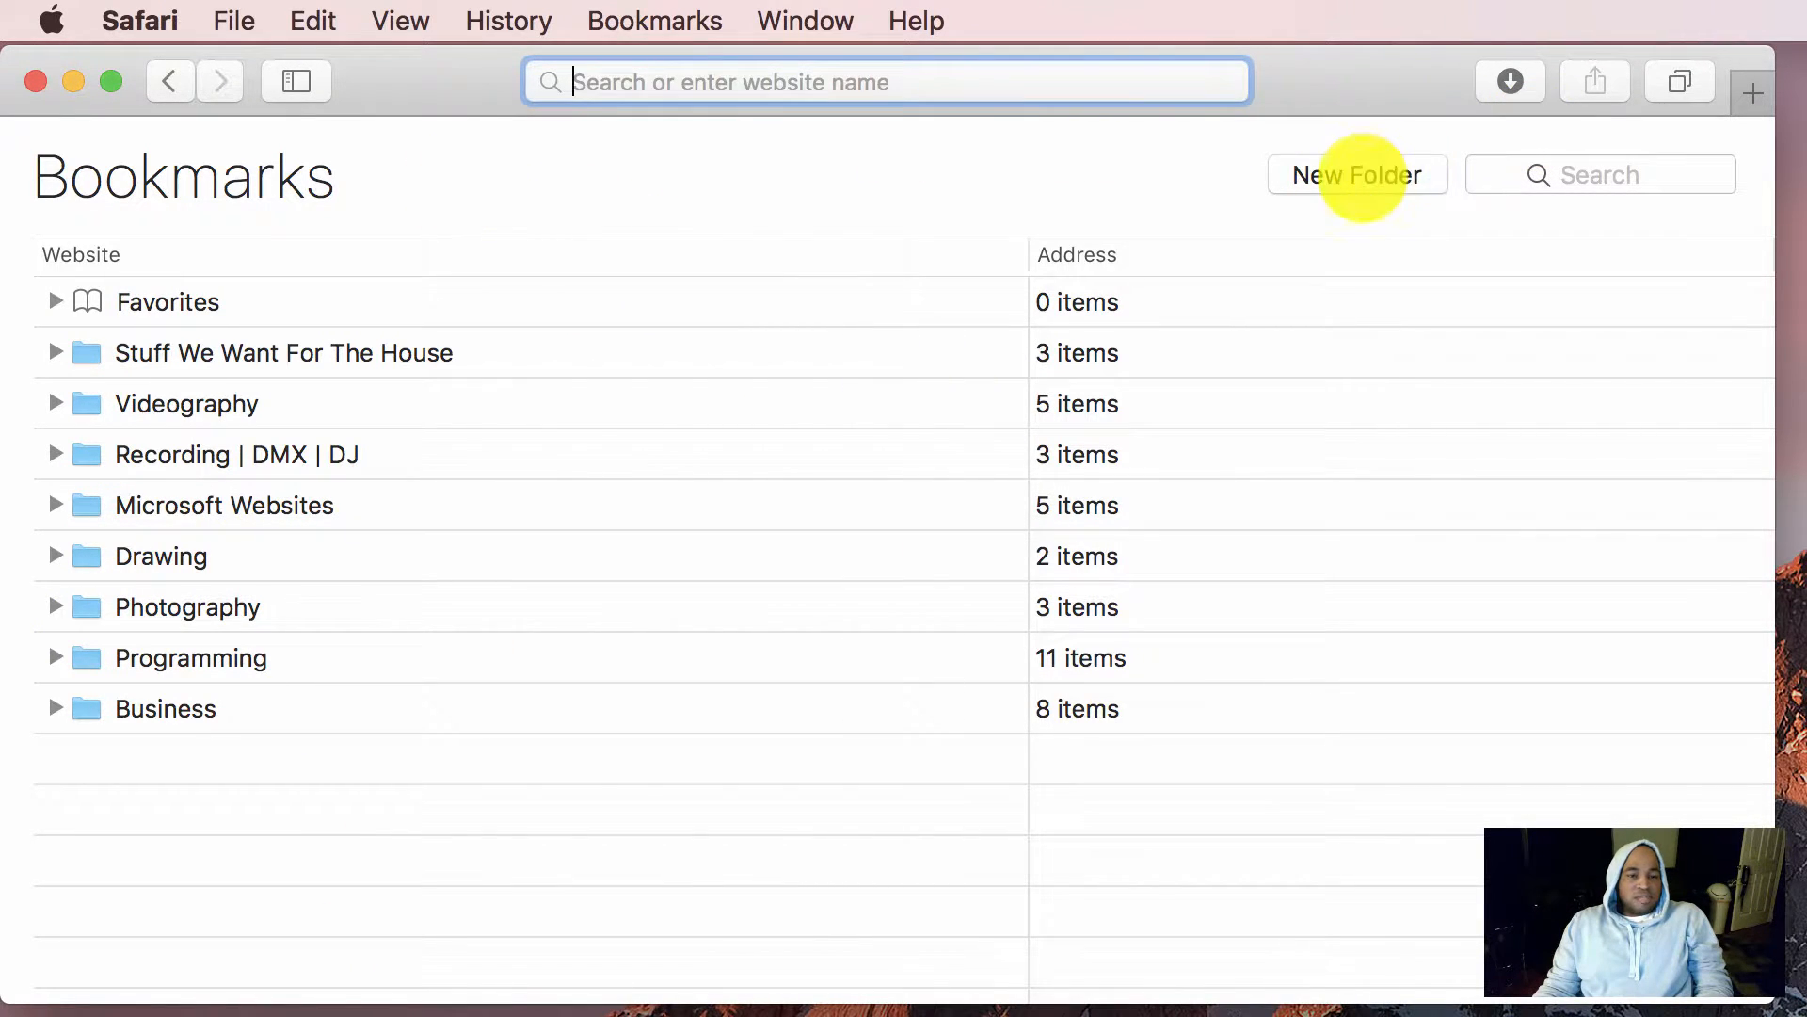
left_click(1358, 174)
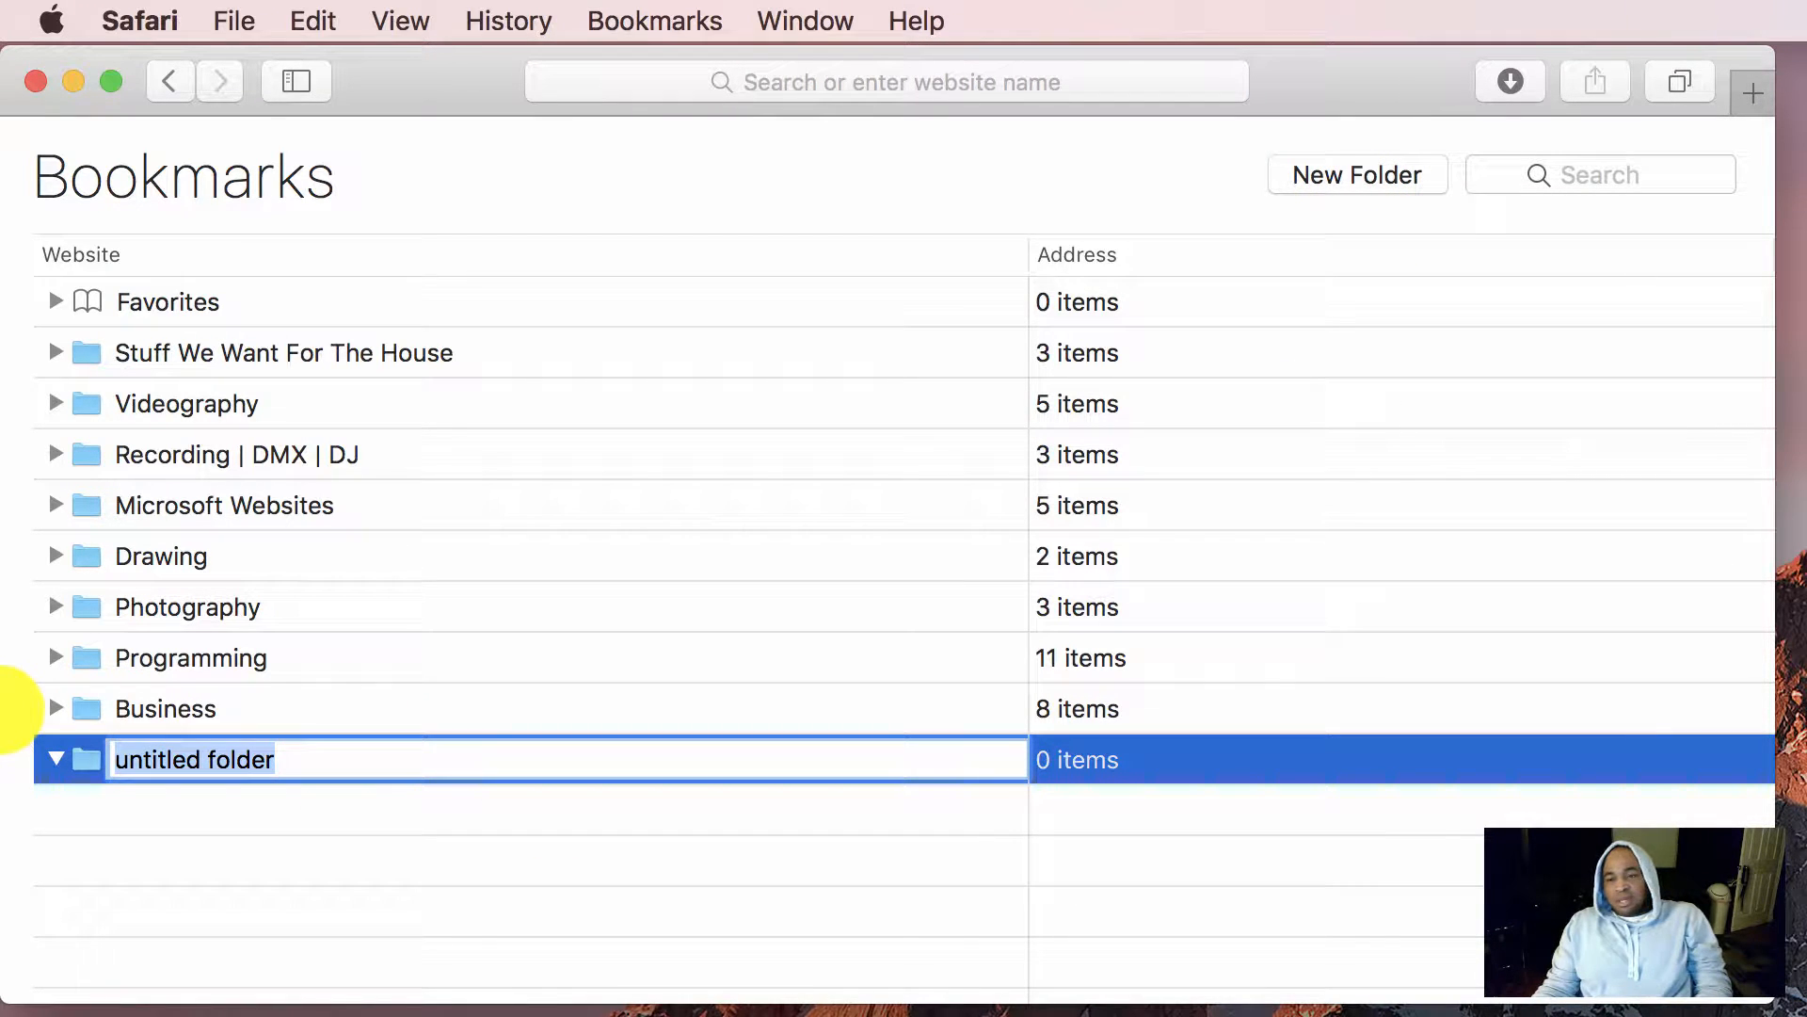
mouse_move(369, 759)
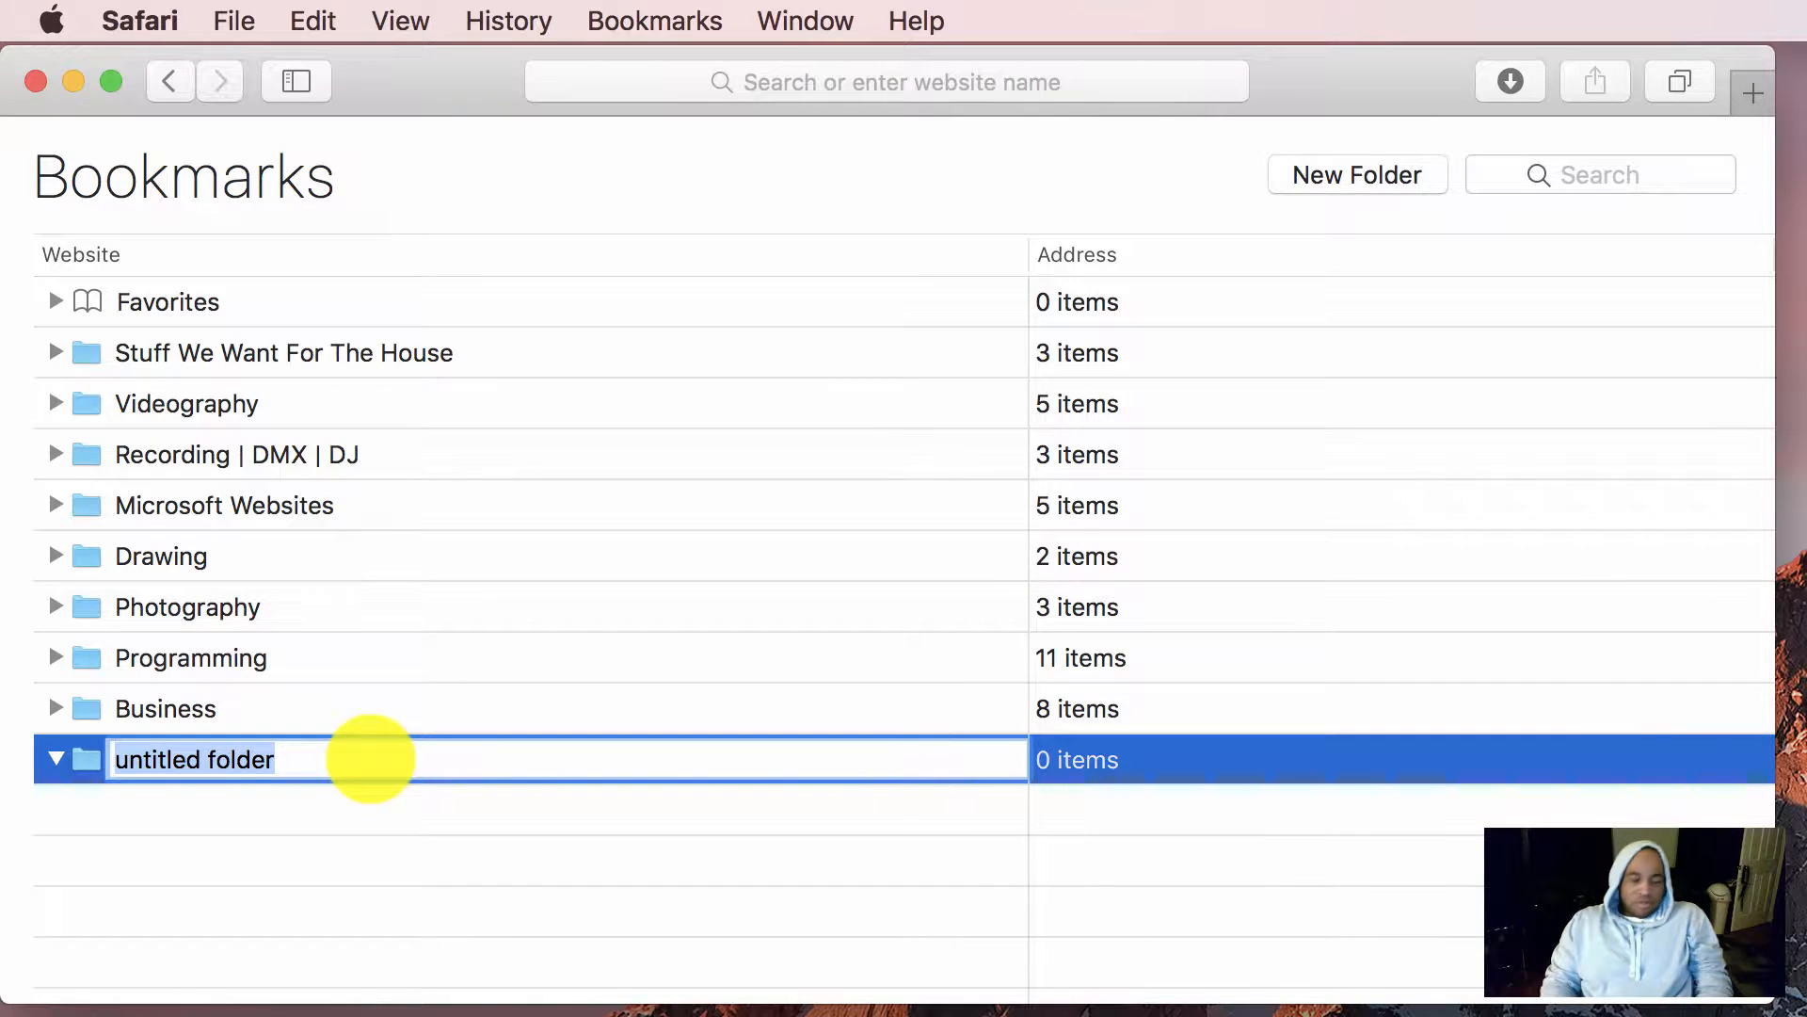
type("Sony Cameras I wan")
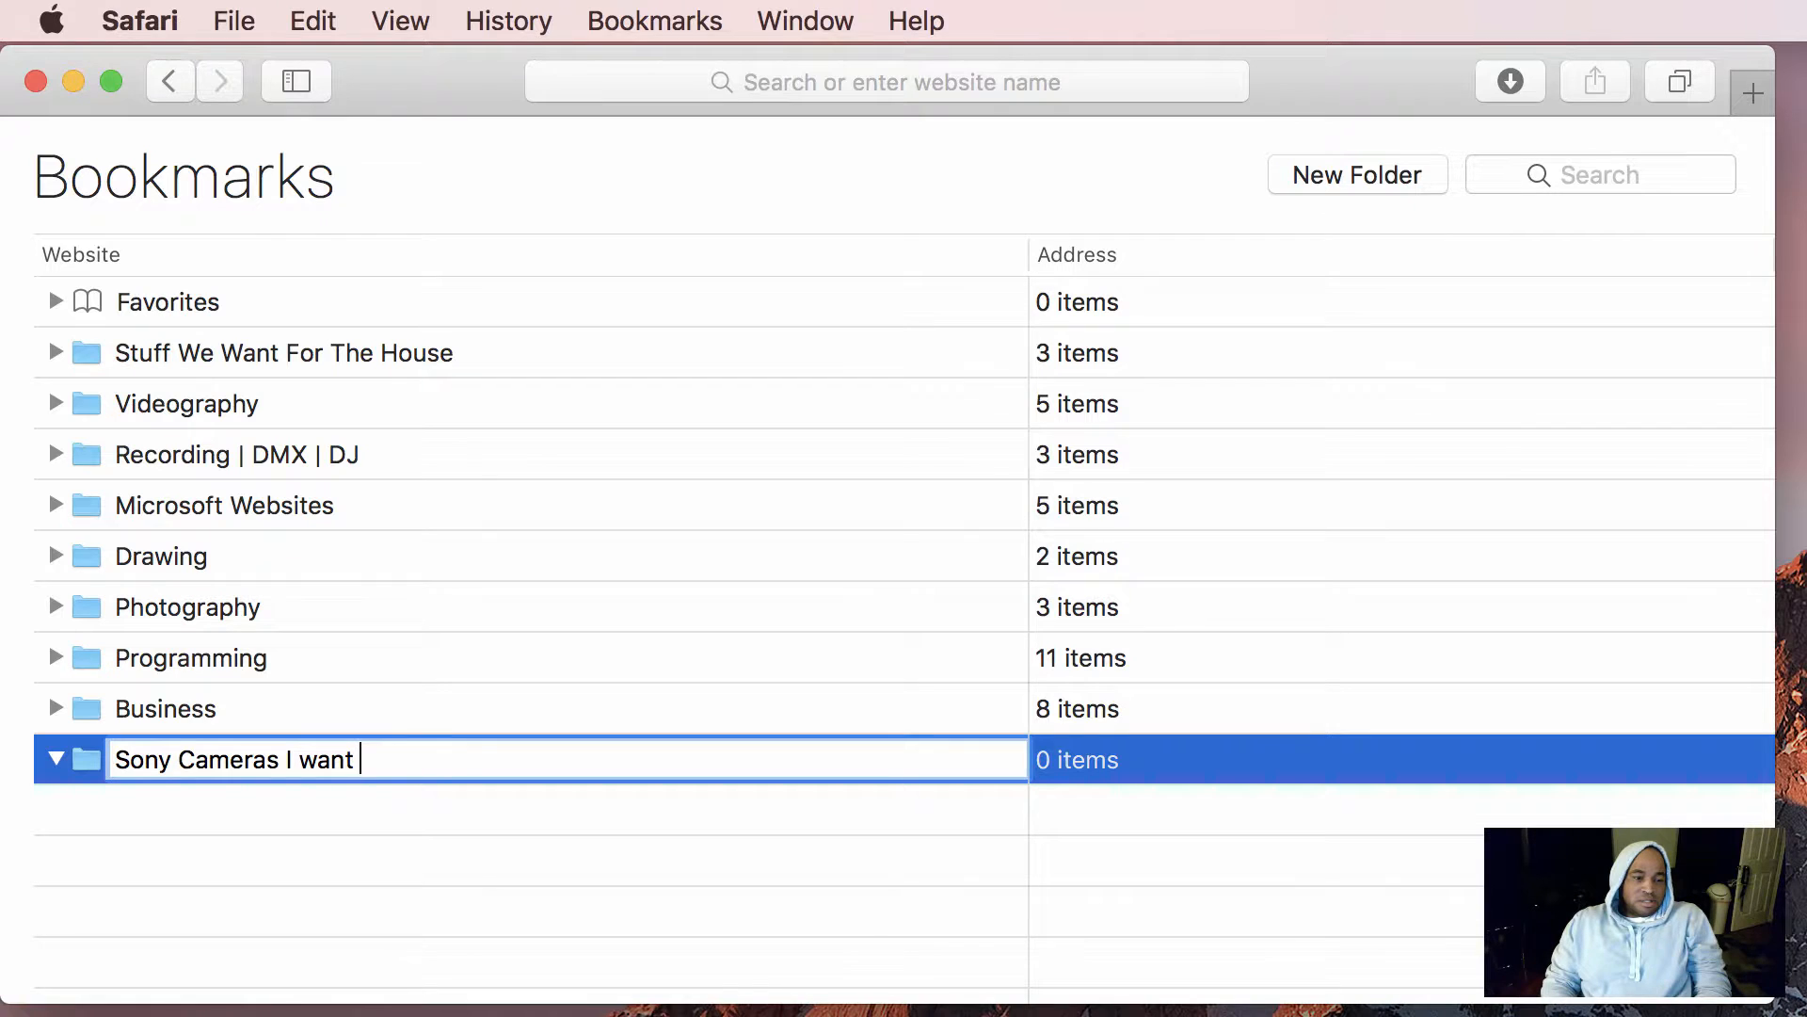
type("to Buy")
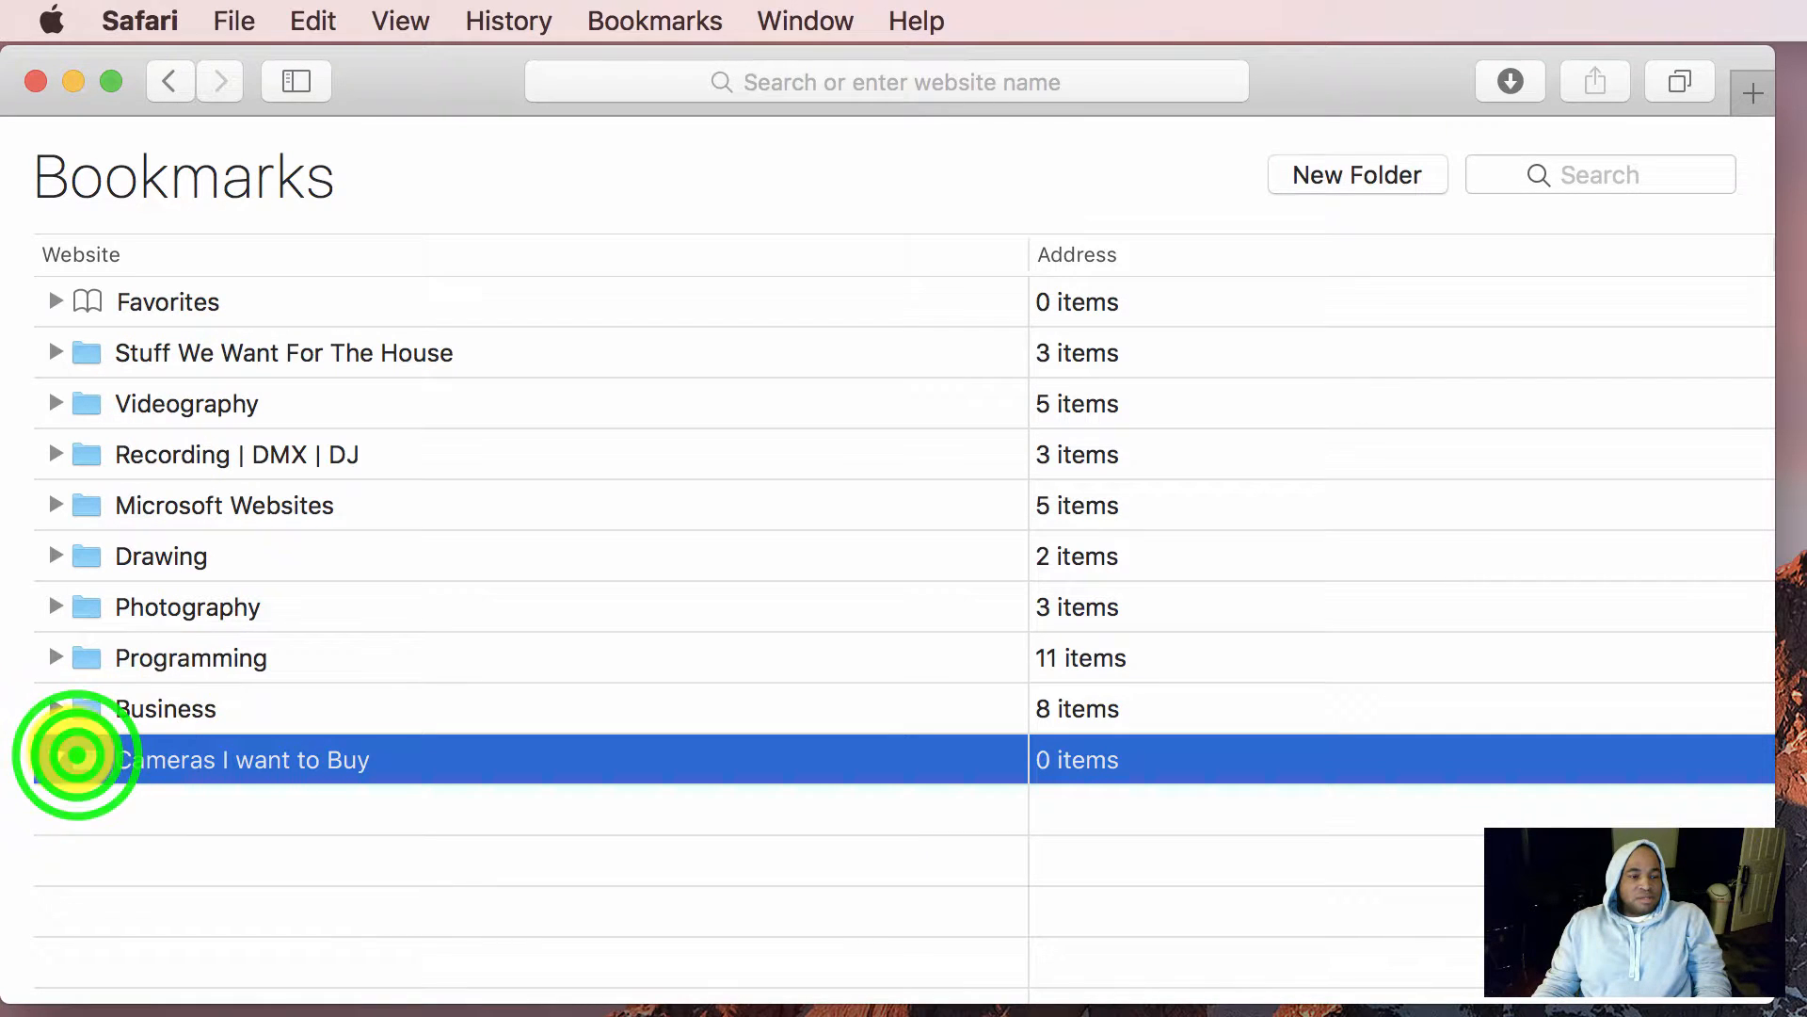
Move the Cameras I want to Buy folder into Videography and expand it to confirm
left_click_drag(243, 759, 243, 375)
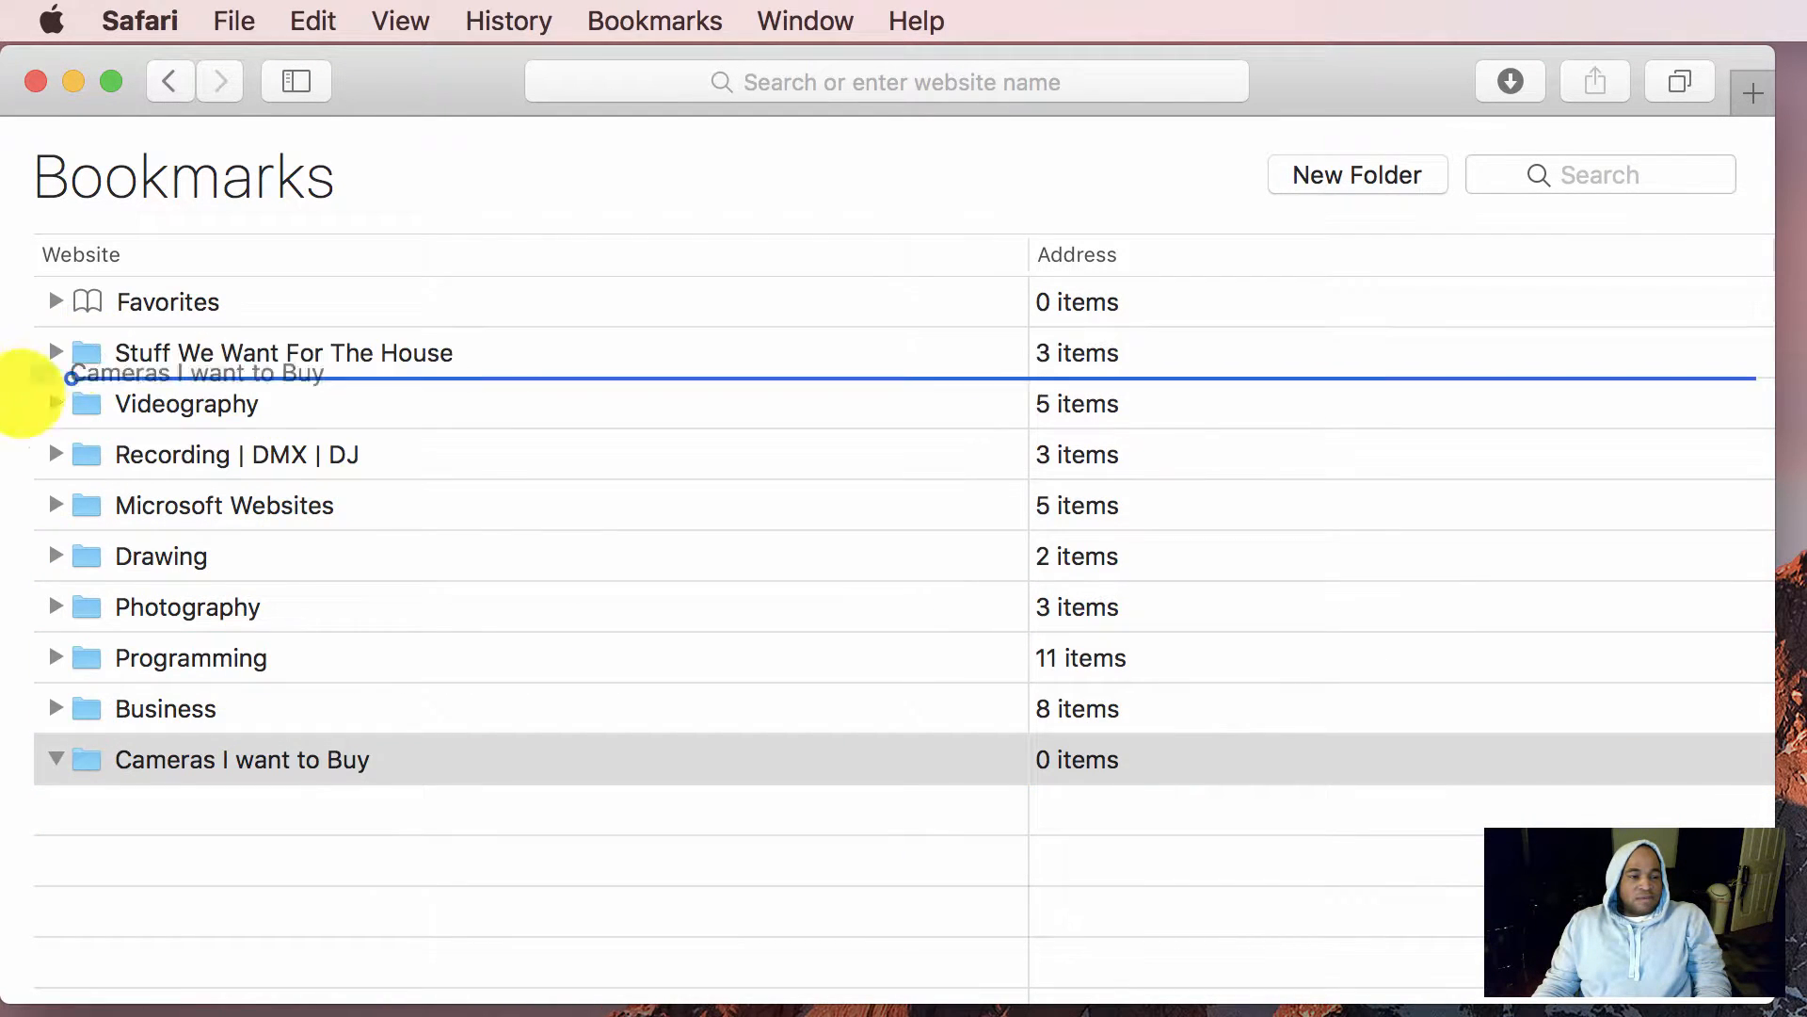
left_click(186, 403)
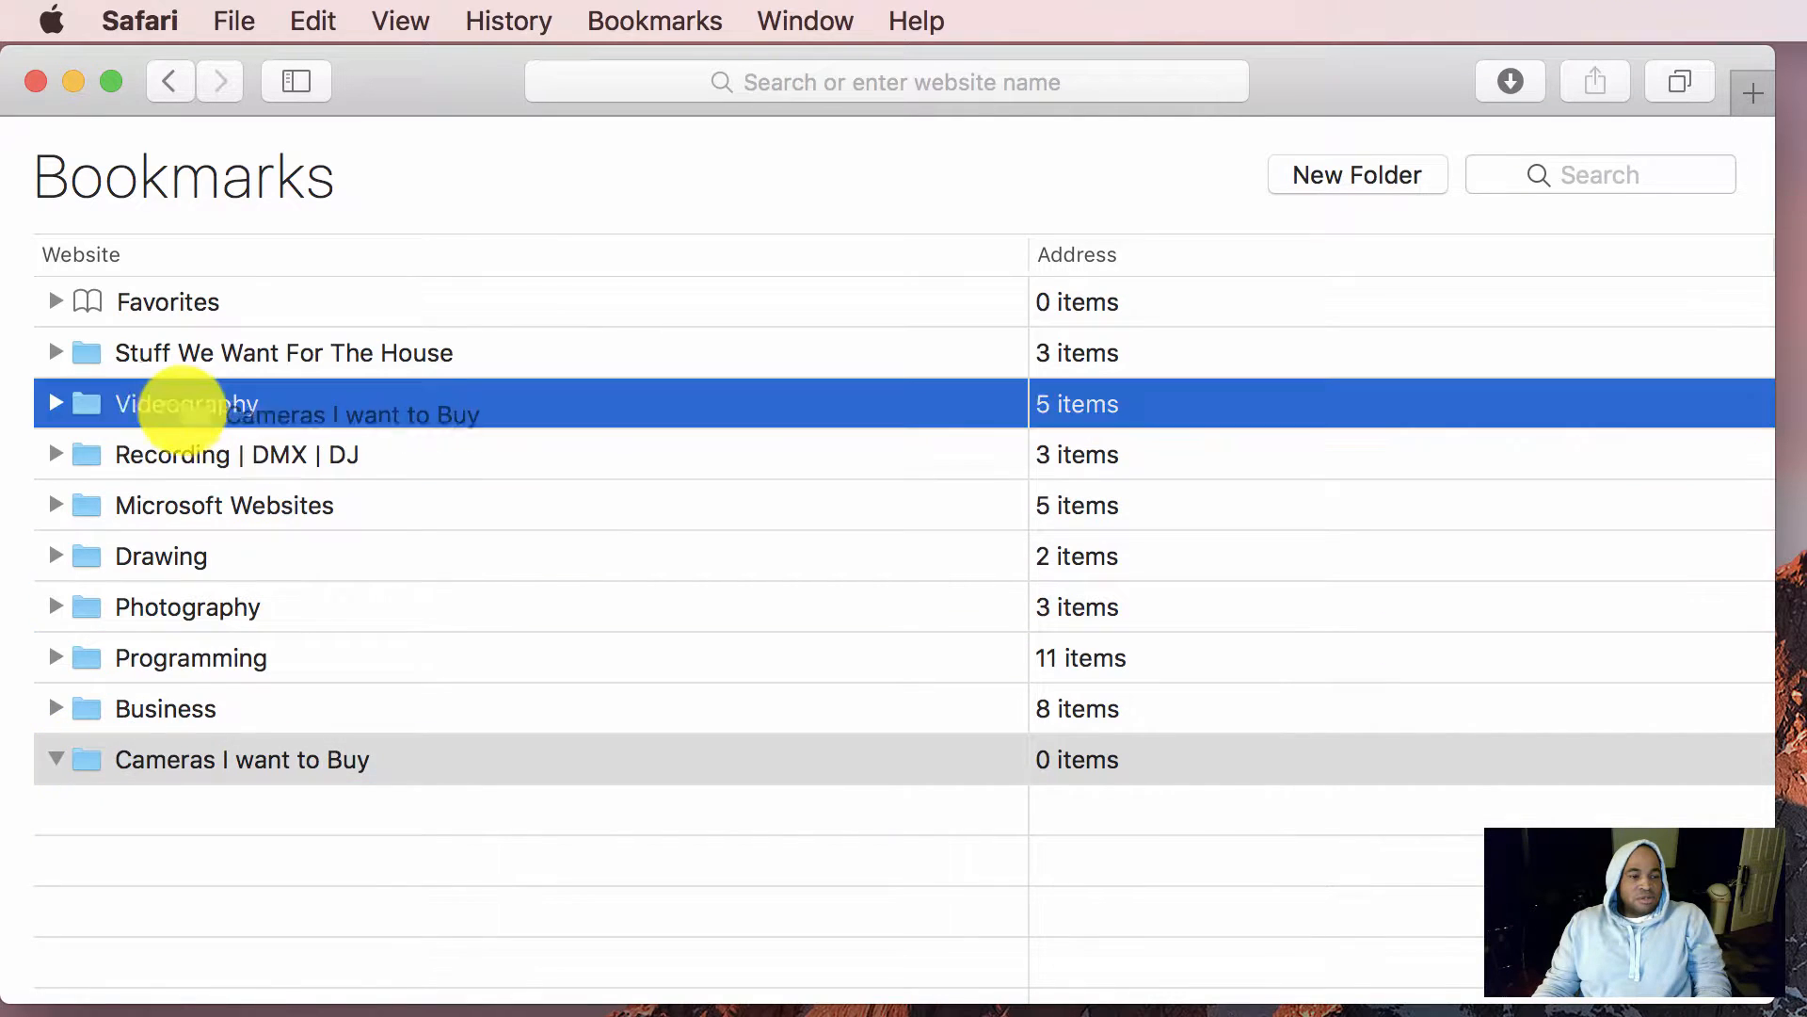
left_click(54, 403)
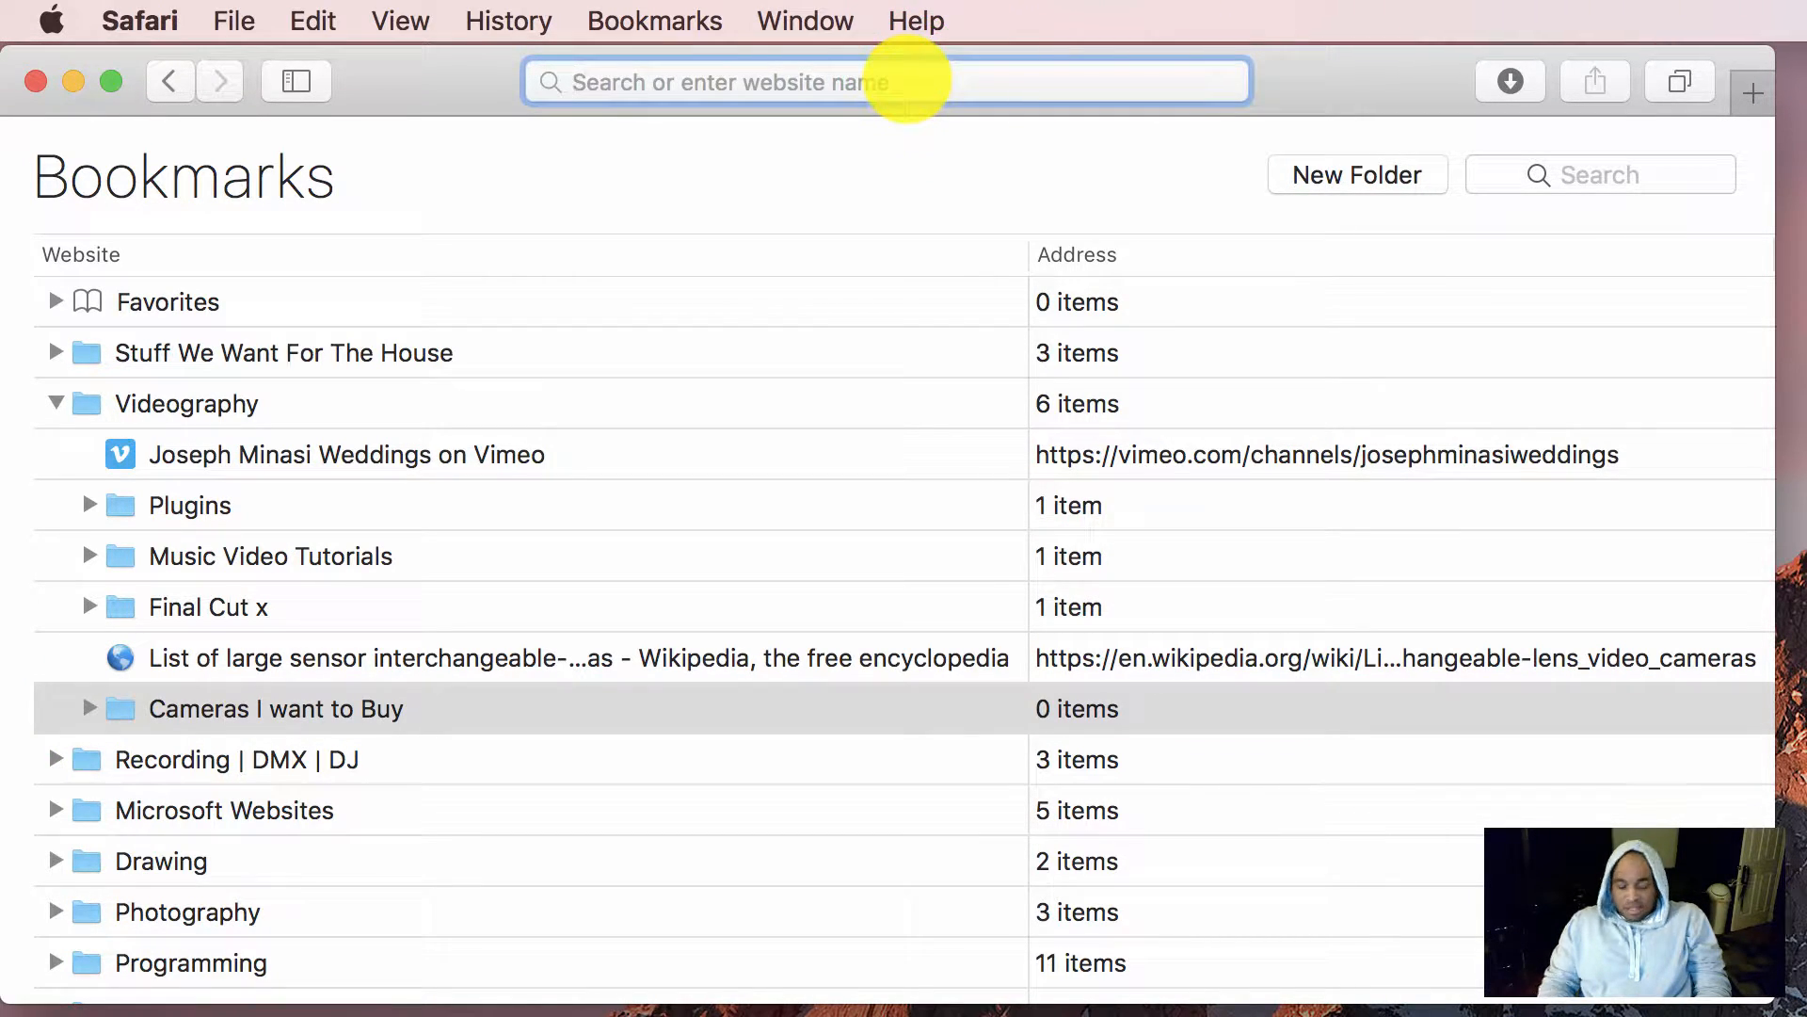
Go to red.com's WEAPON 8K S35 page and review its specs and $49,500 price
type("red.com")
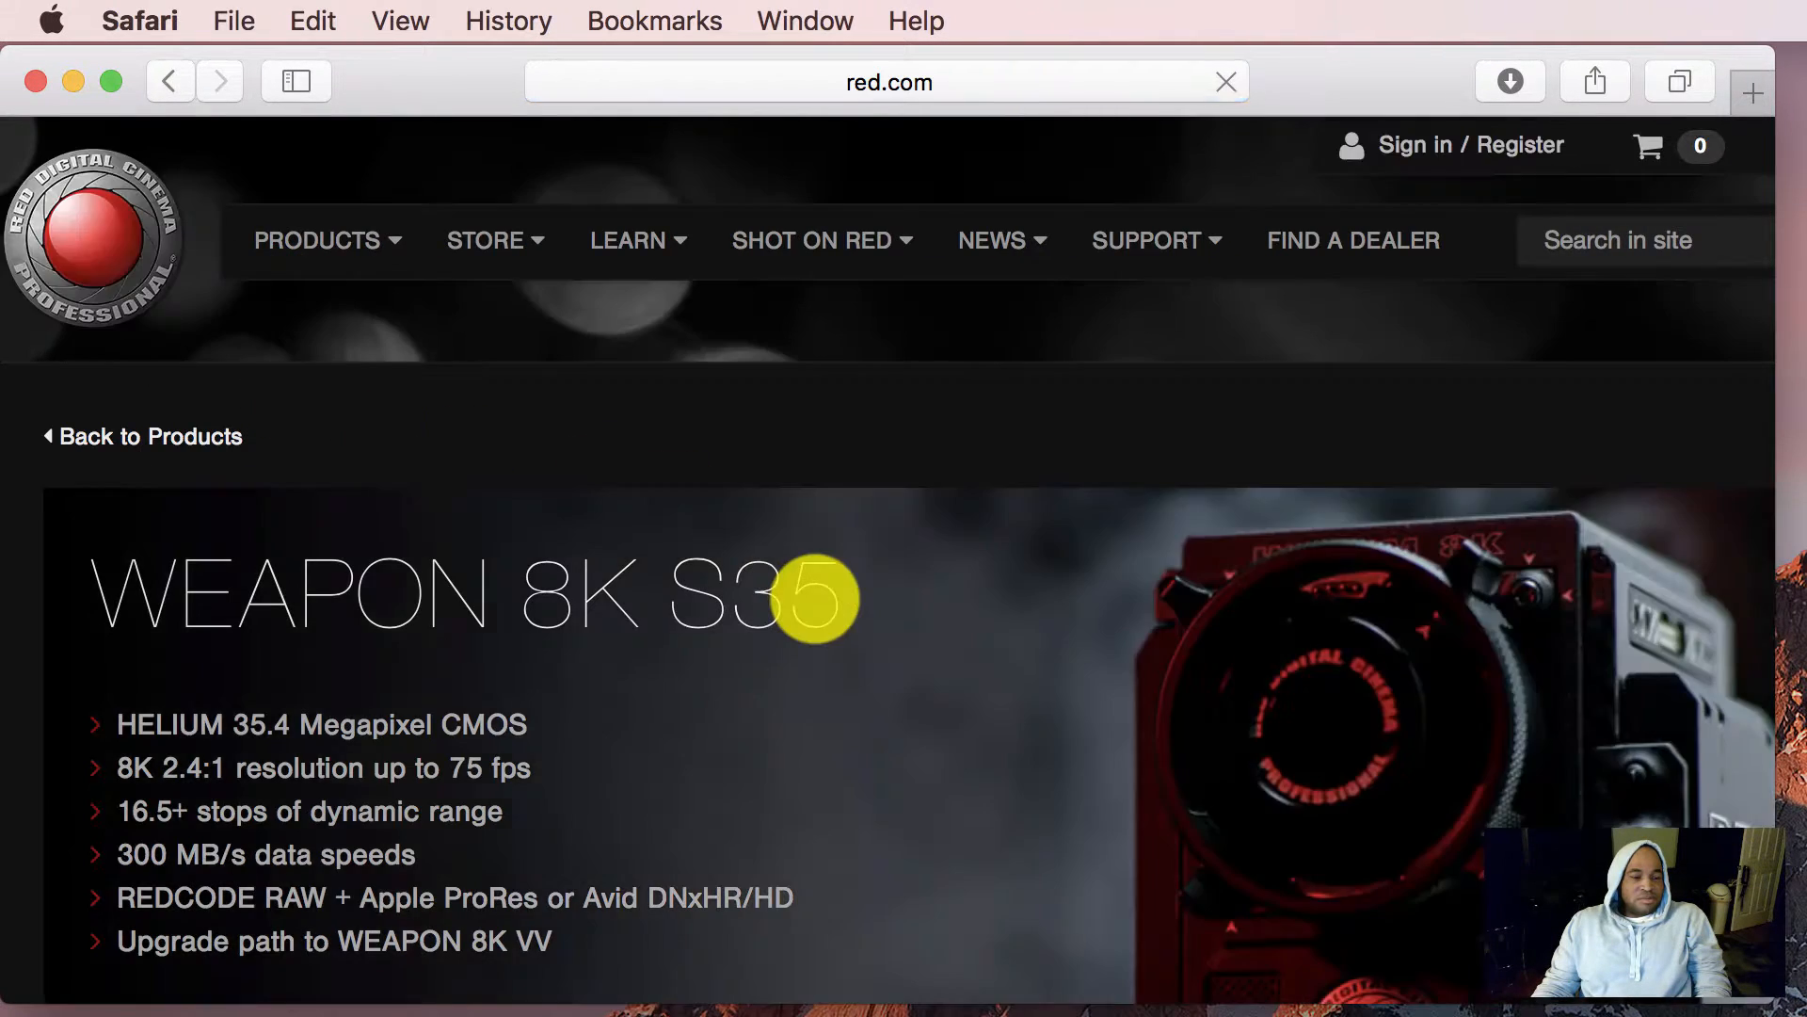
scroll("down", 3)
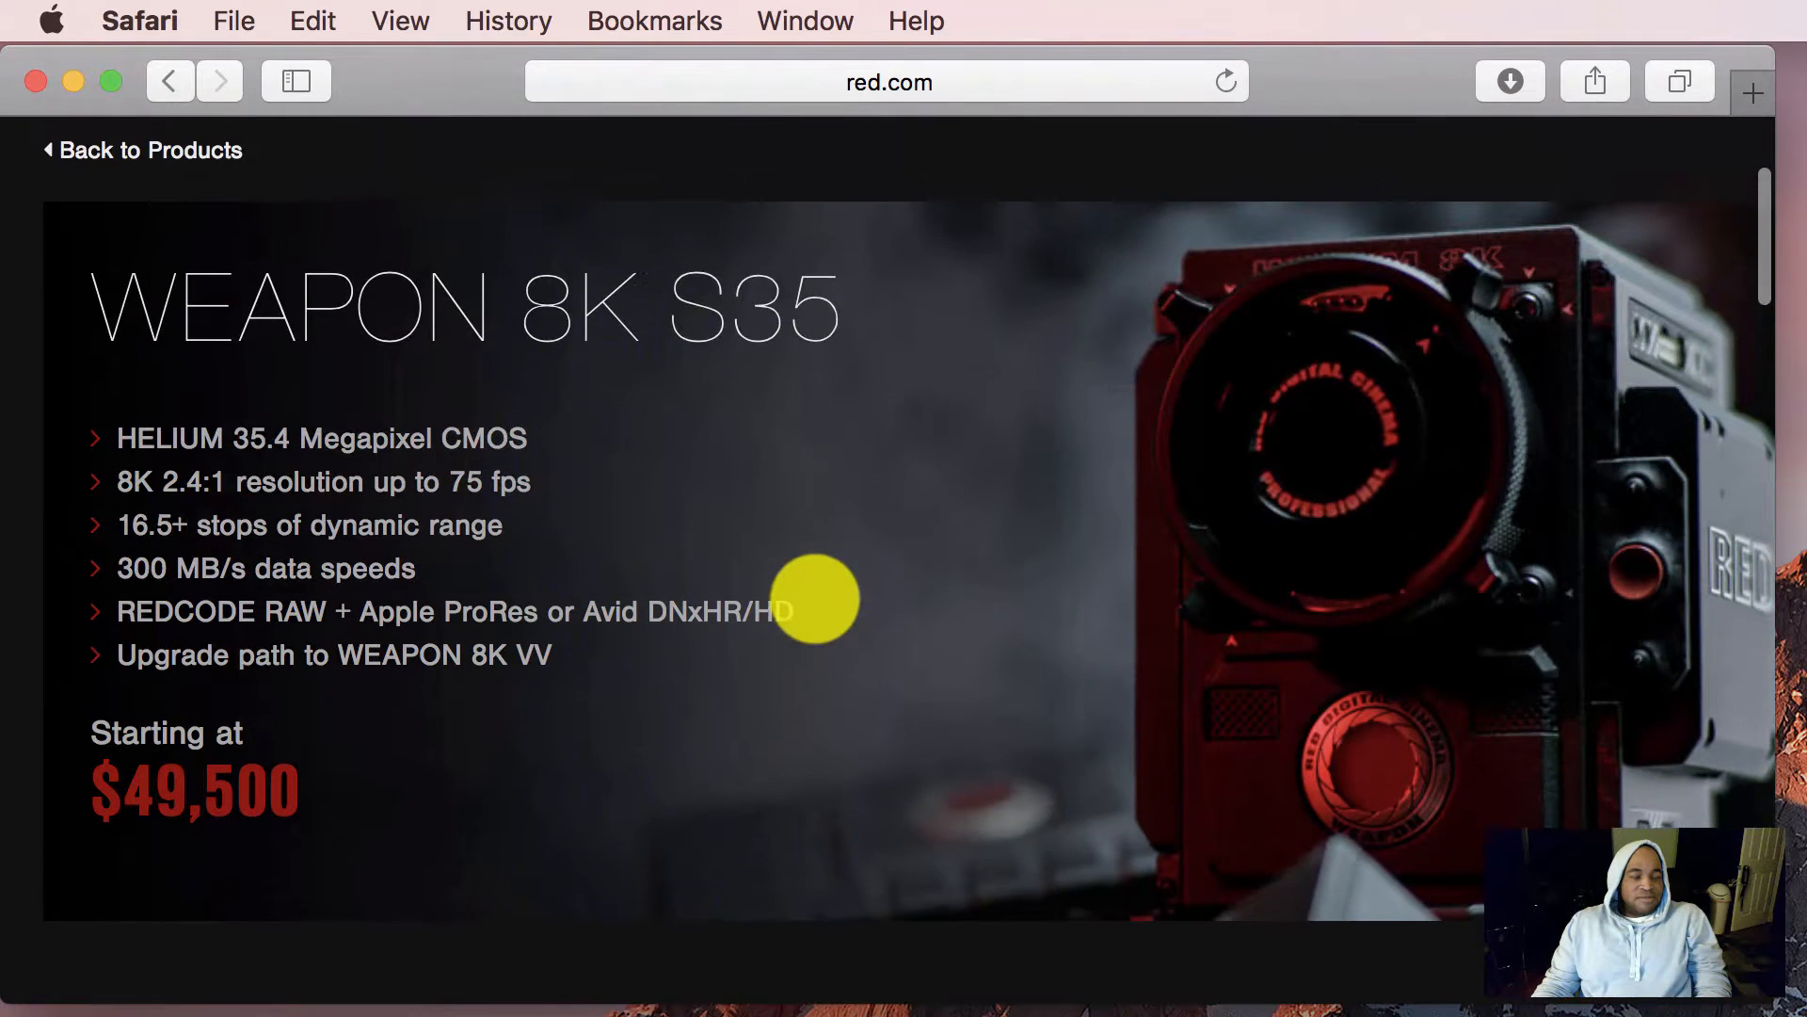
scroll("up", 3)
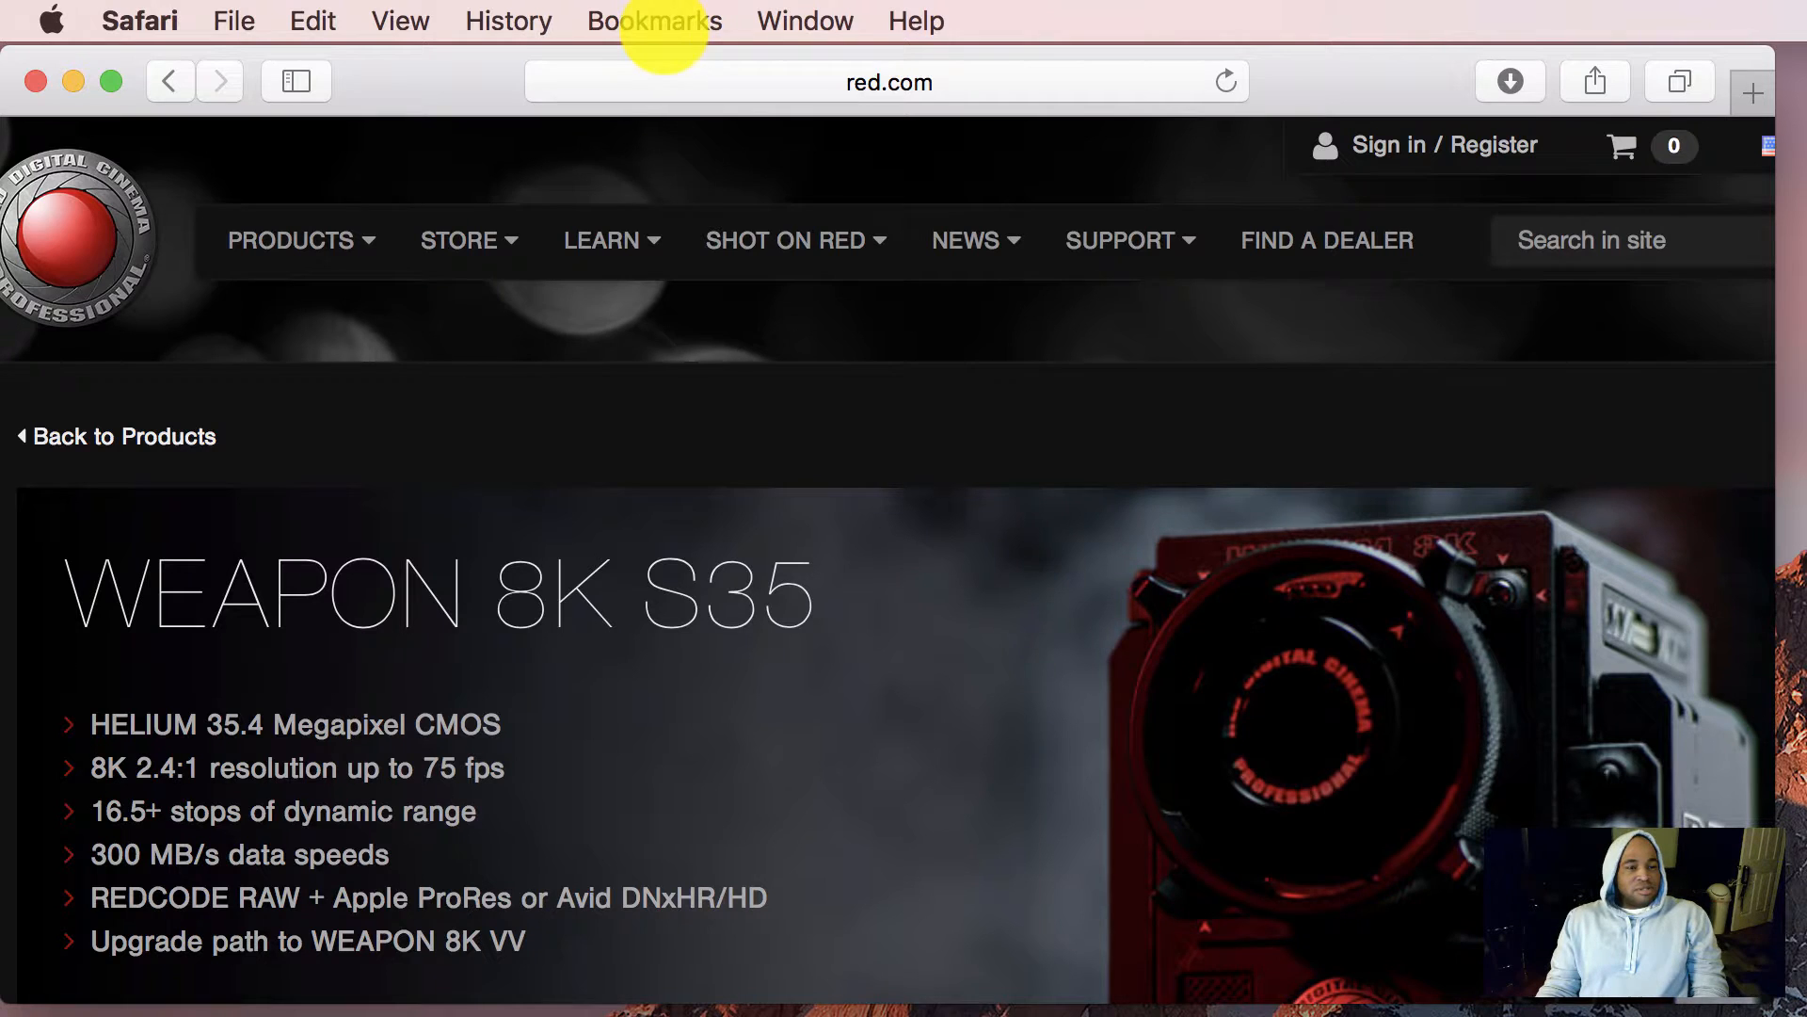
Add the WEAPON 8K page as a bookmark filed in Cameras I want to Buy
left_click(655, 21)
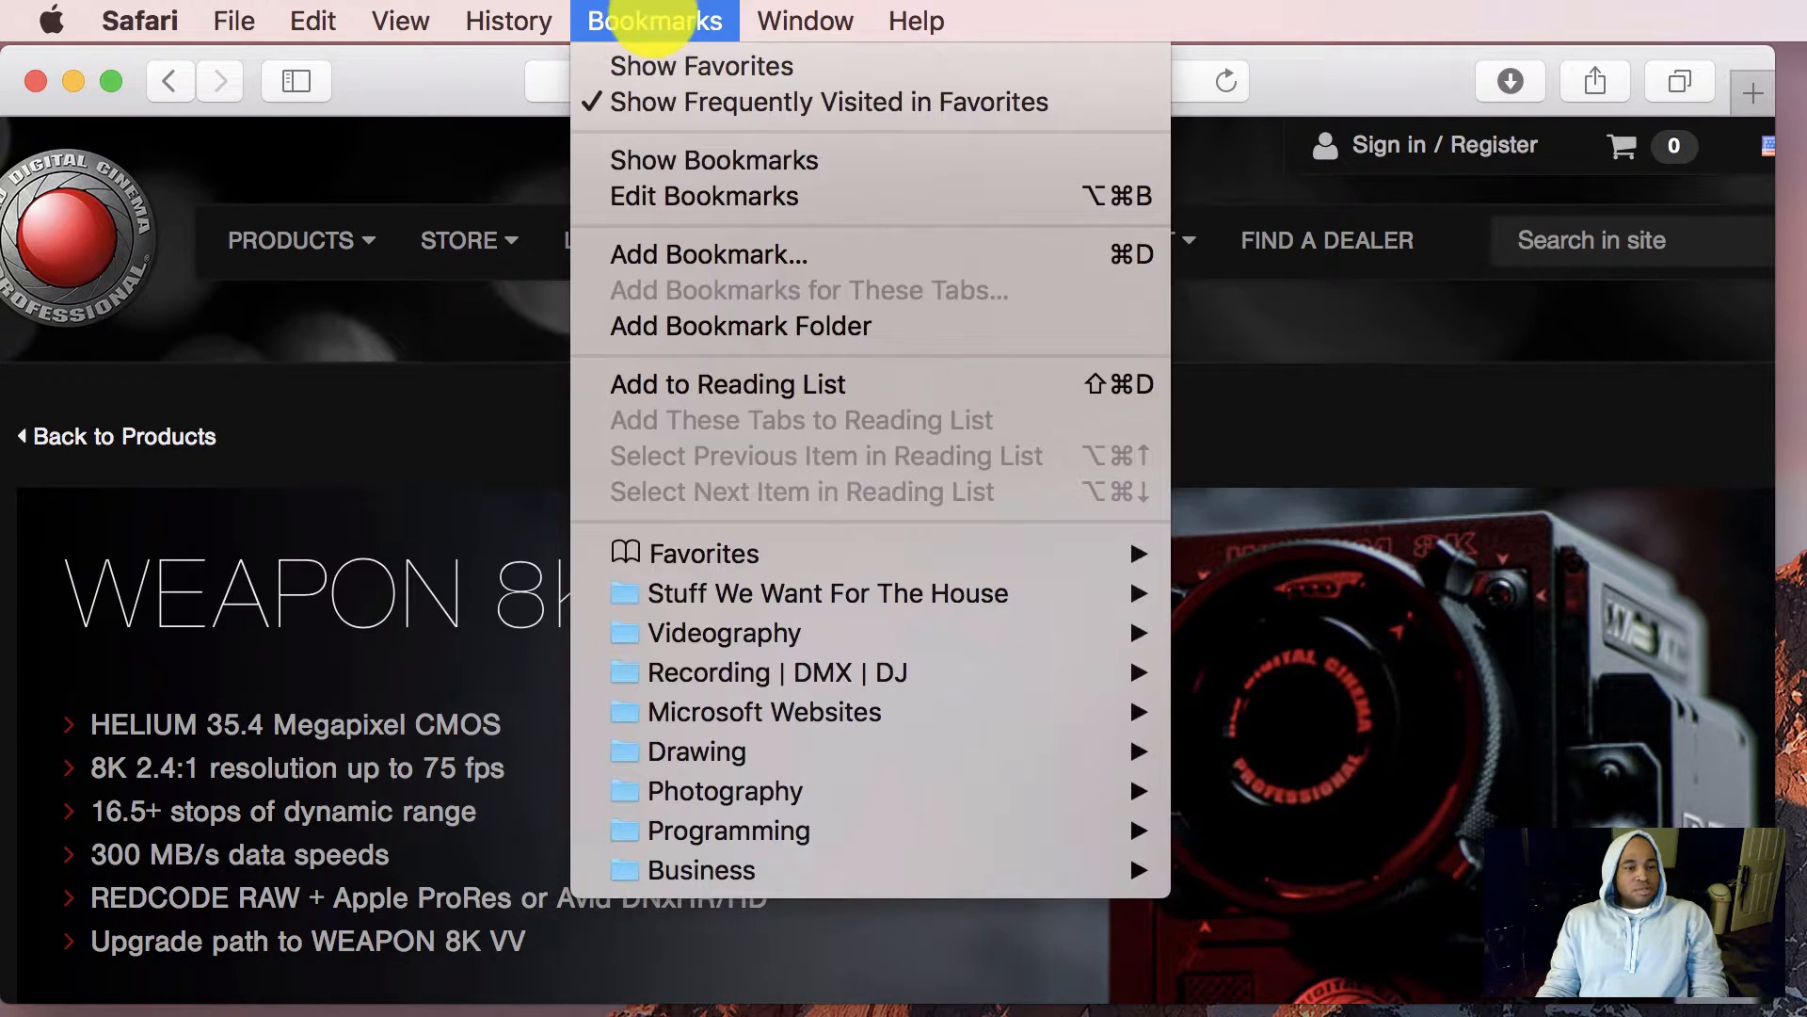
mouse_move(710, 254)
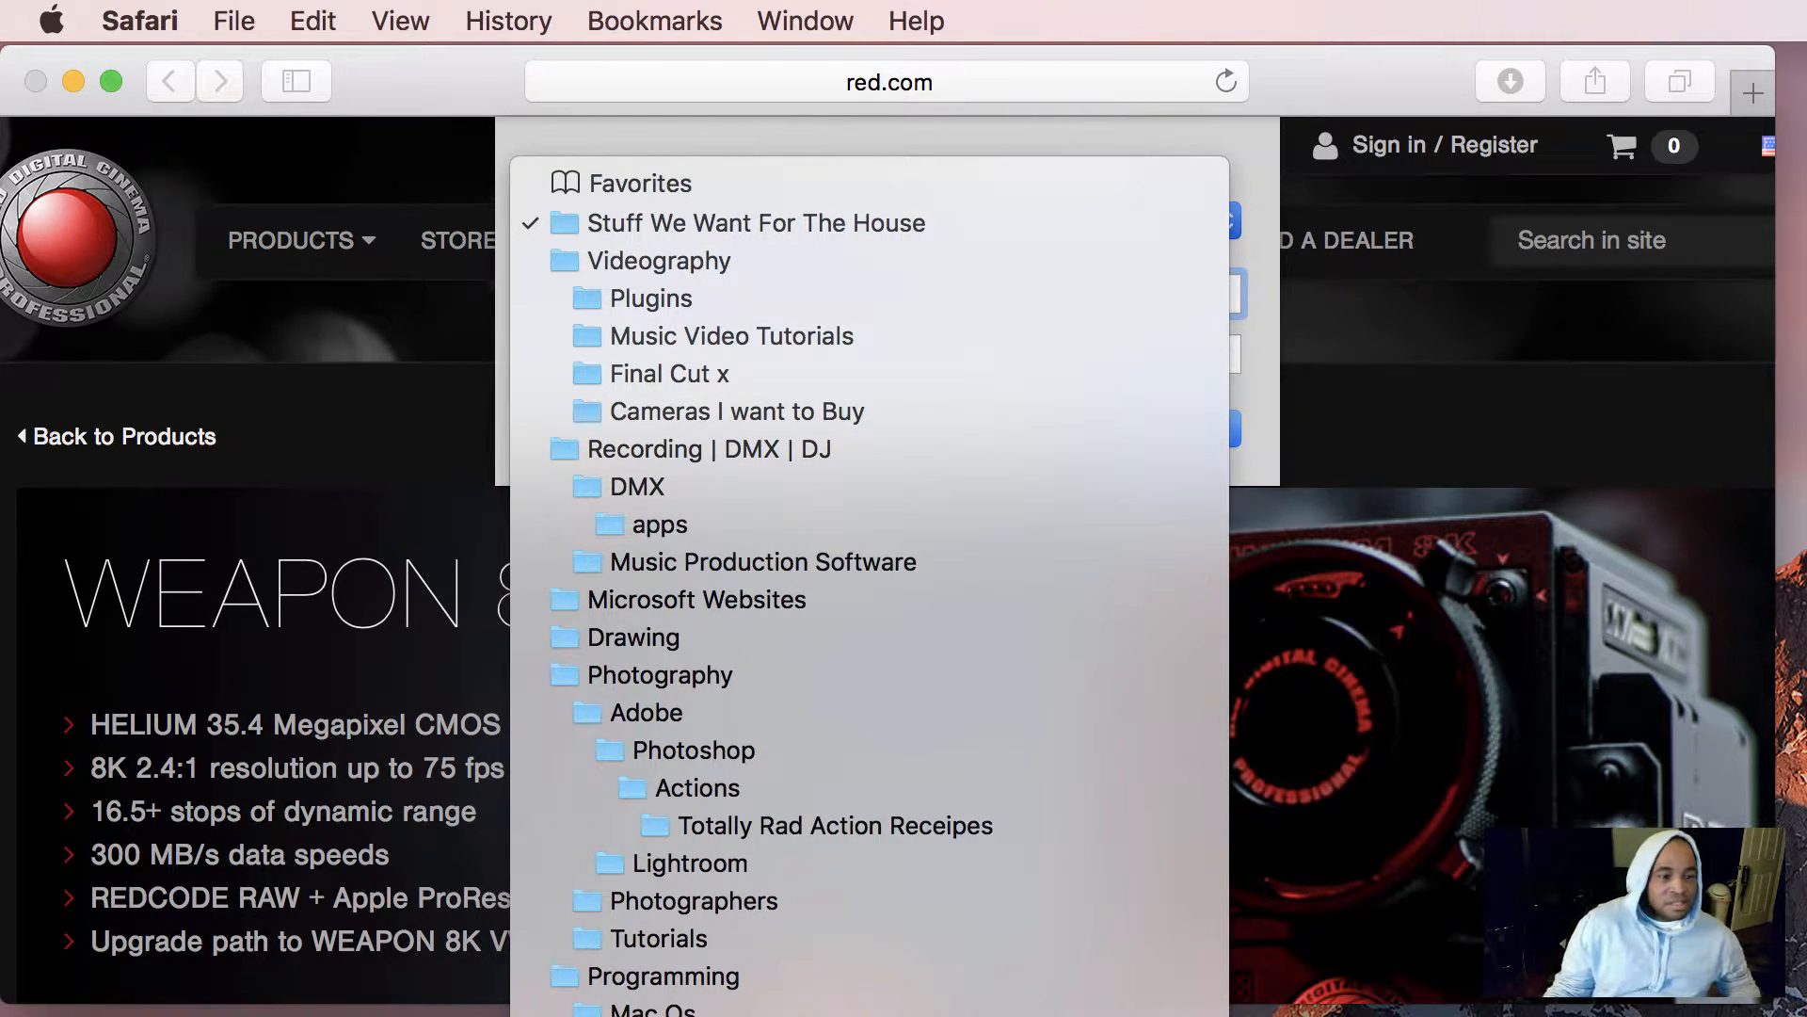
left_click(730, 335)
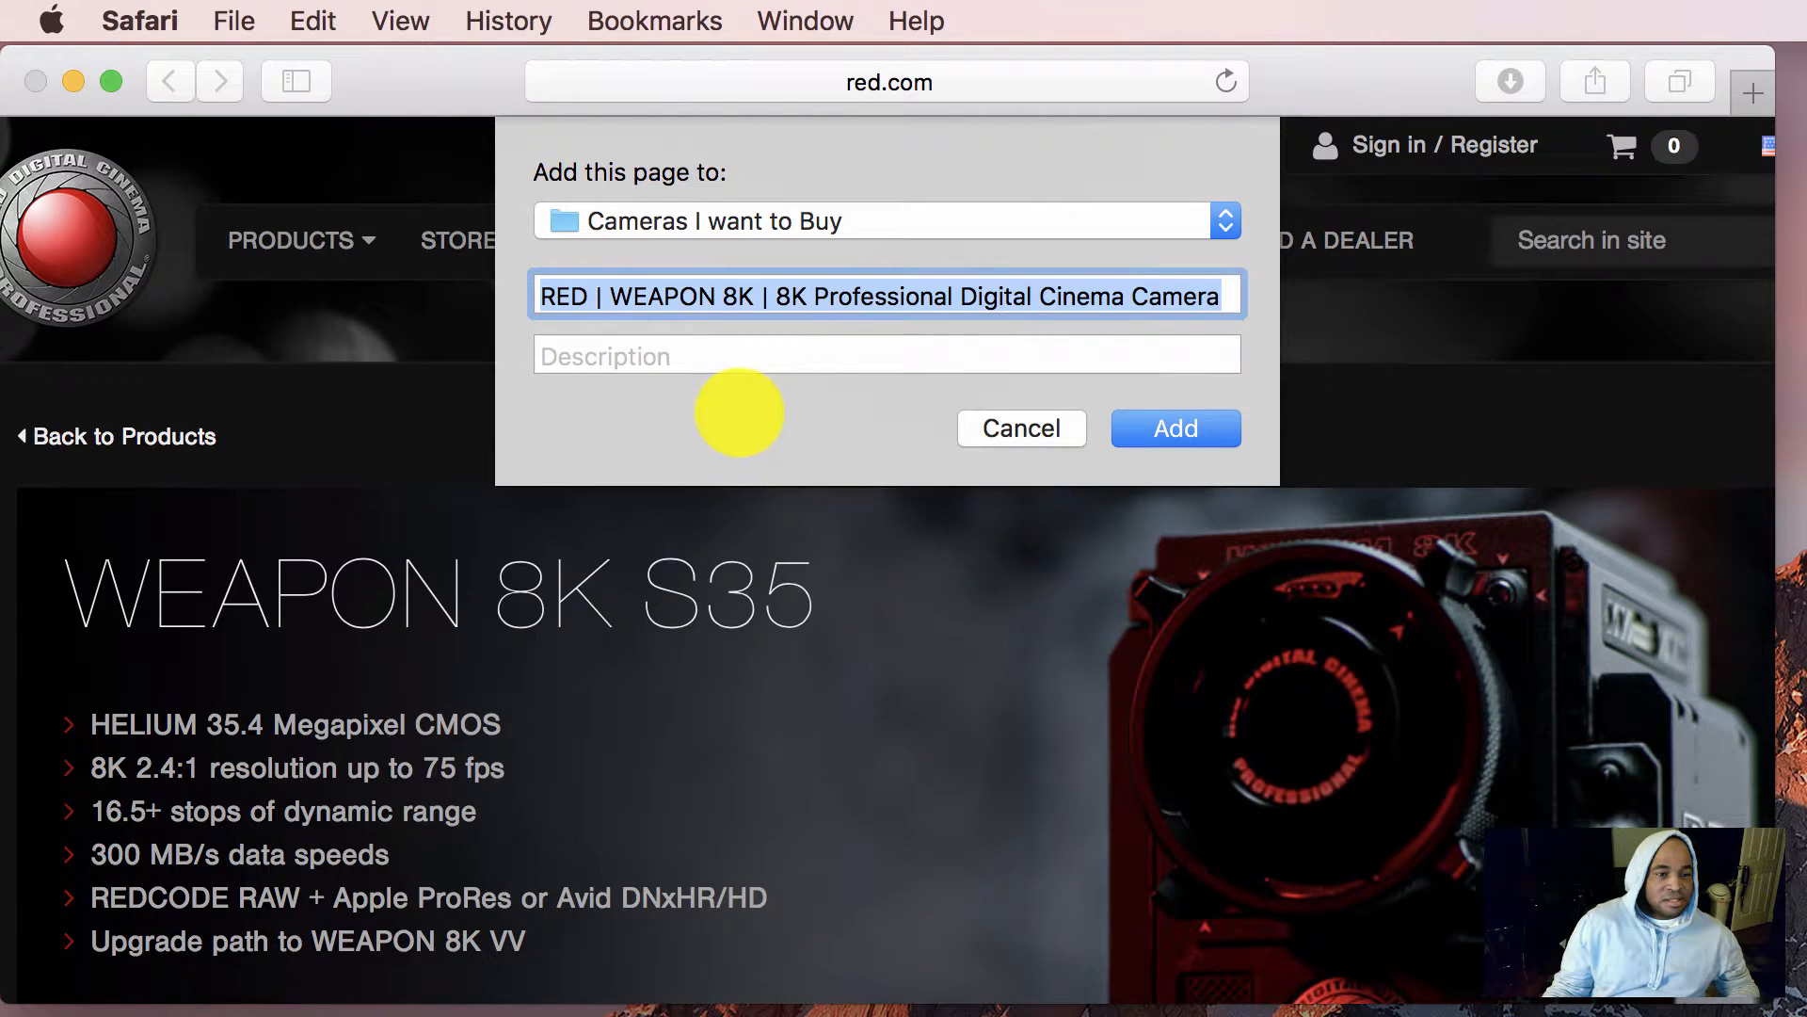
left_click(1175, 427)
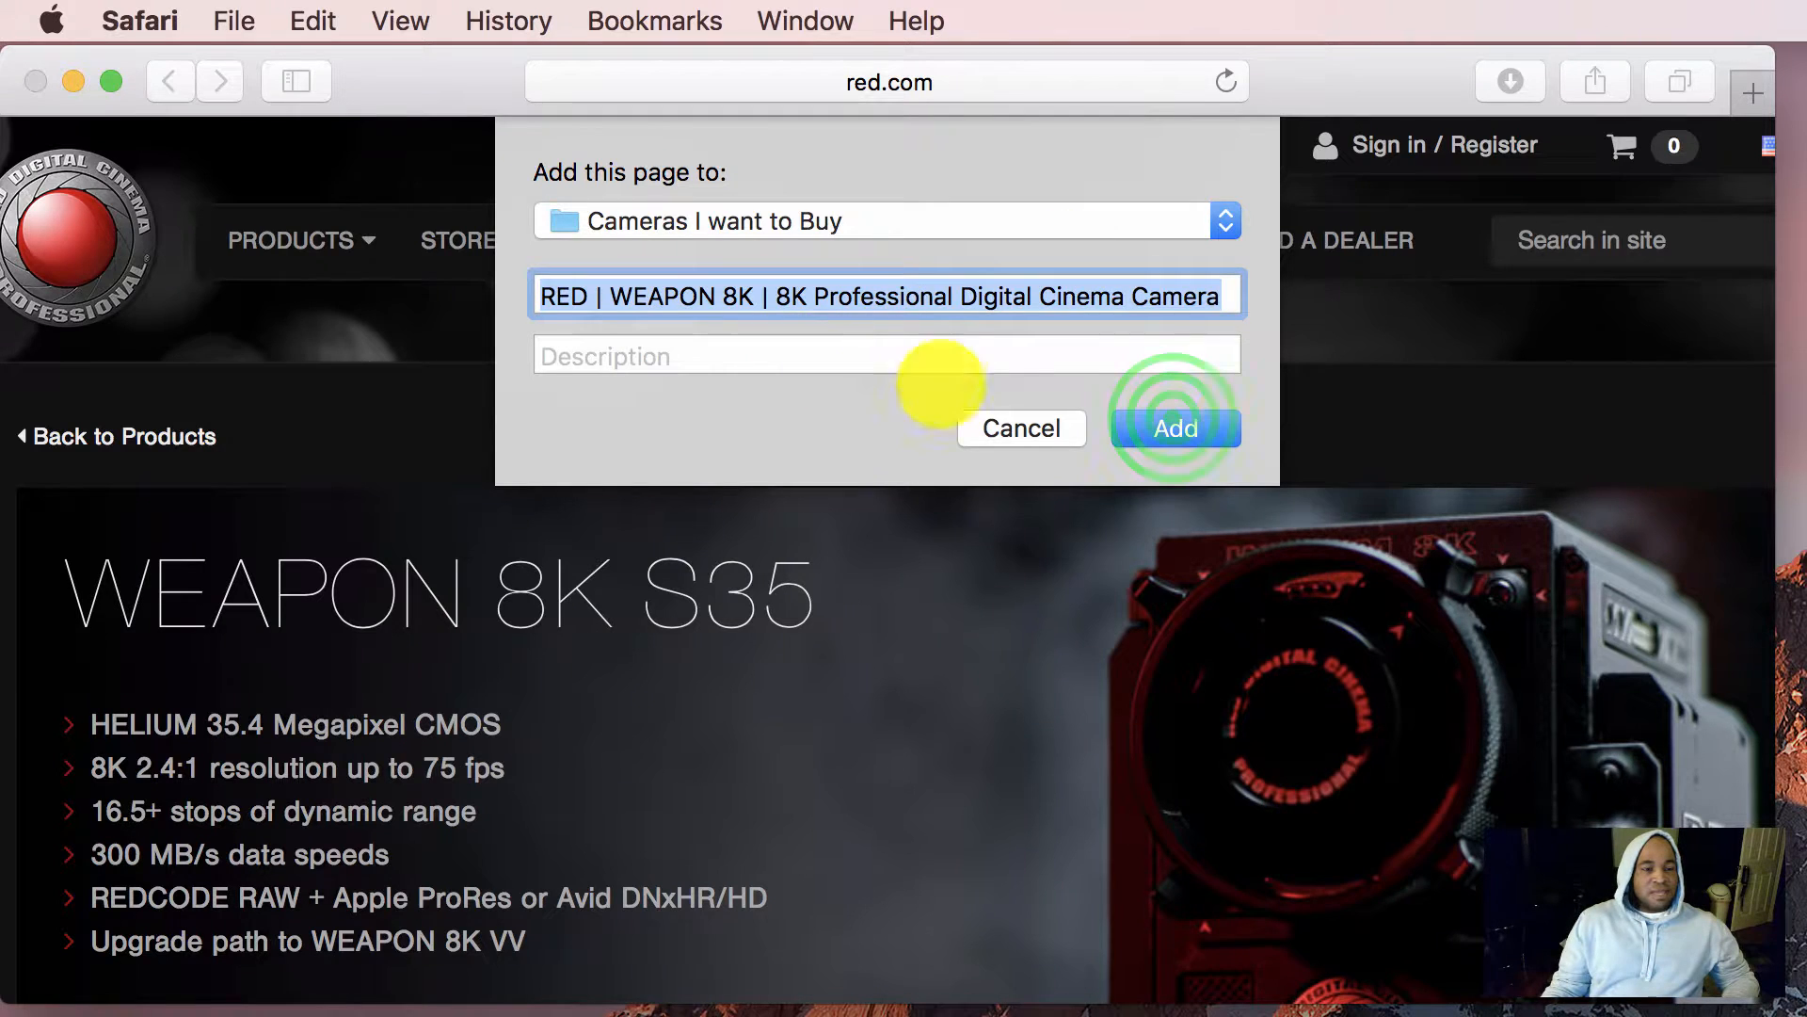
left_click(1173, 427)
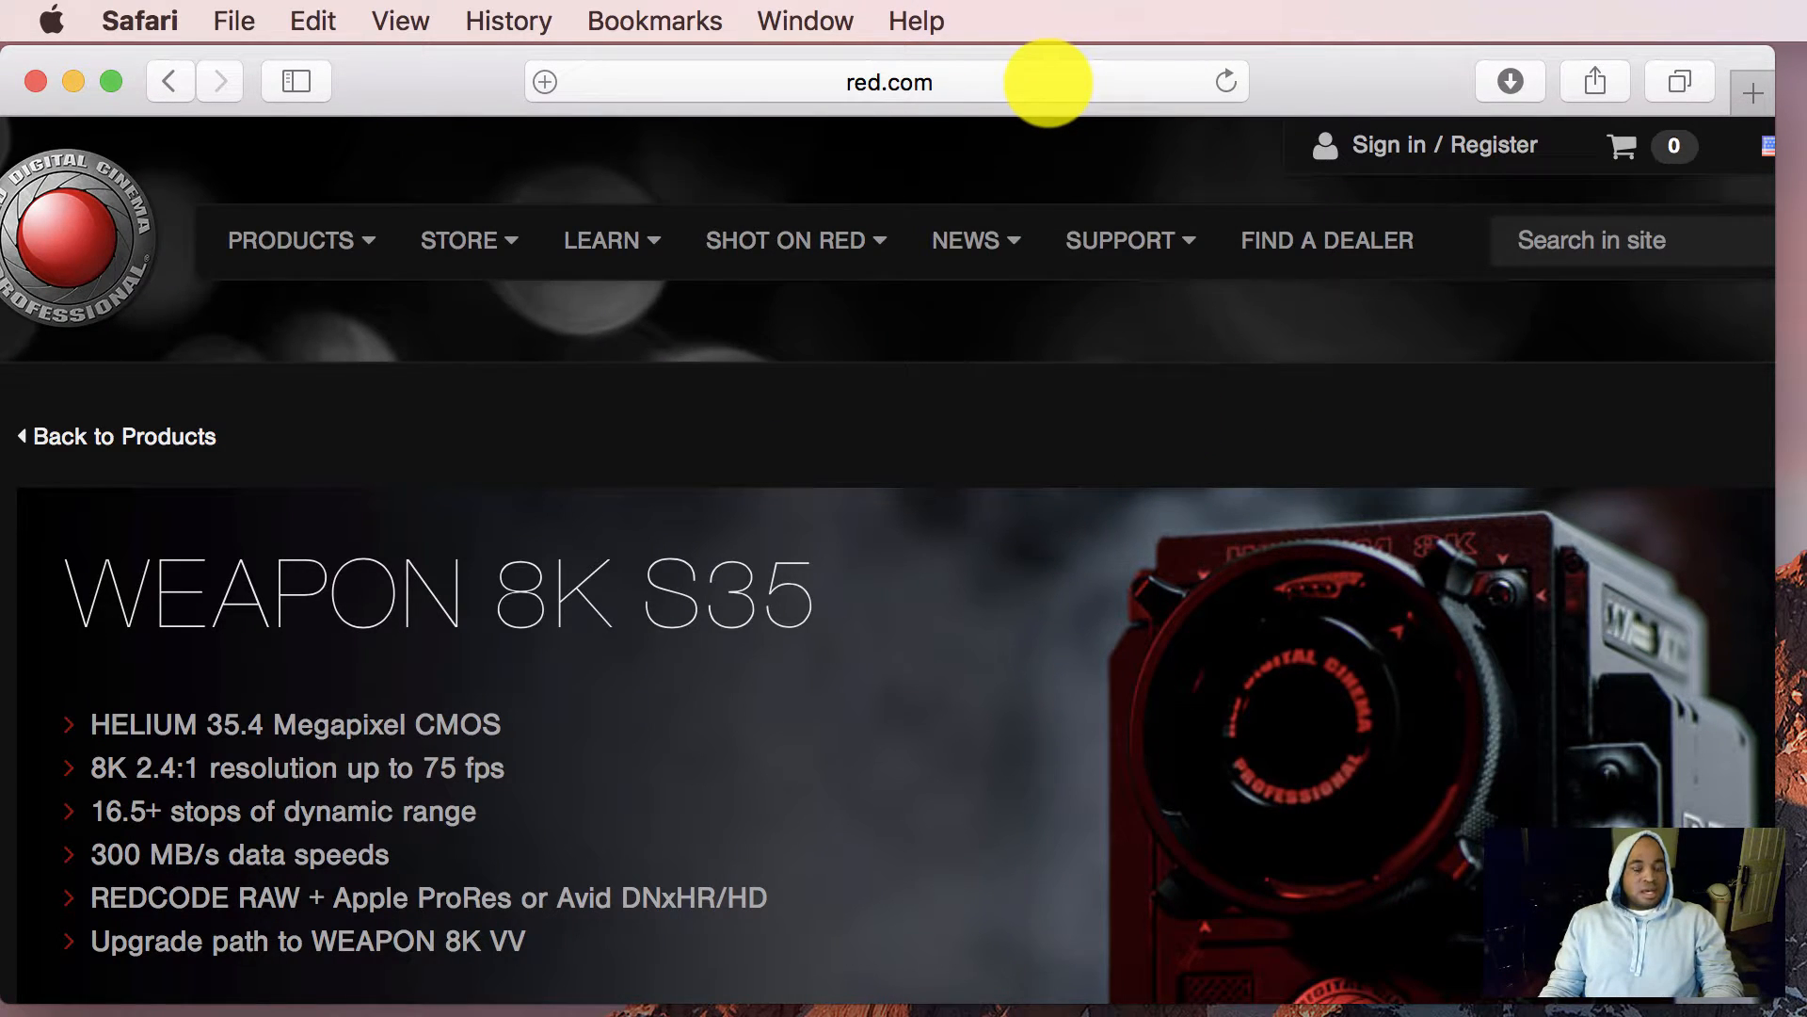
Search Google for kinefinity and go to the Kinefinity website
left_click(887, 81)
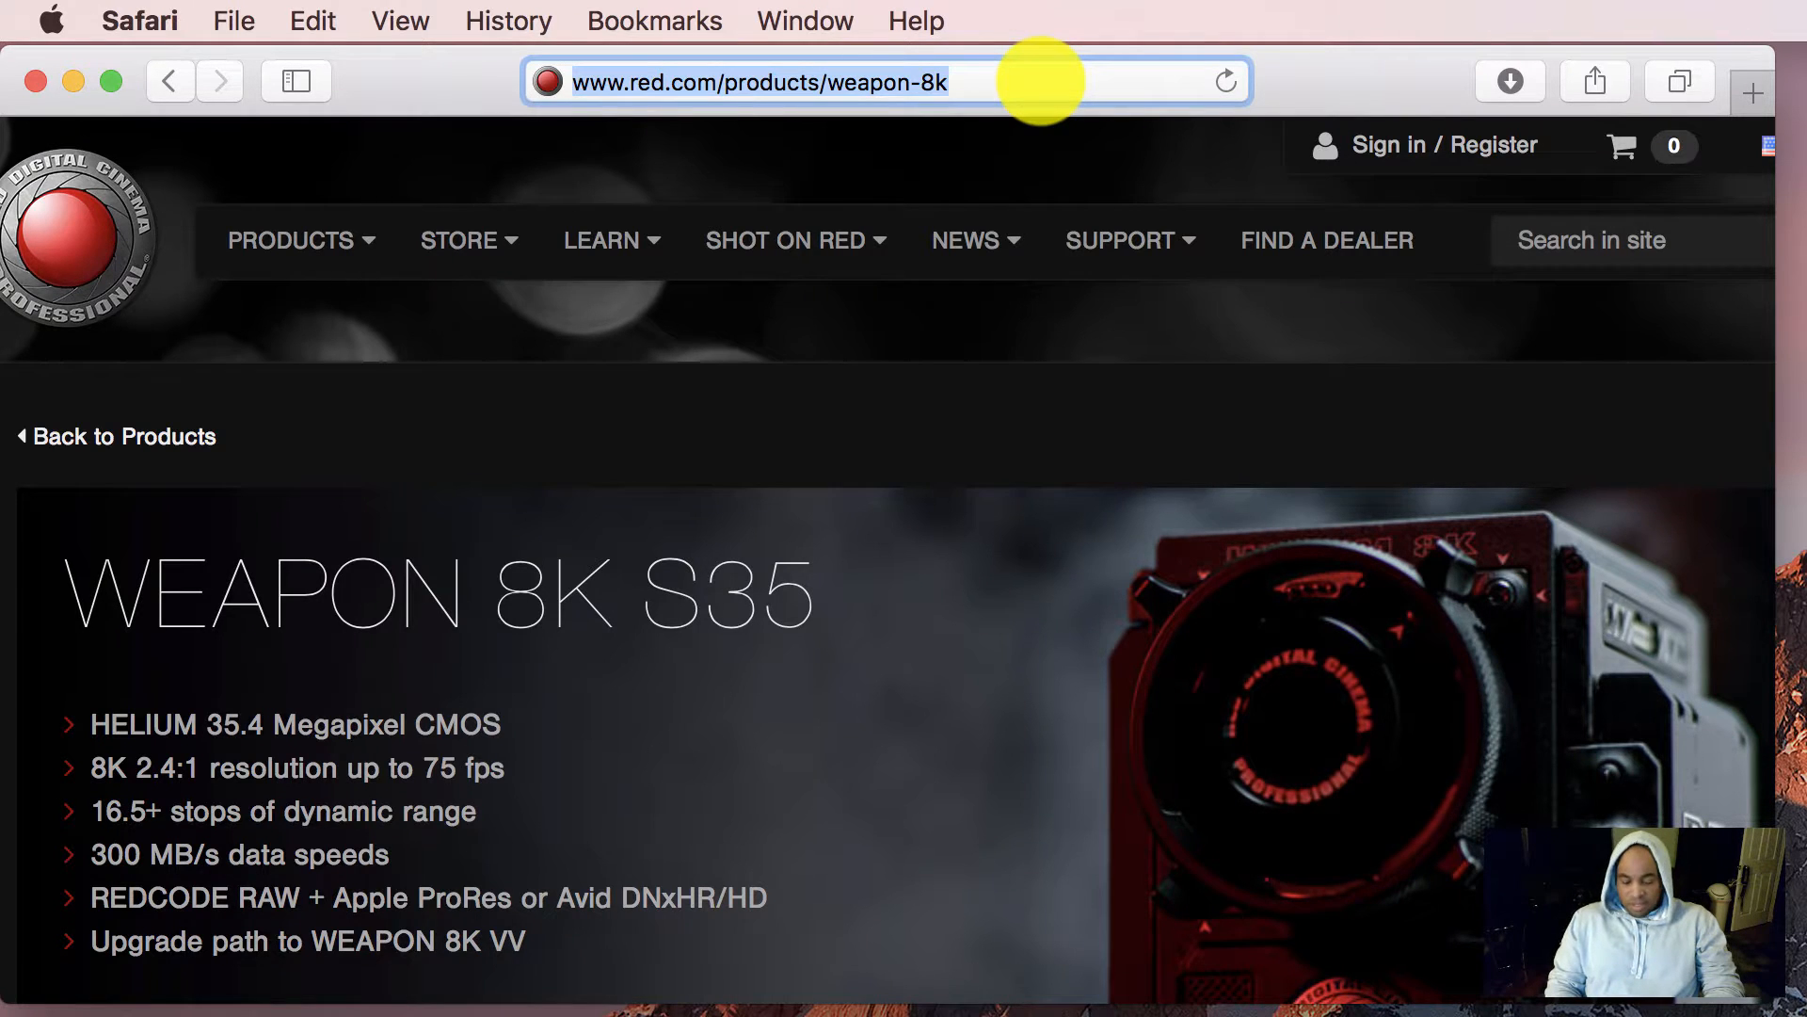
type("kinefinit")
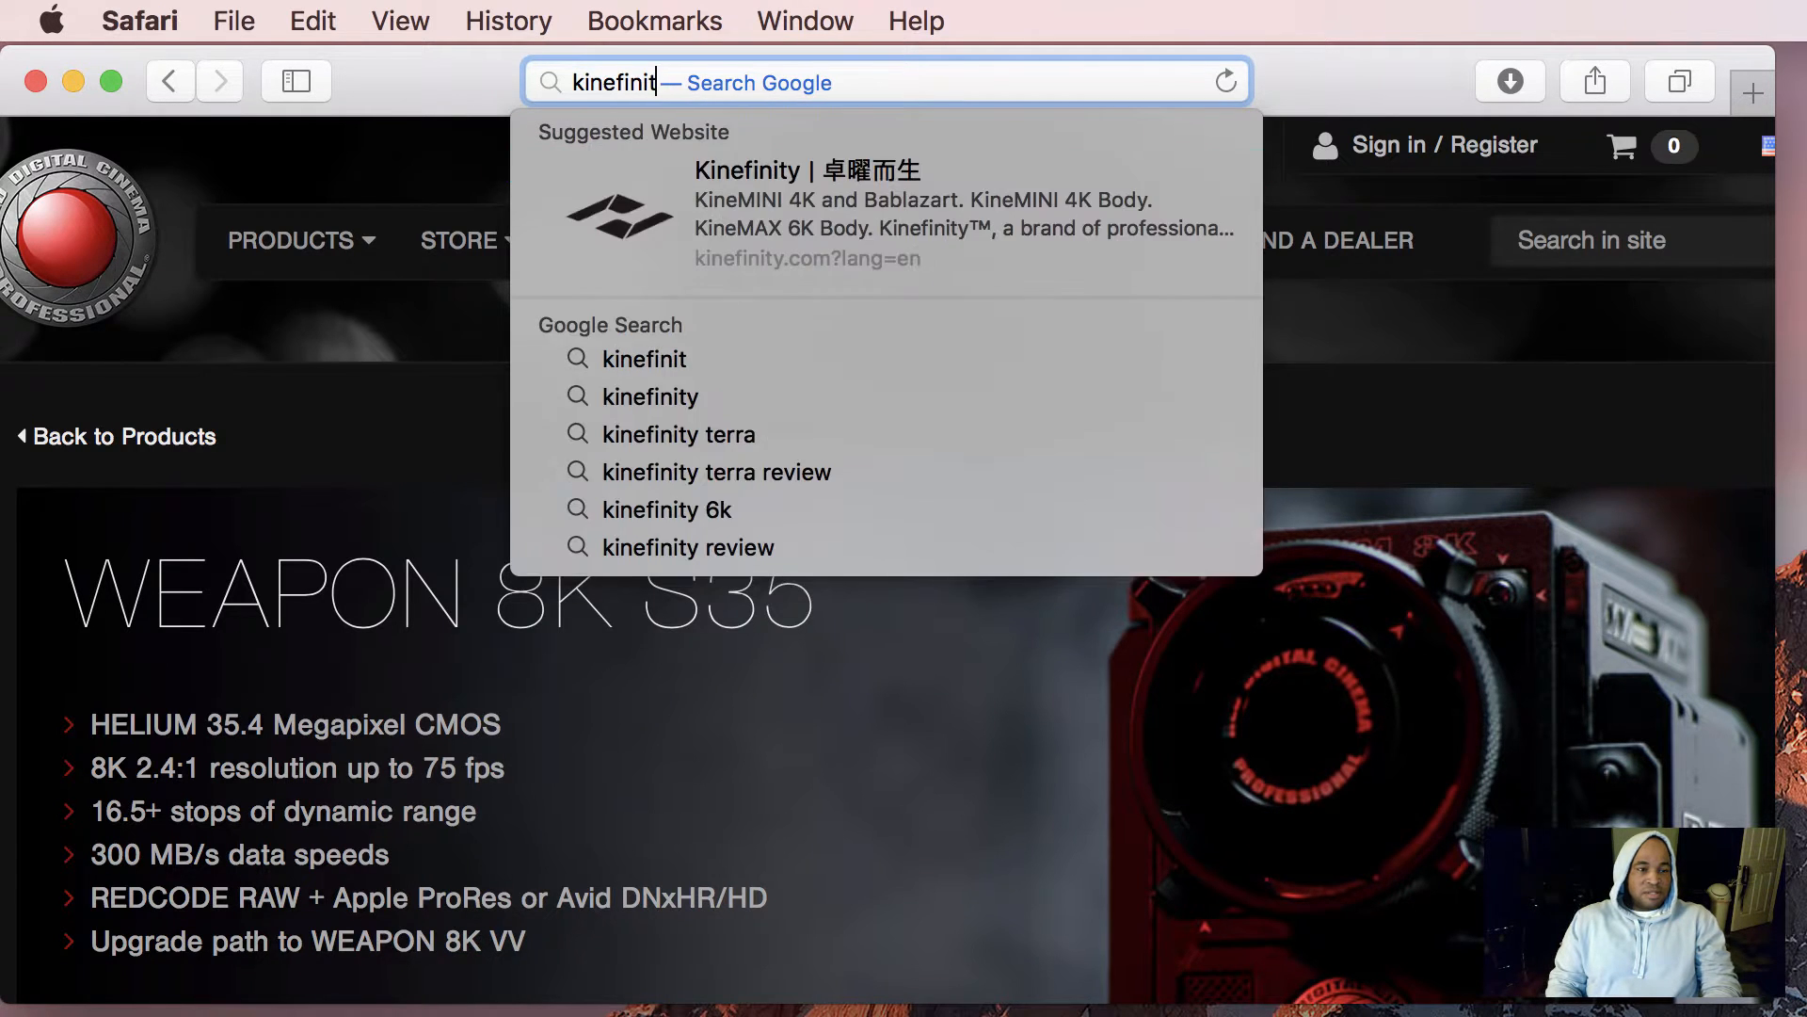
left_click(650, 397)
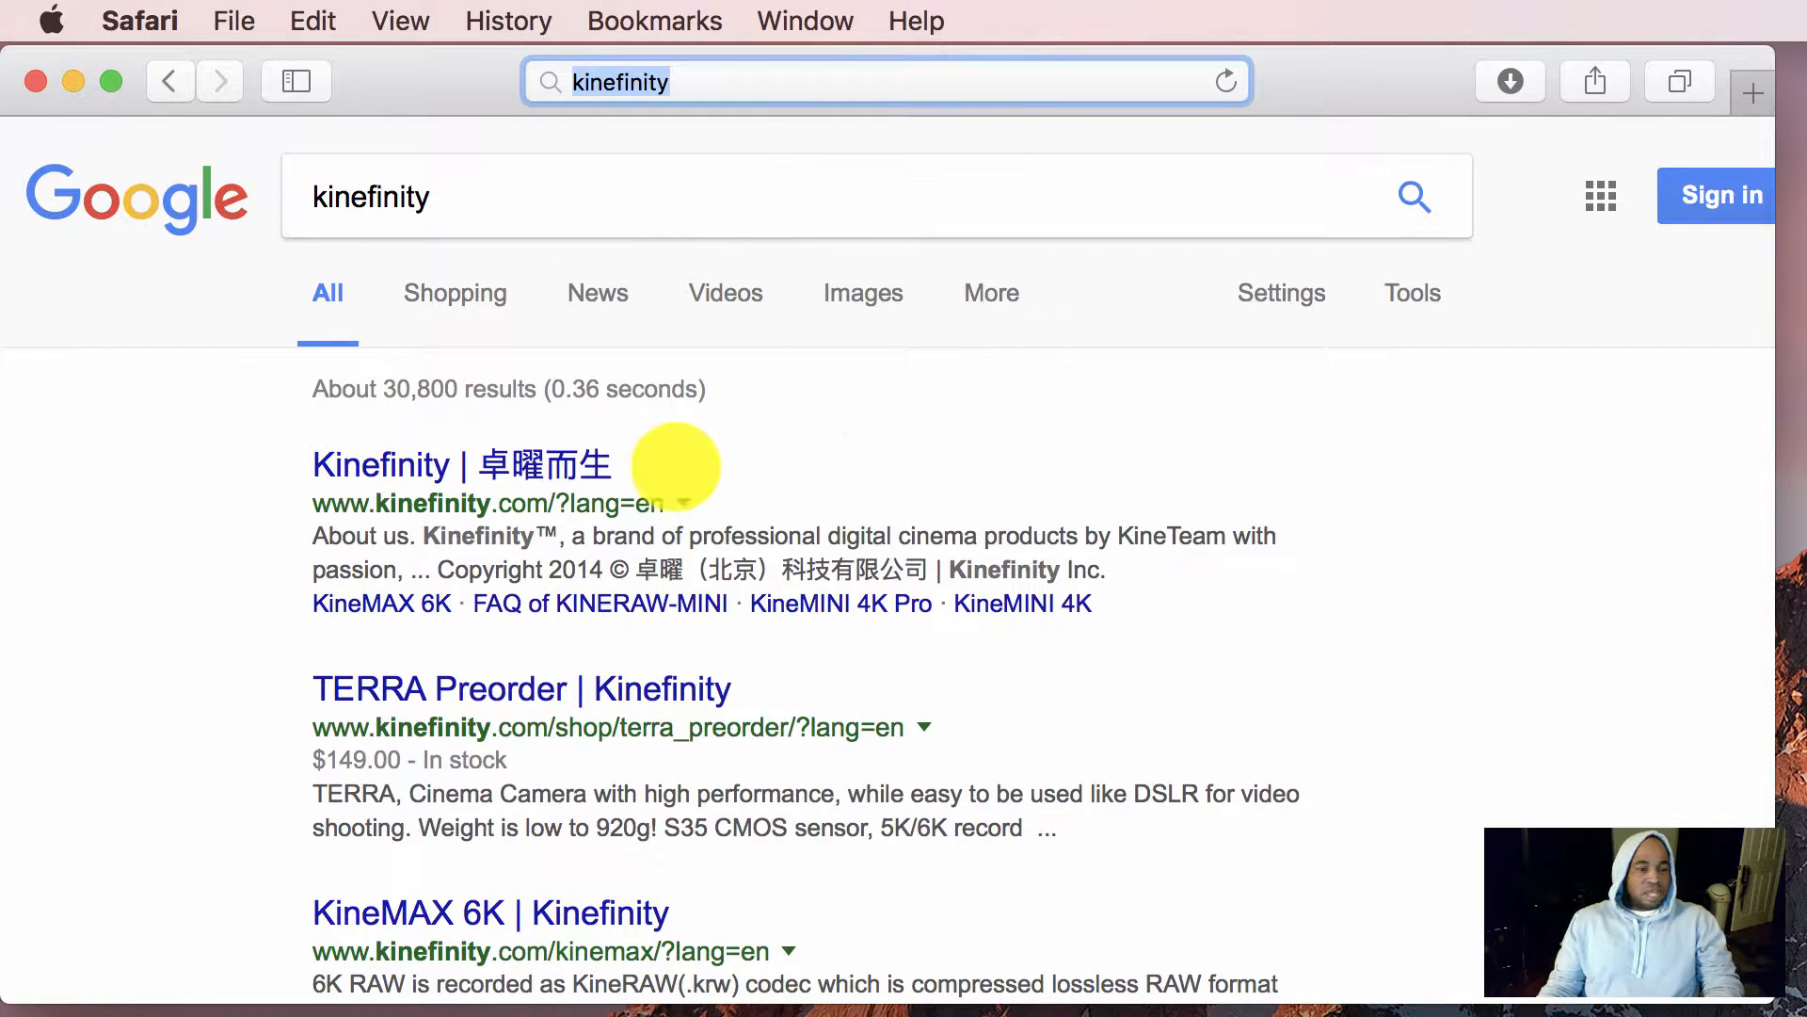
left_click(463, 465)
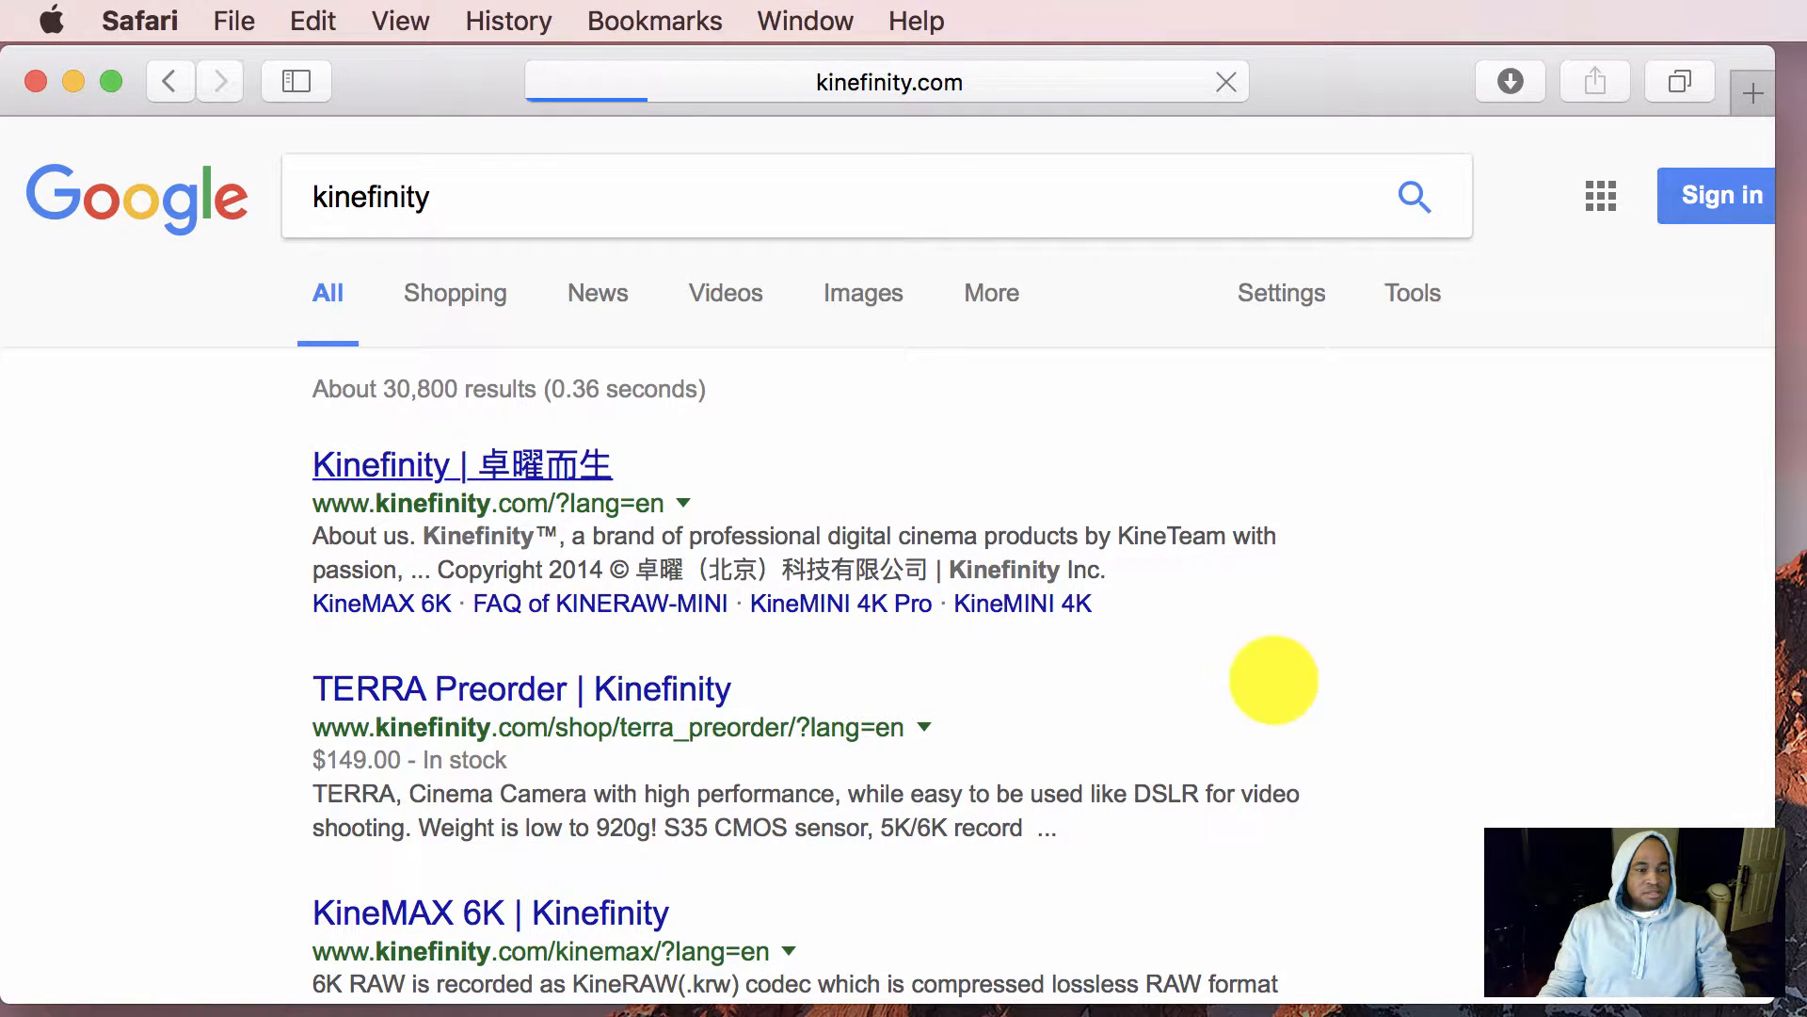
mouse_move(1408, 757)
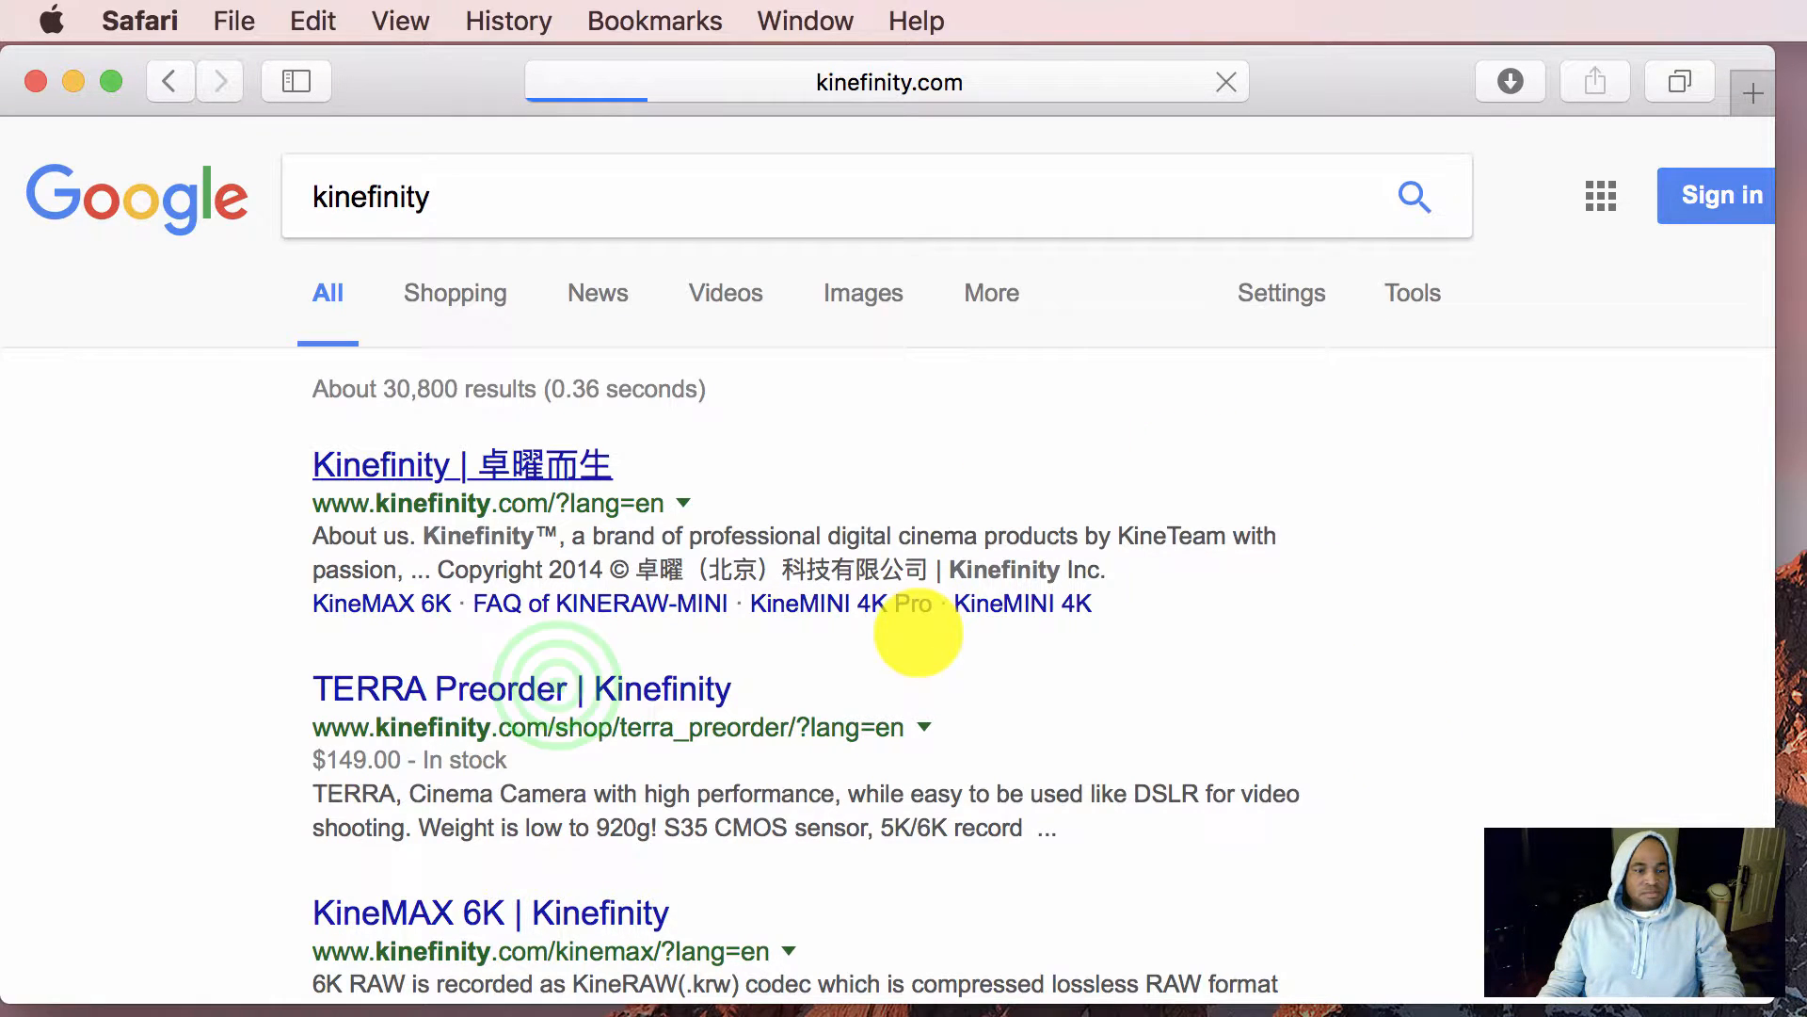
Navigate to the KineMAX 6K Operation Manual page and look it over
left_click(522, 690)
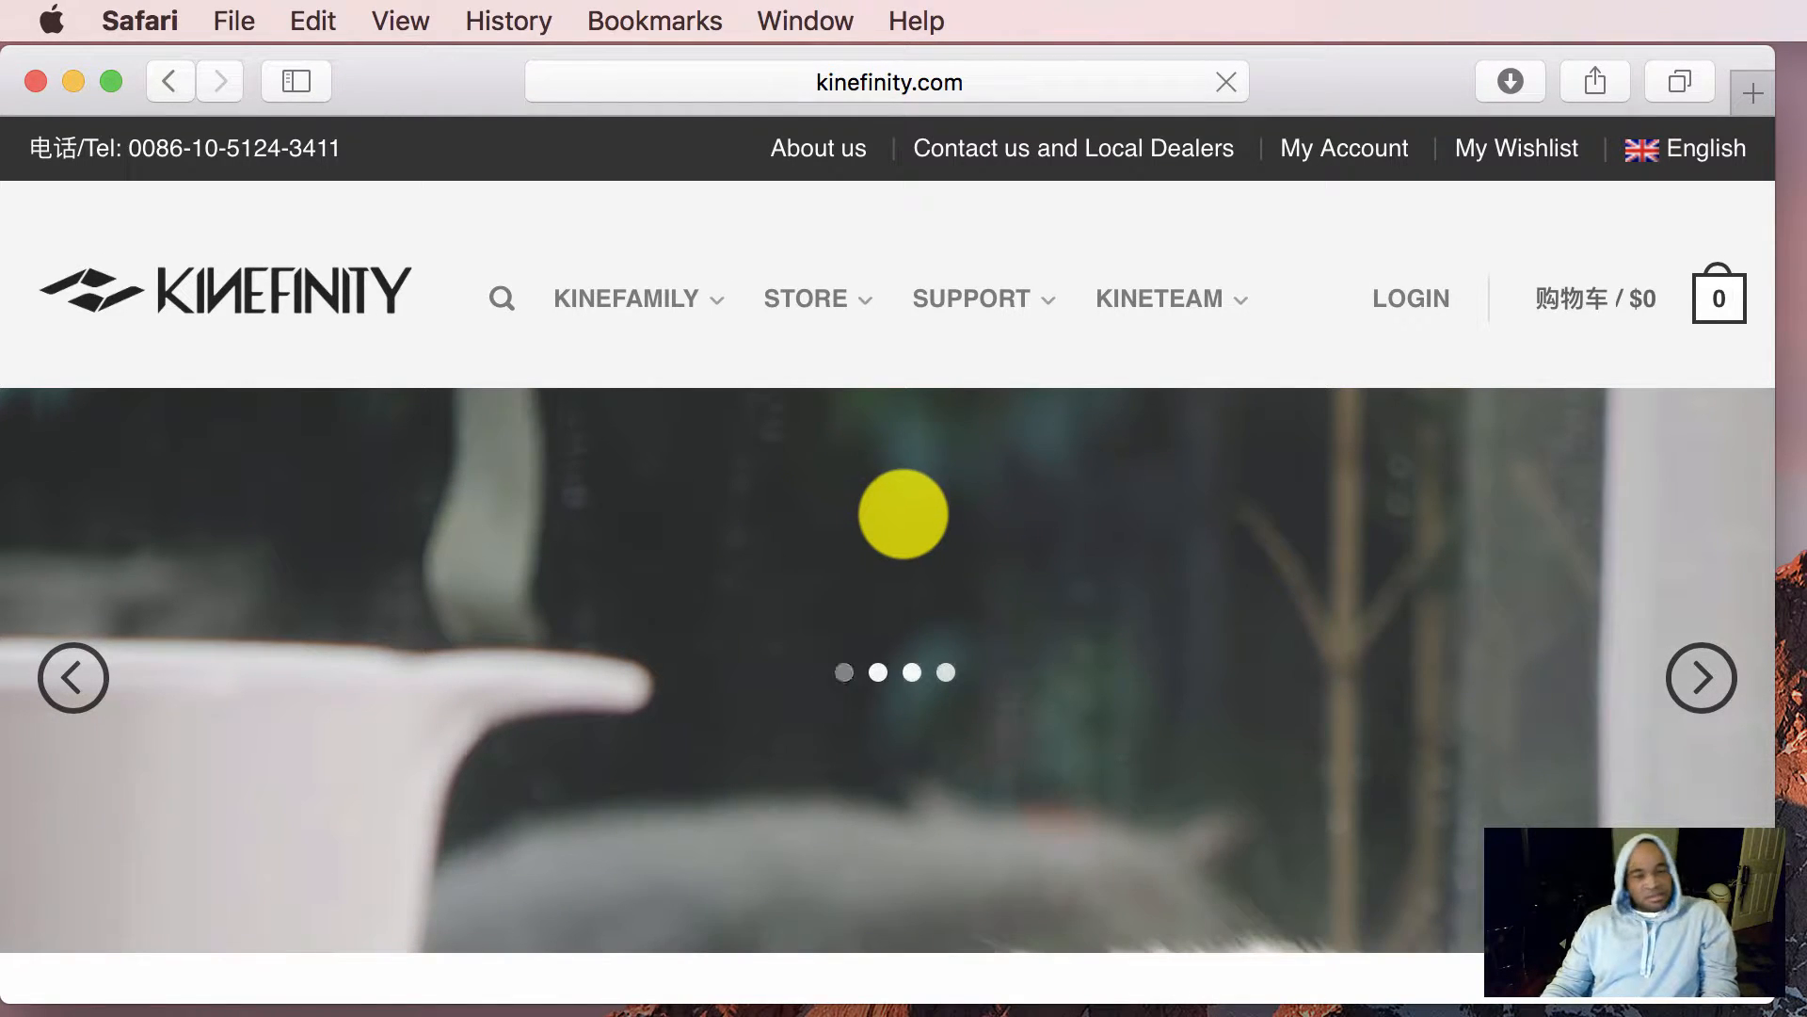
scroll("down", 3)
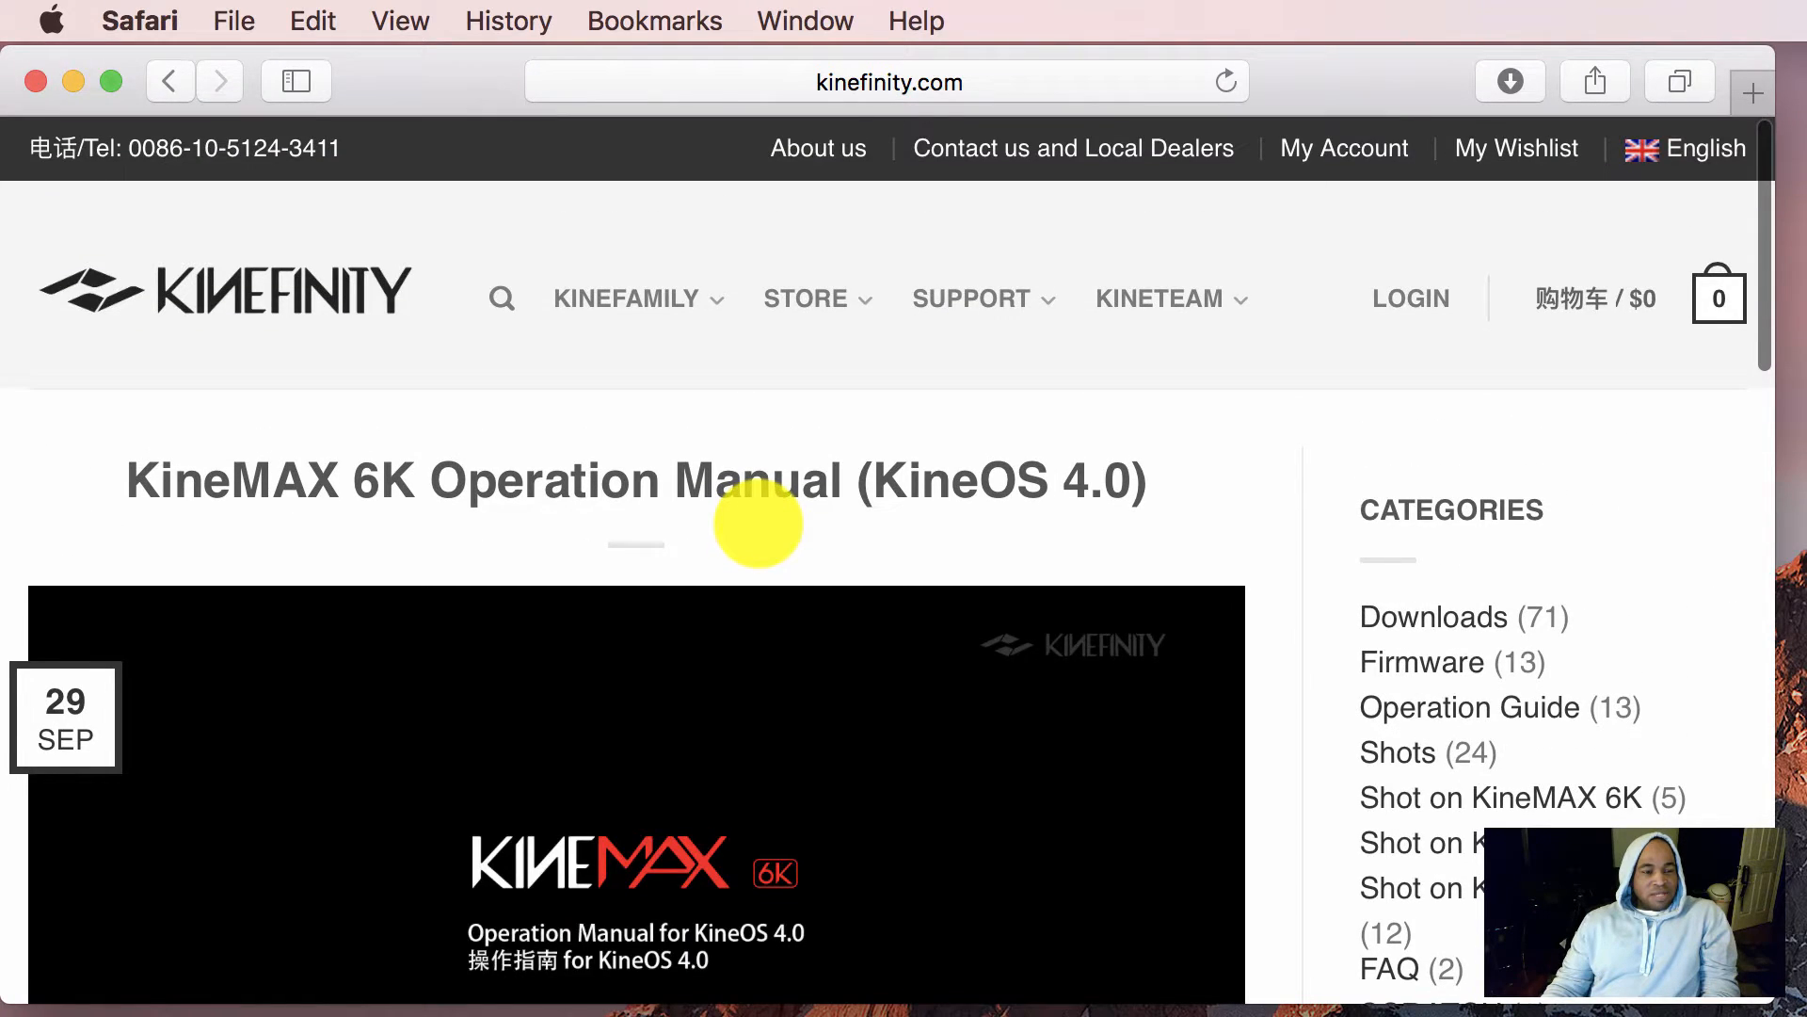
scroll("down", 3)
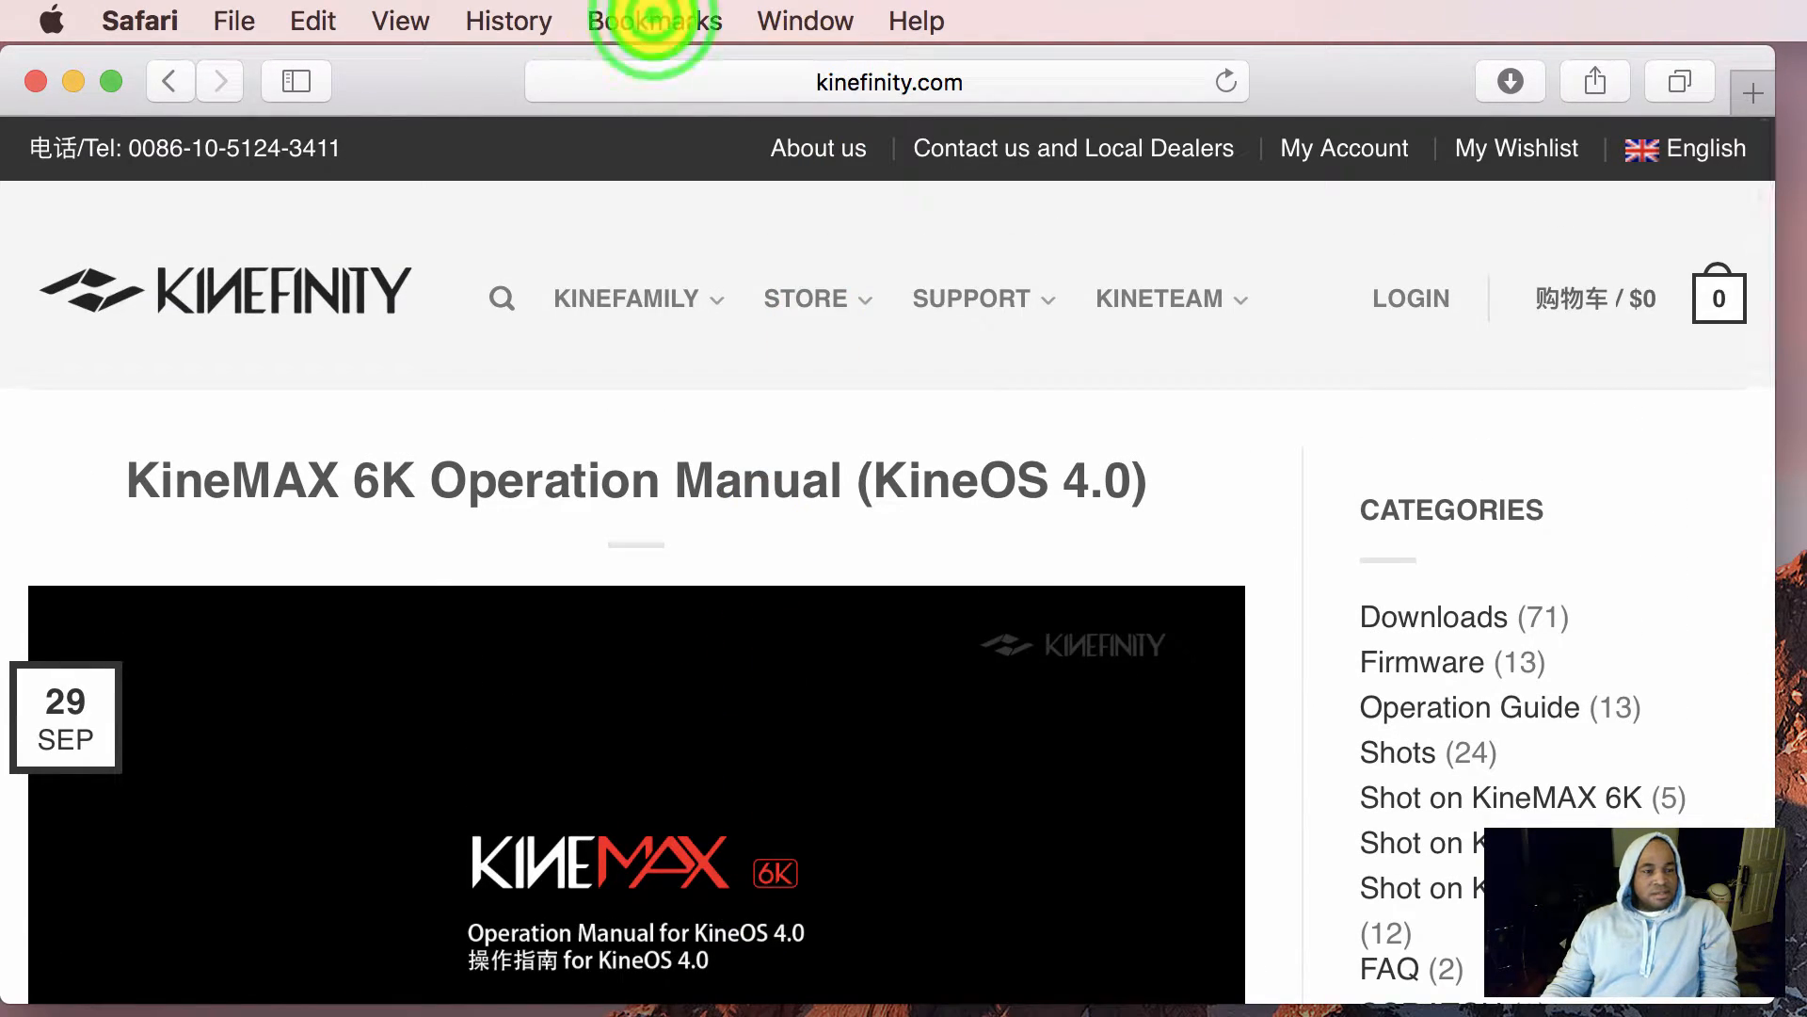
Add the KineMAX 6K manual page as a bookmark in Stuff We Want For The House
left_click(655, 21)
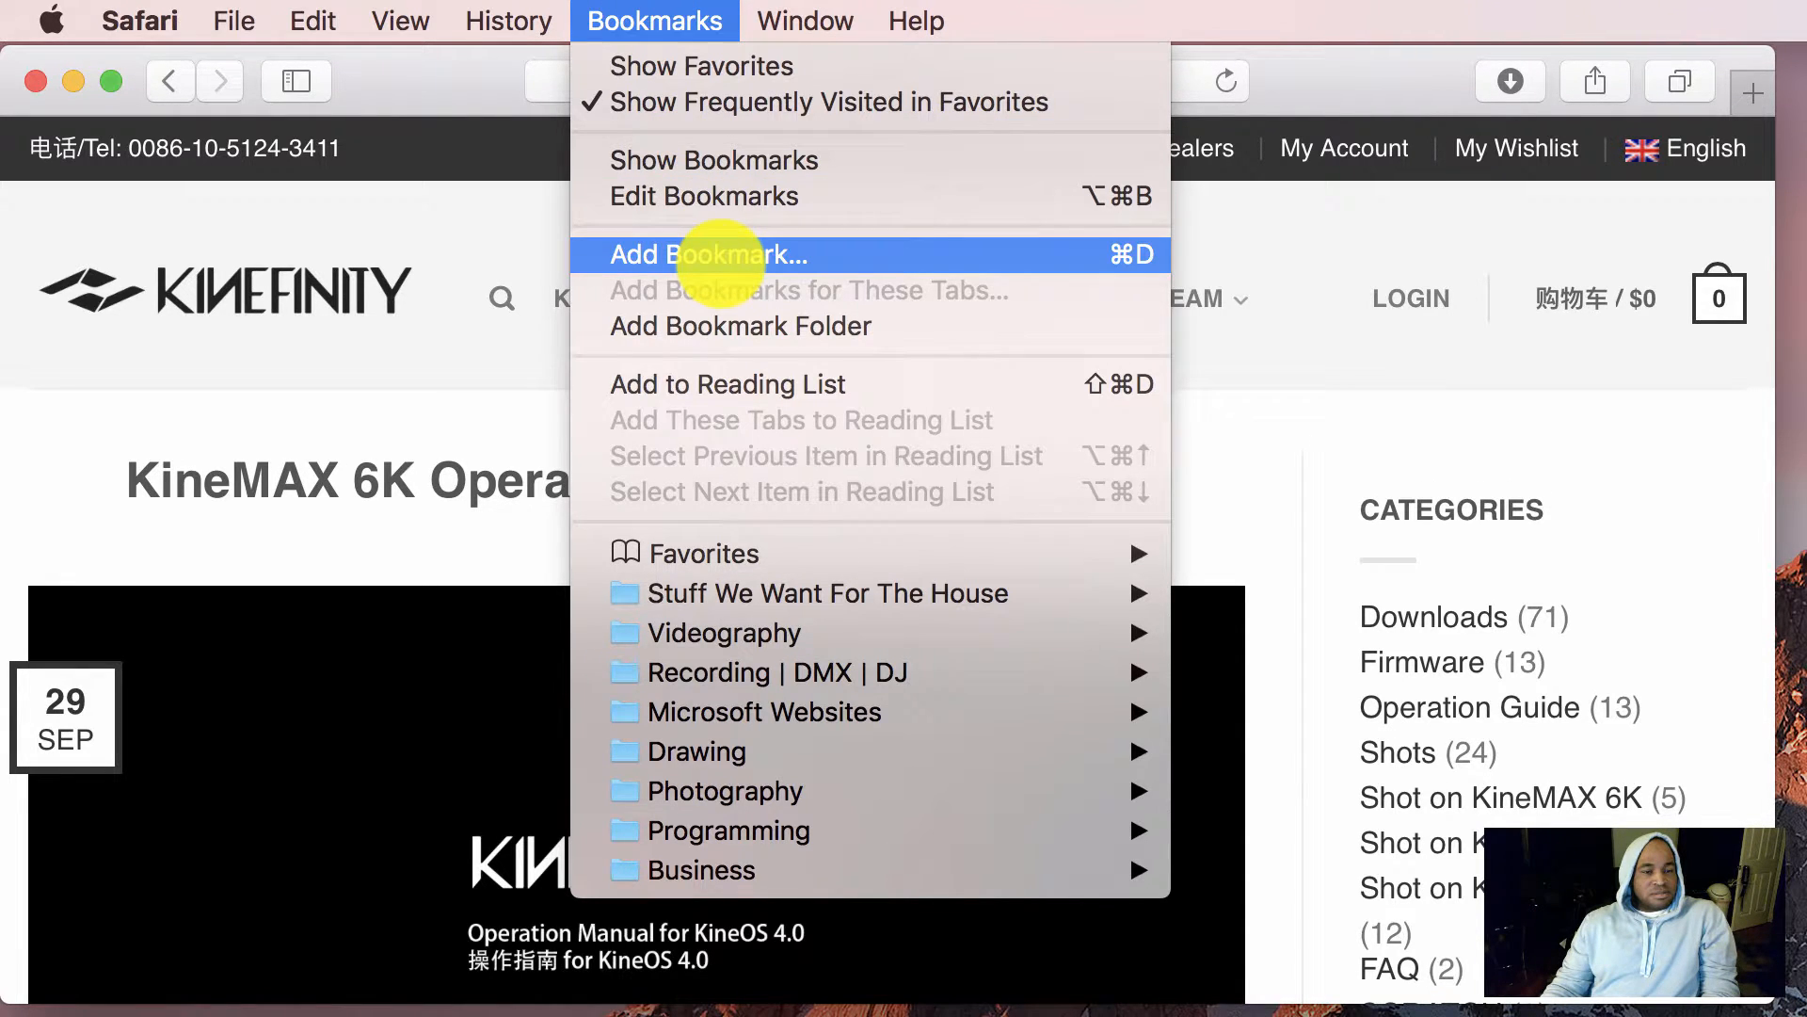
left_click(710, 254)
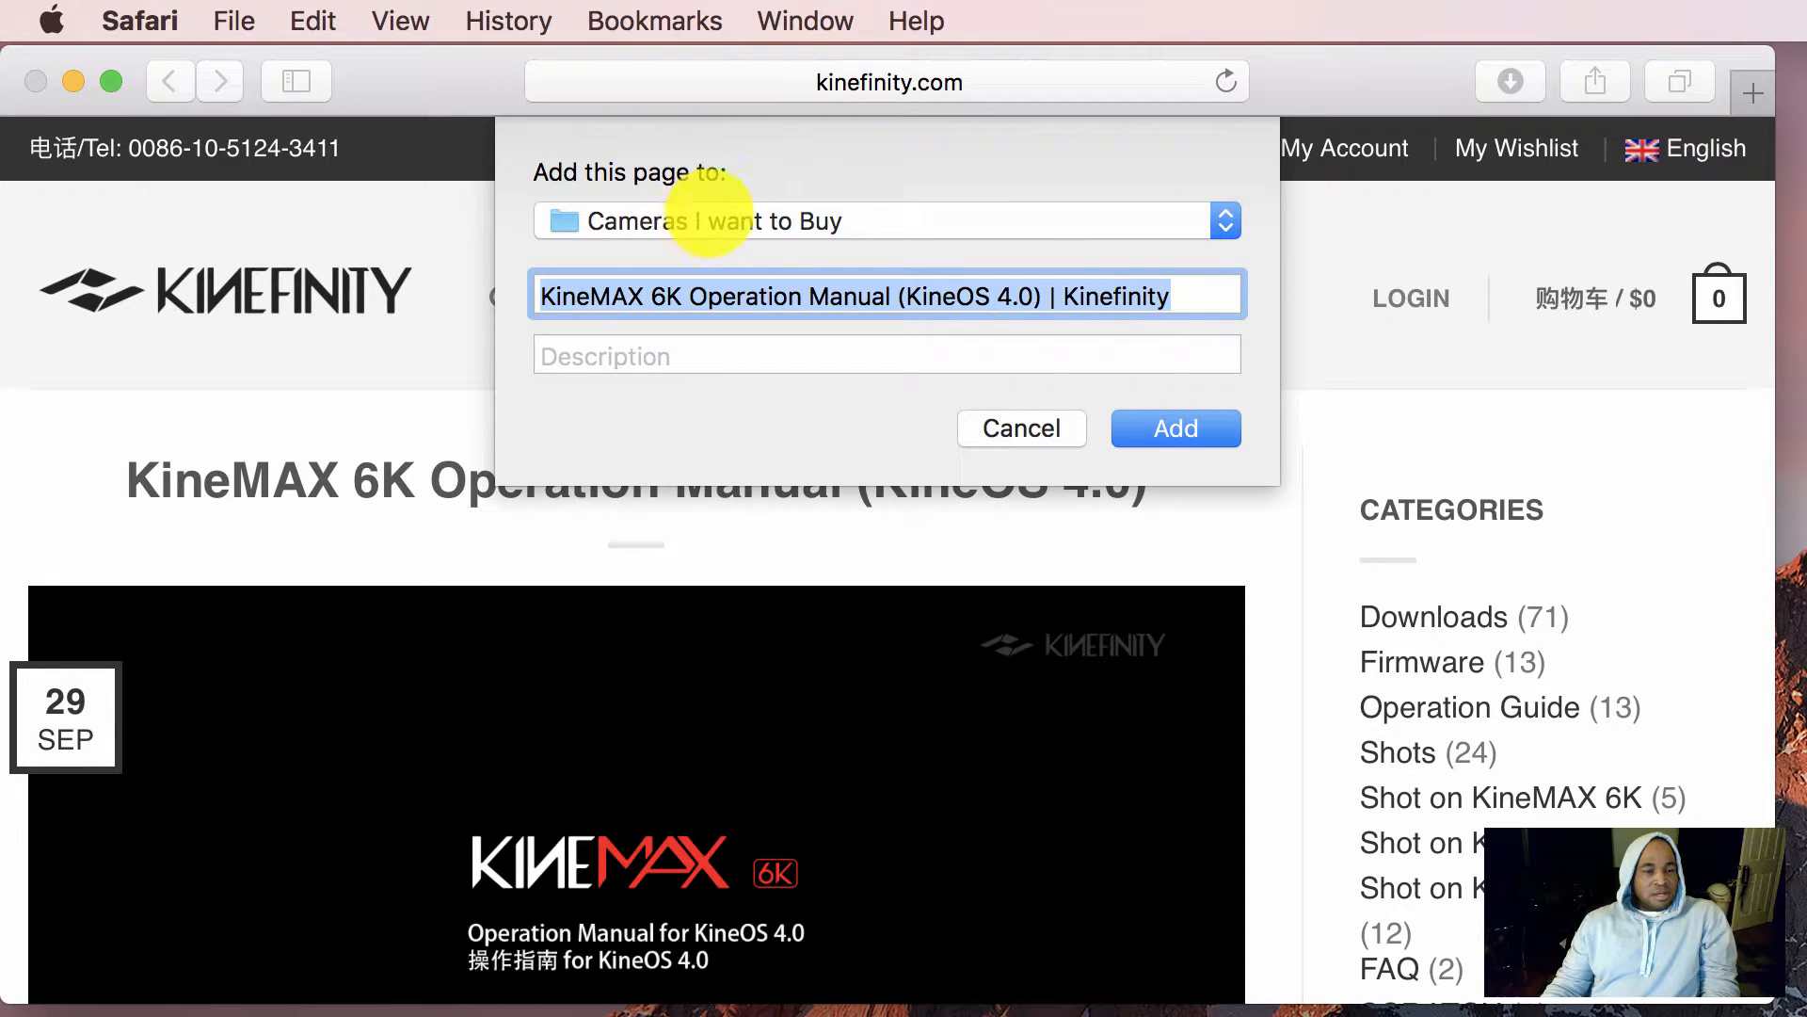
left_click(1224, 220)
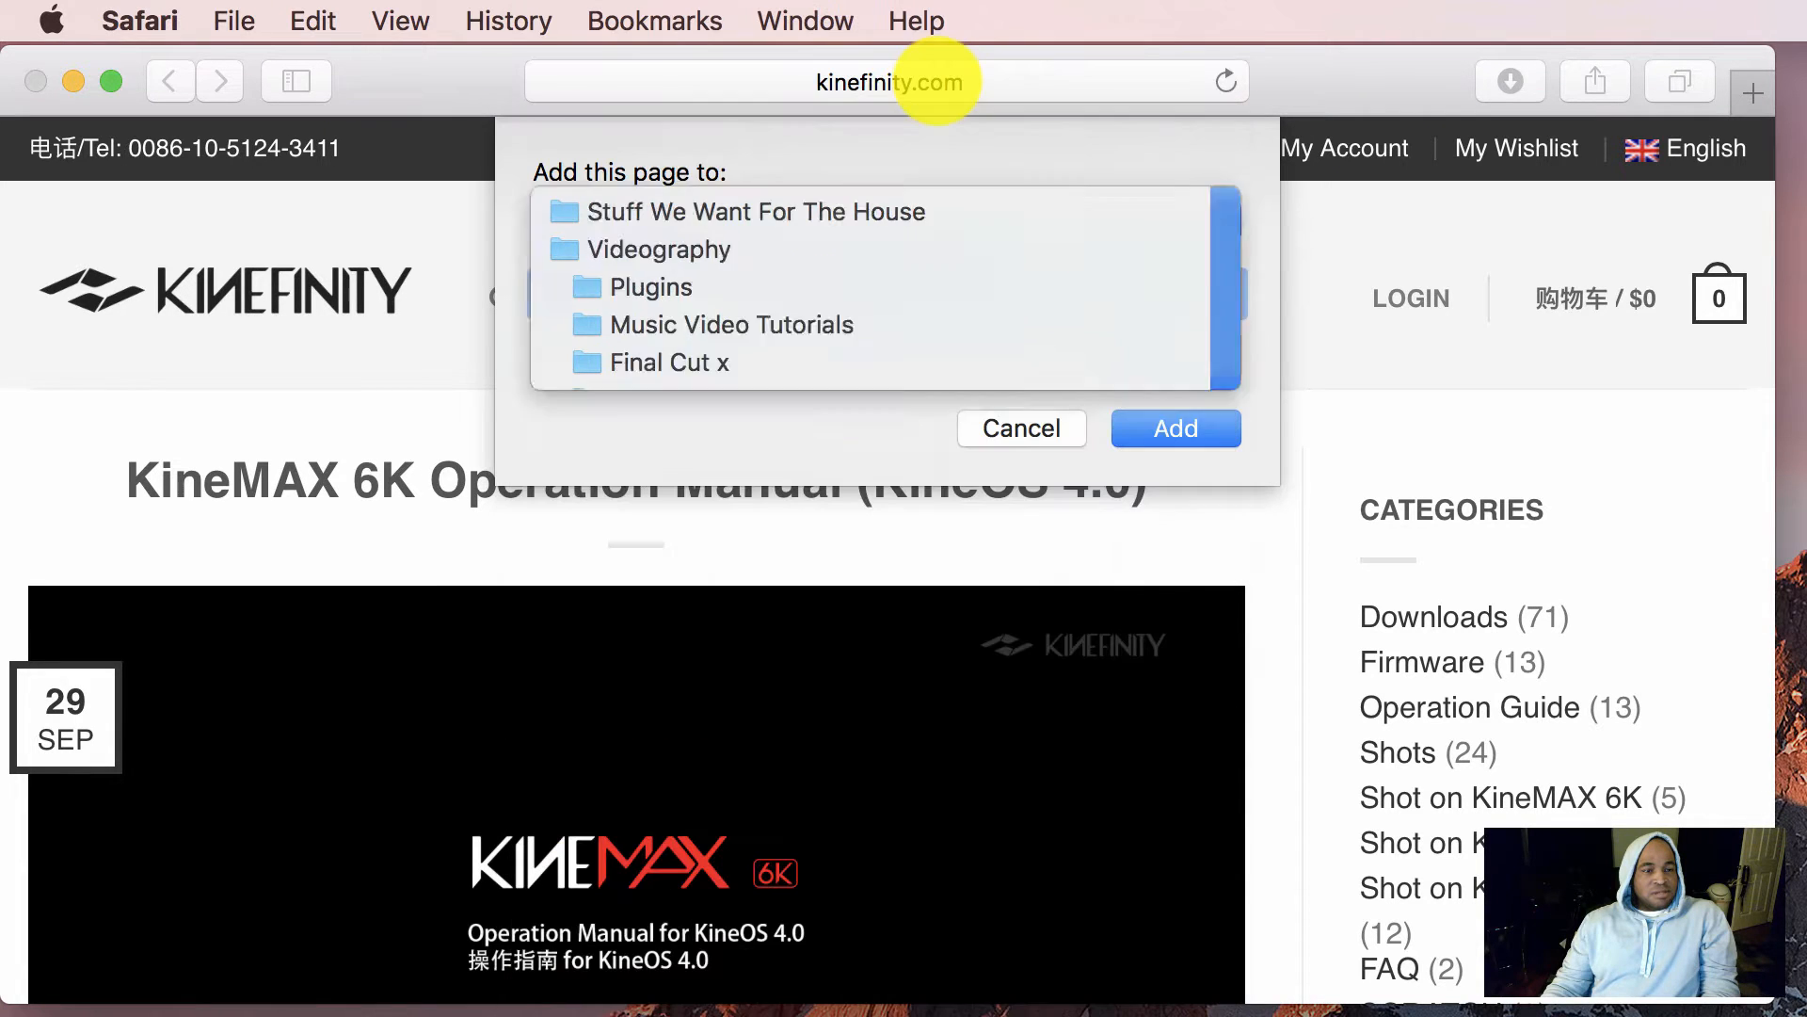
left_click(759, 210)
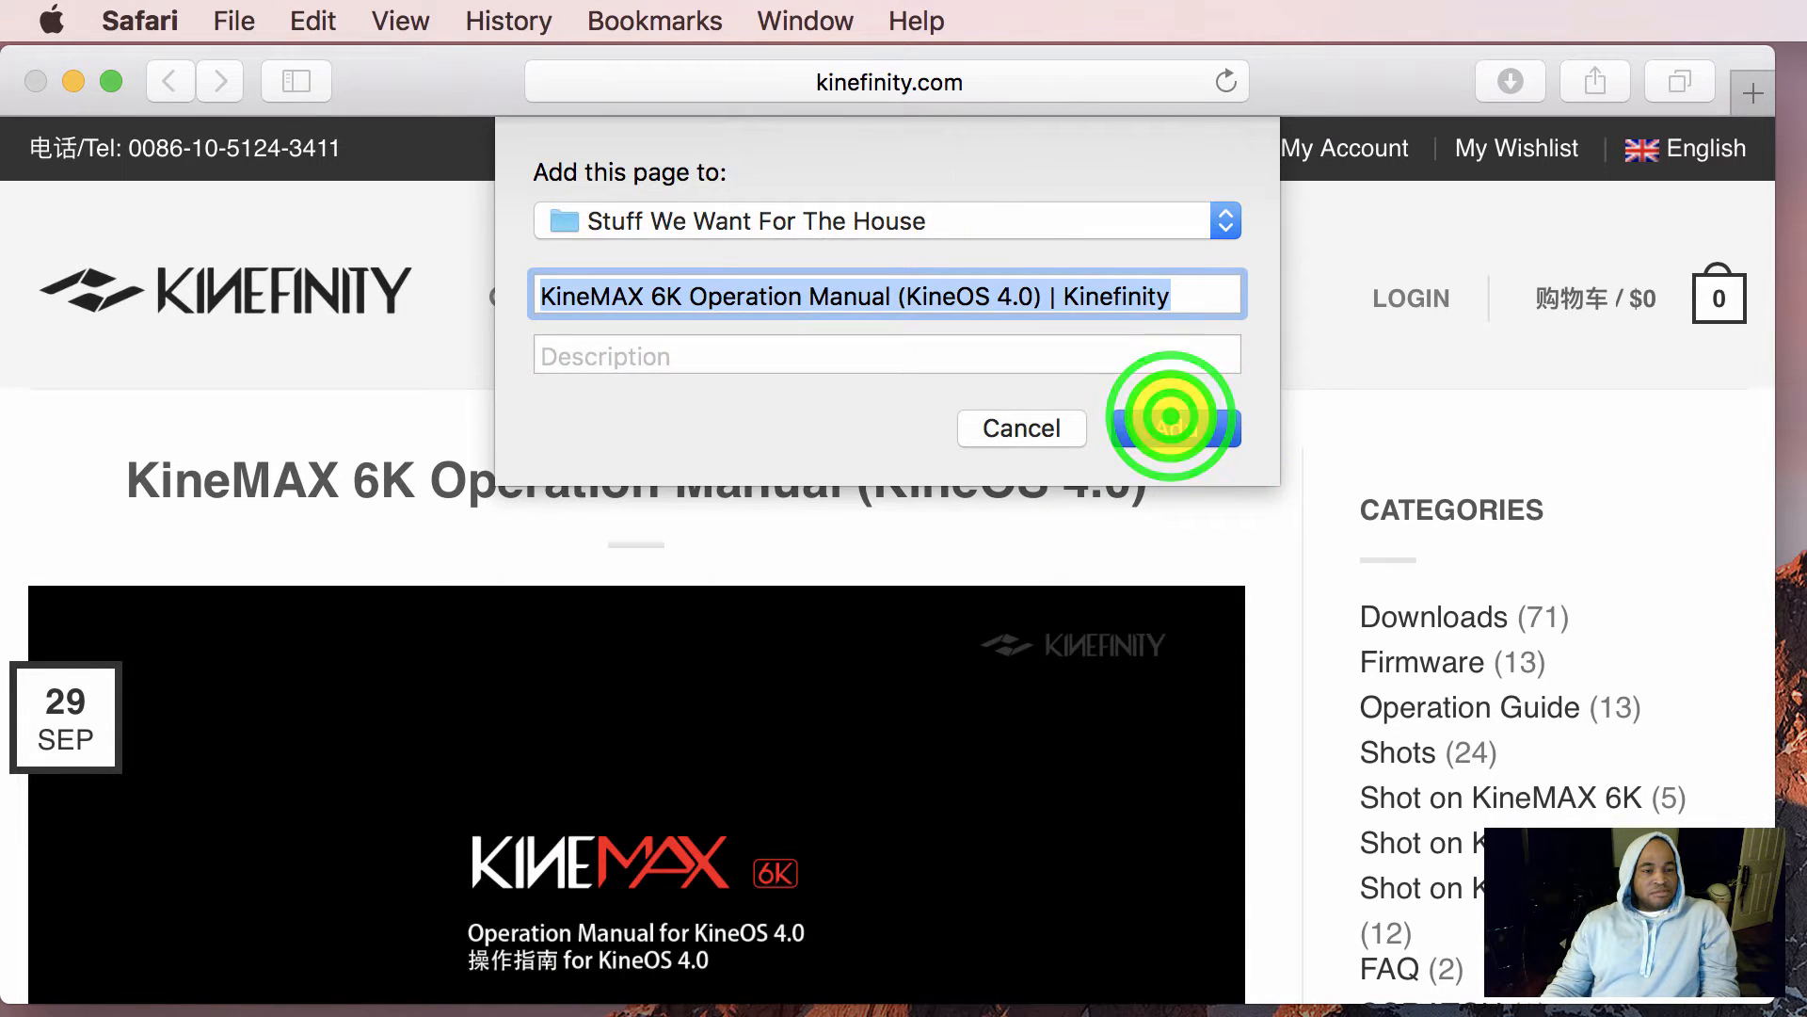
left_click(1169, 427)
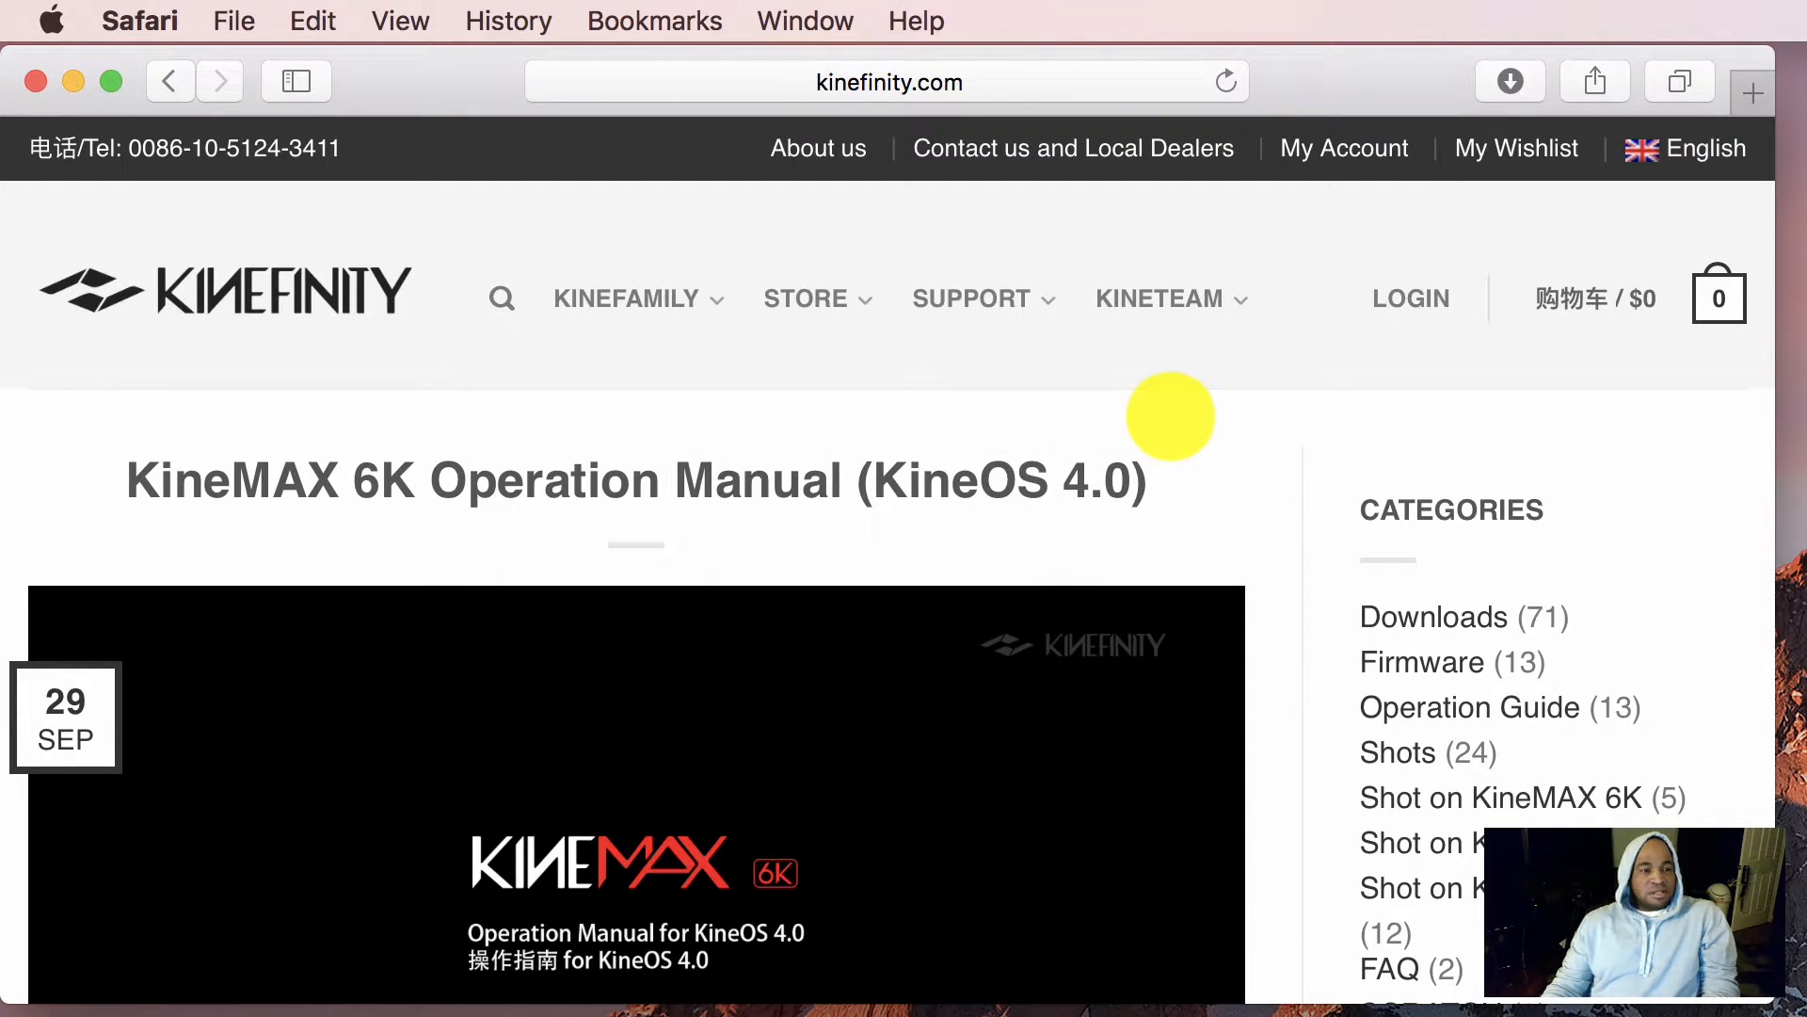
mouse_move(847, 207)
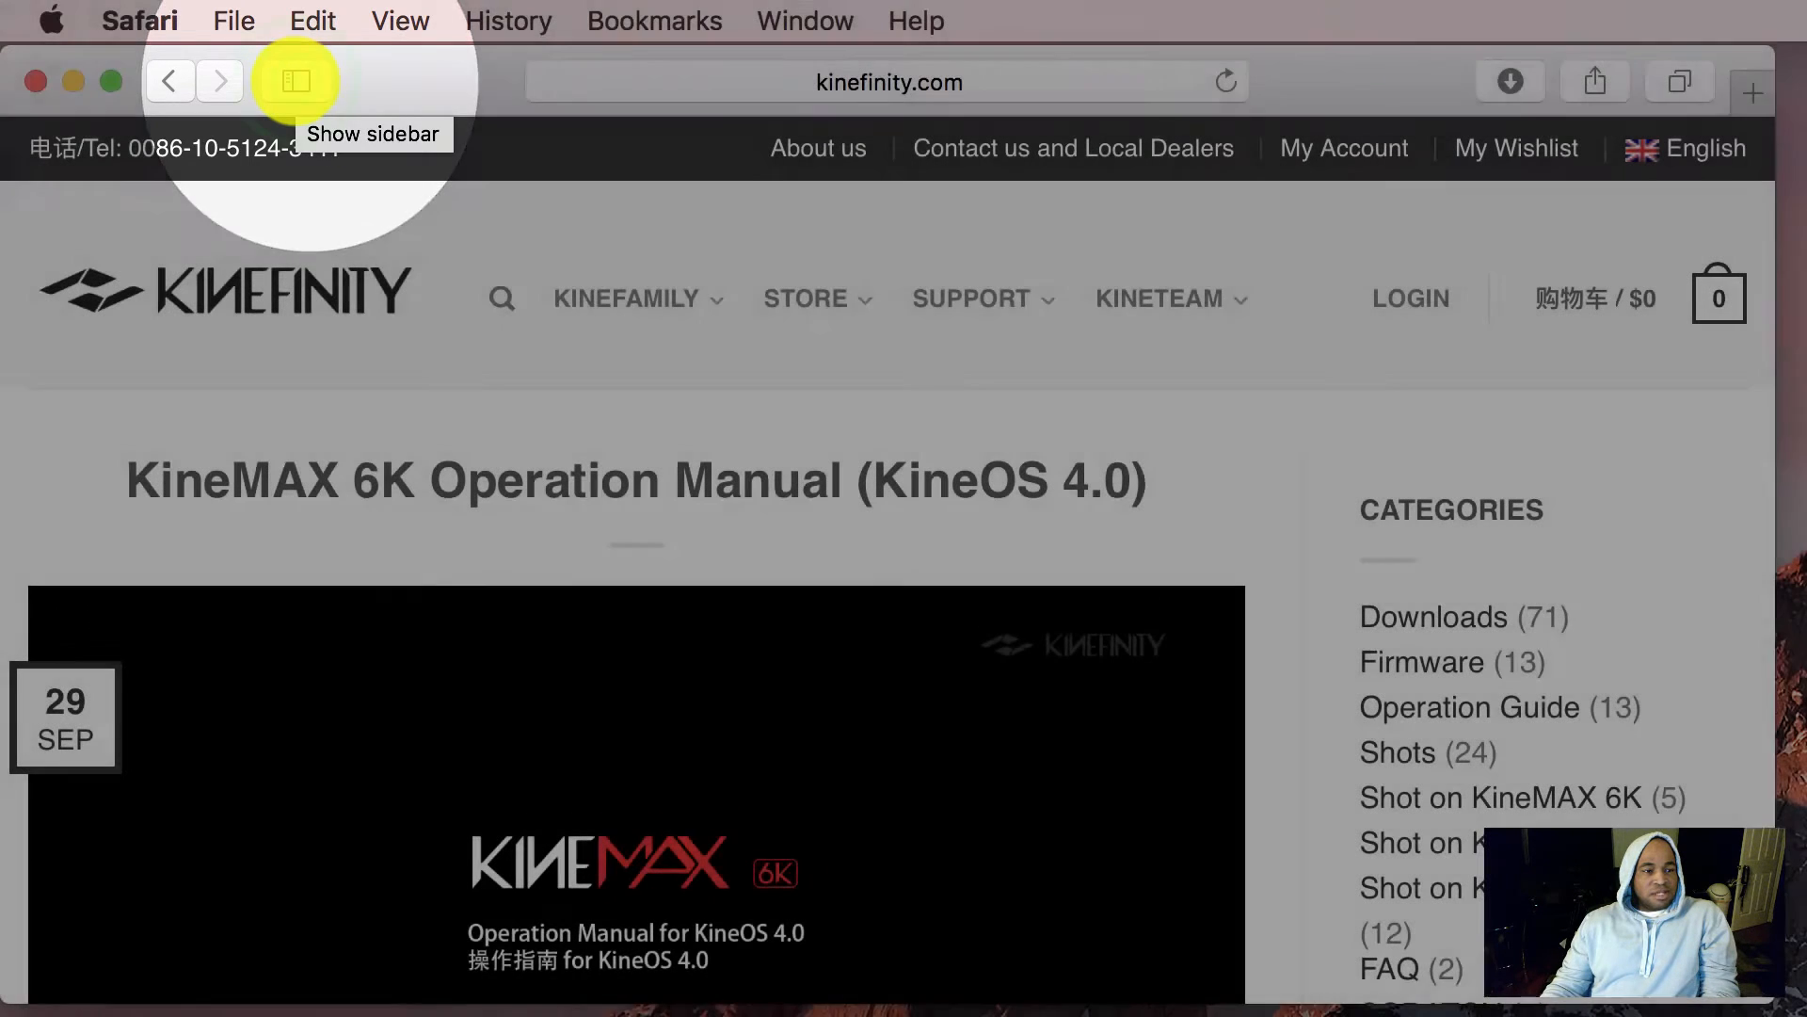
Show the bookmarks sidebar beside the Kinefinity page, listing the new manual bookmark
left_click(296, 81)
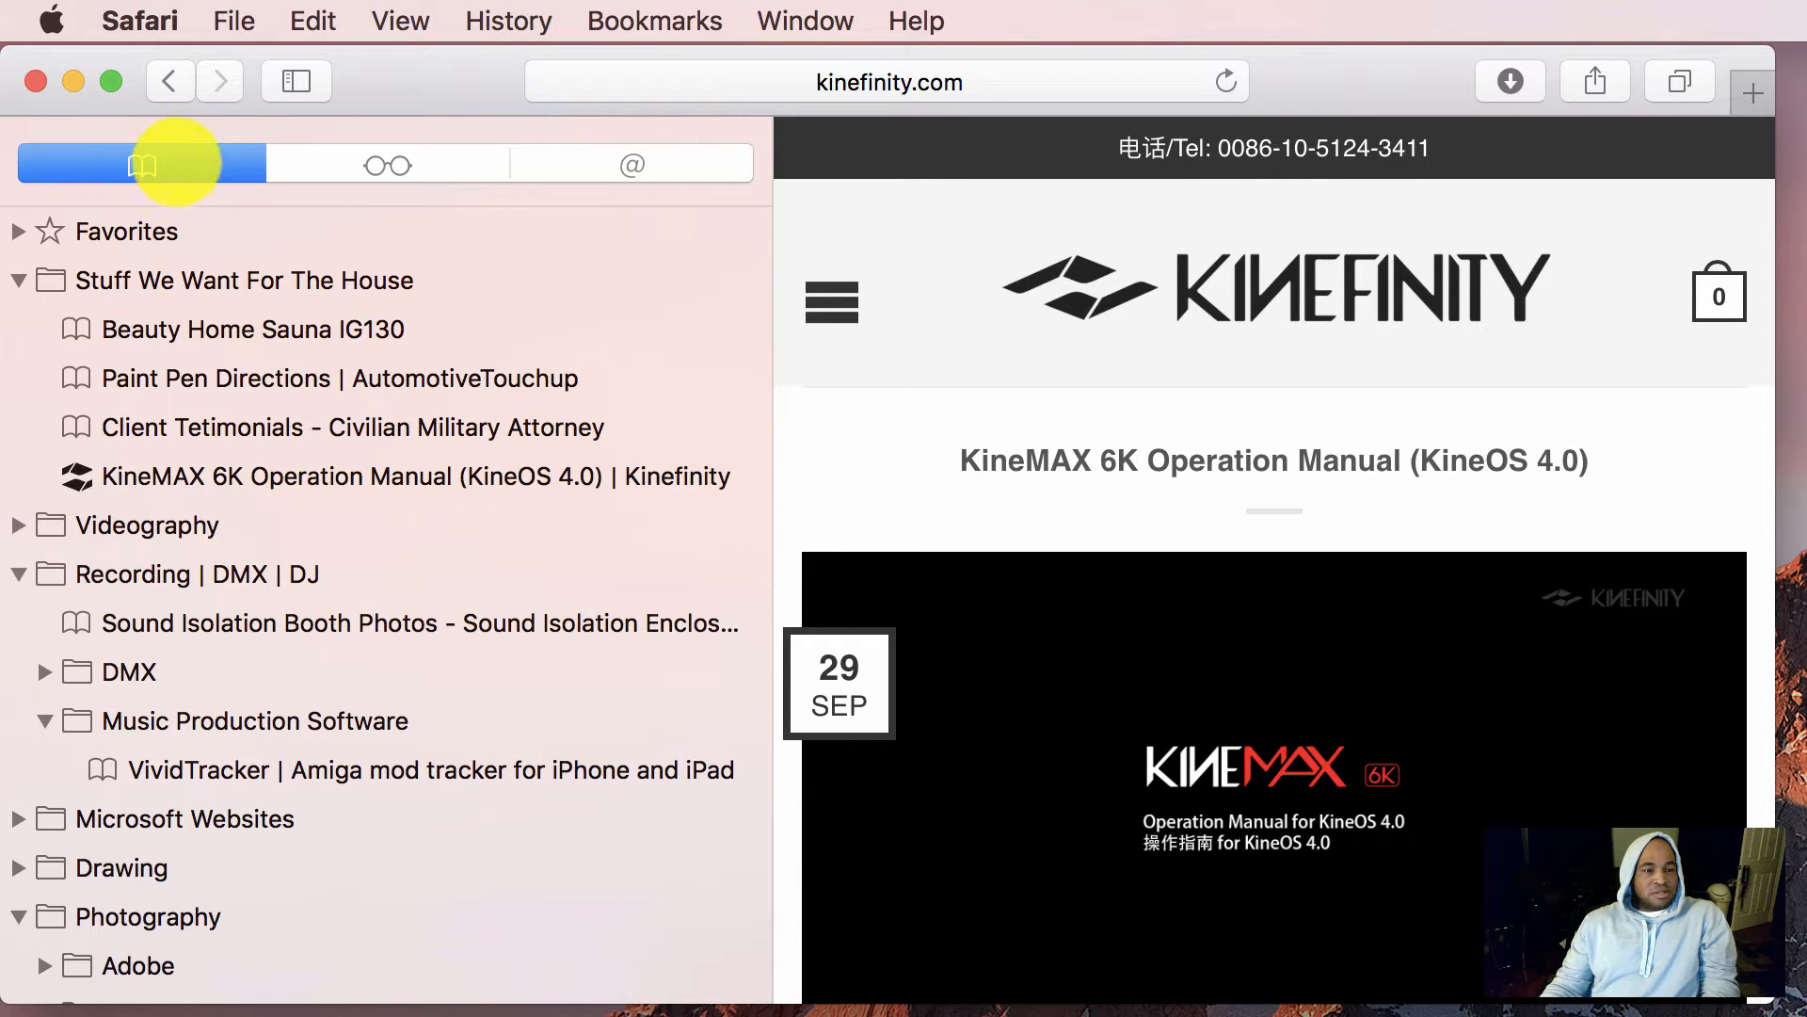
left_click(653, 20)
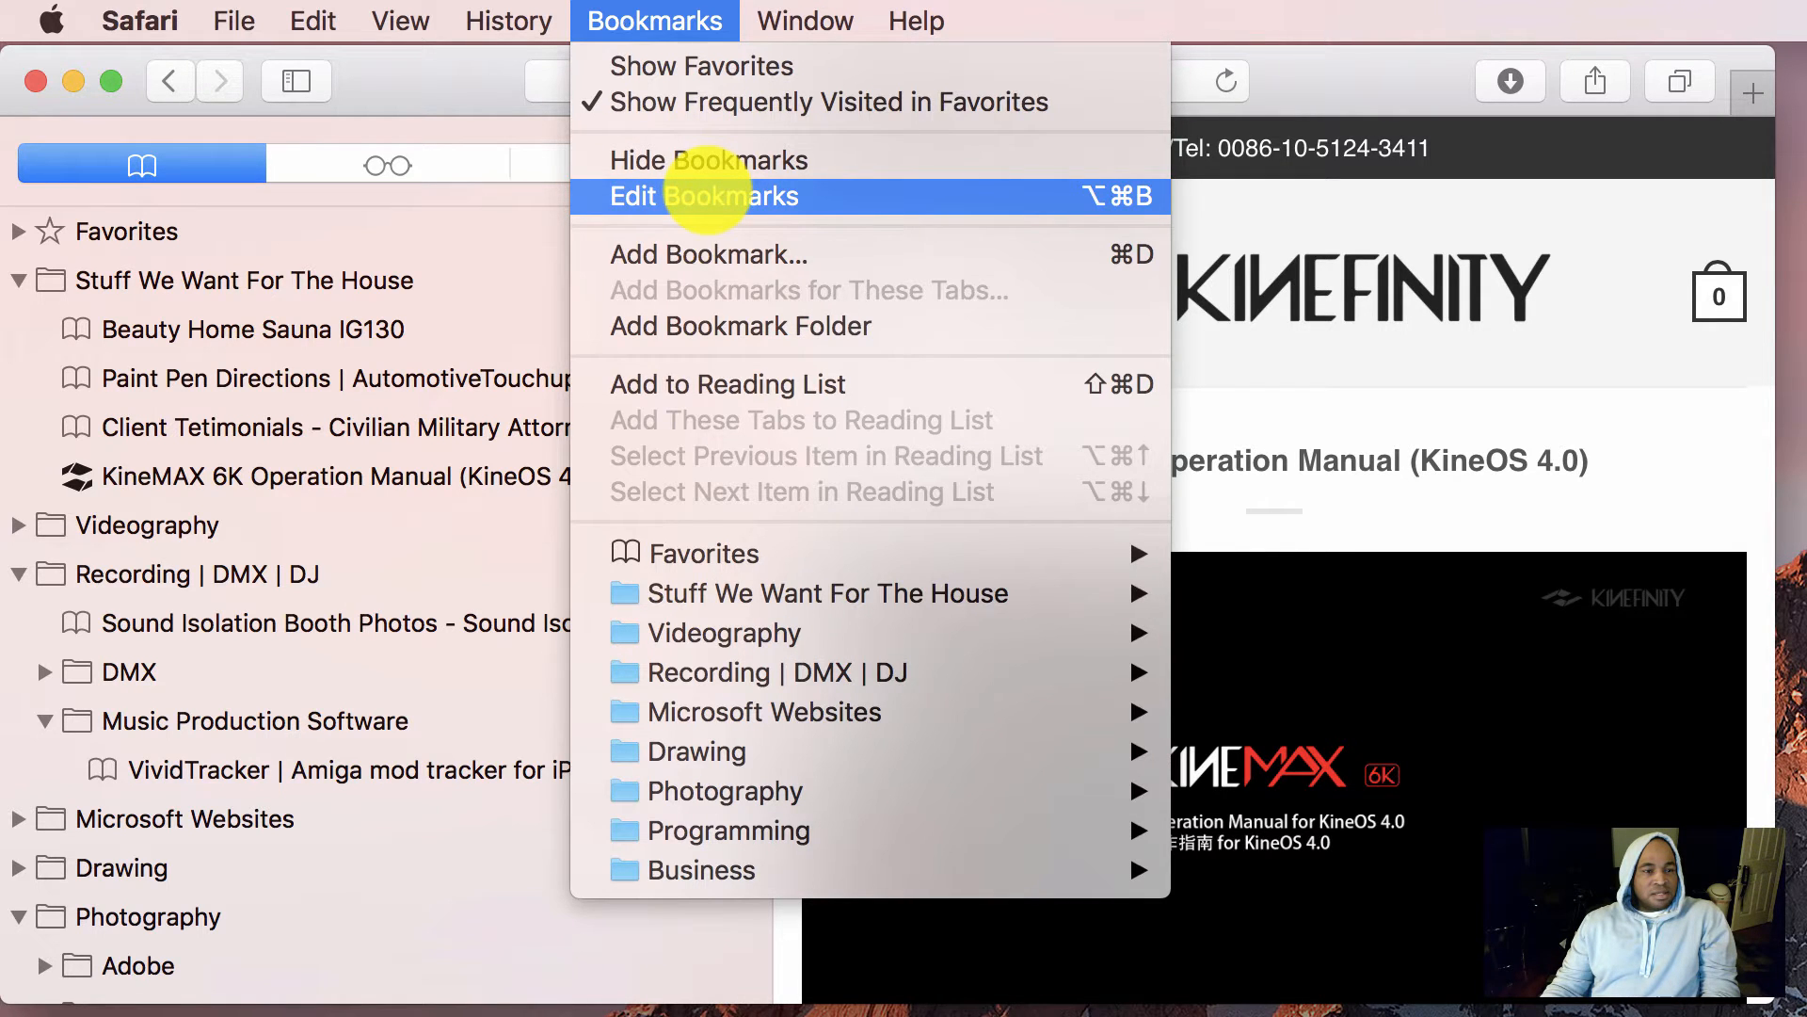
Show the bookmark editor beside the sidebar with Stuff We Want For The House expanded to its four bookmarks
left_click(703, 195)
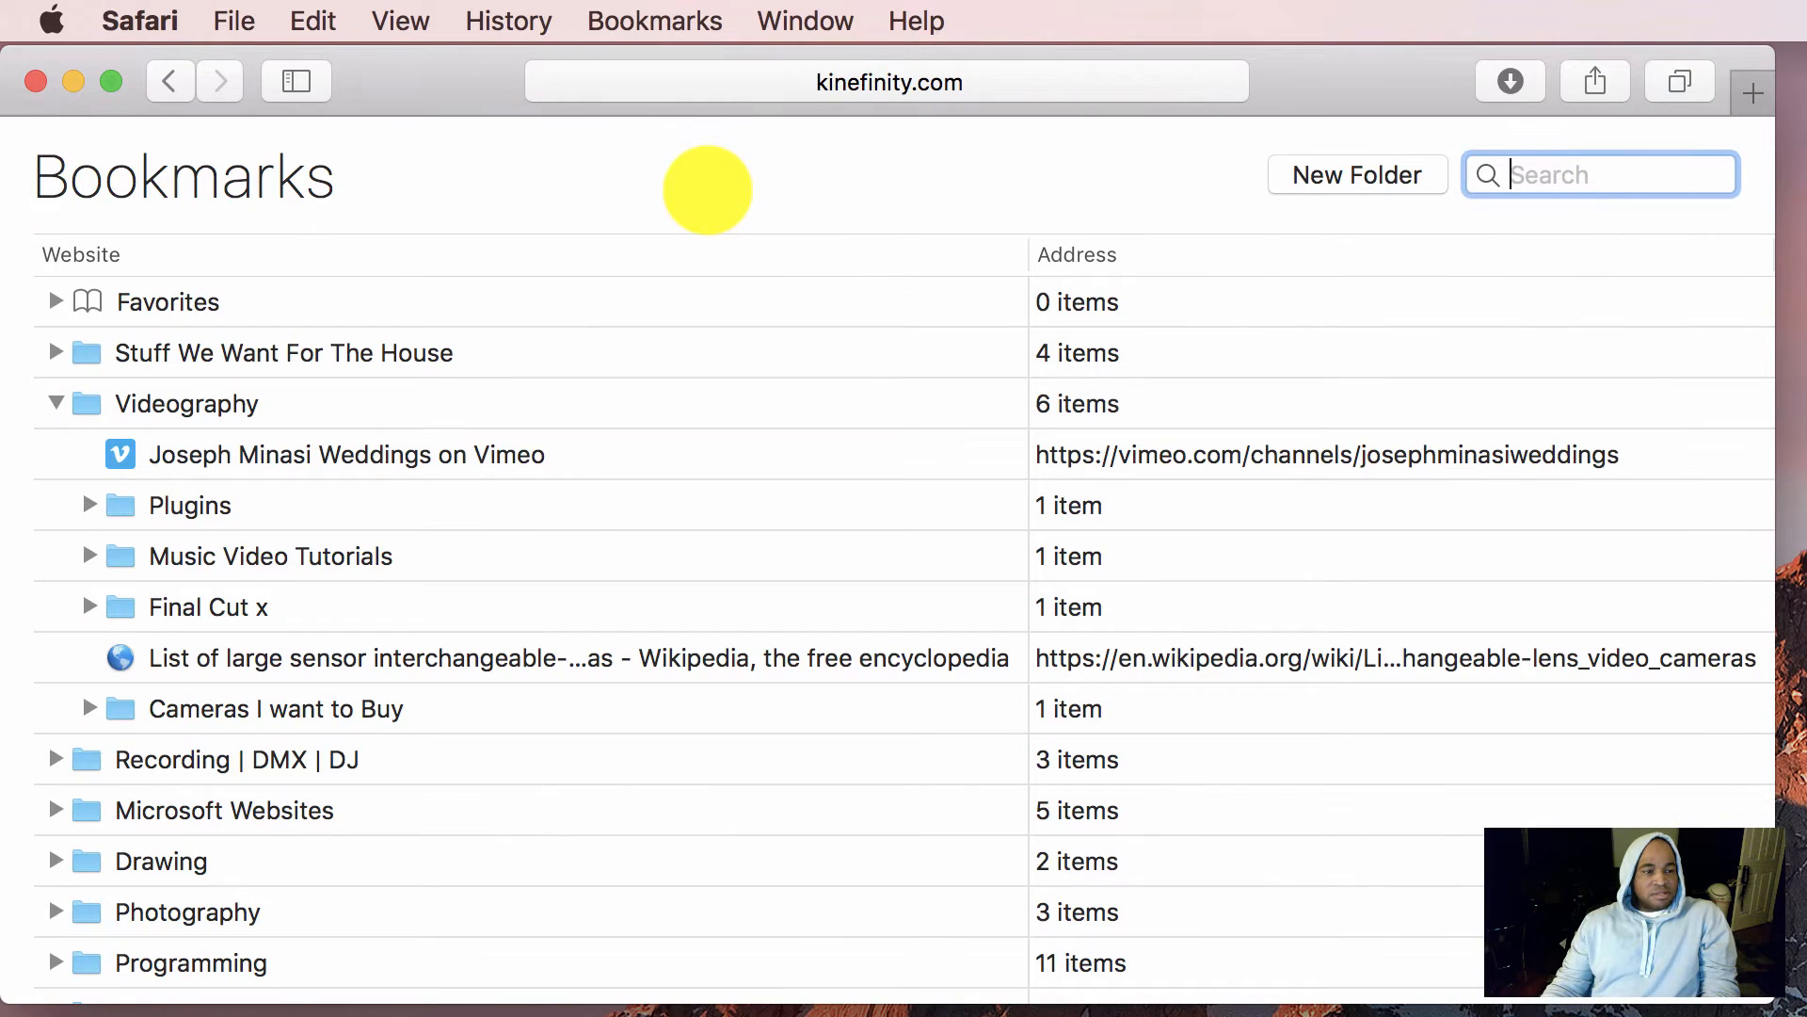
left_click(295, 81)
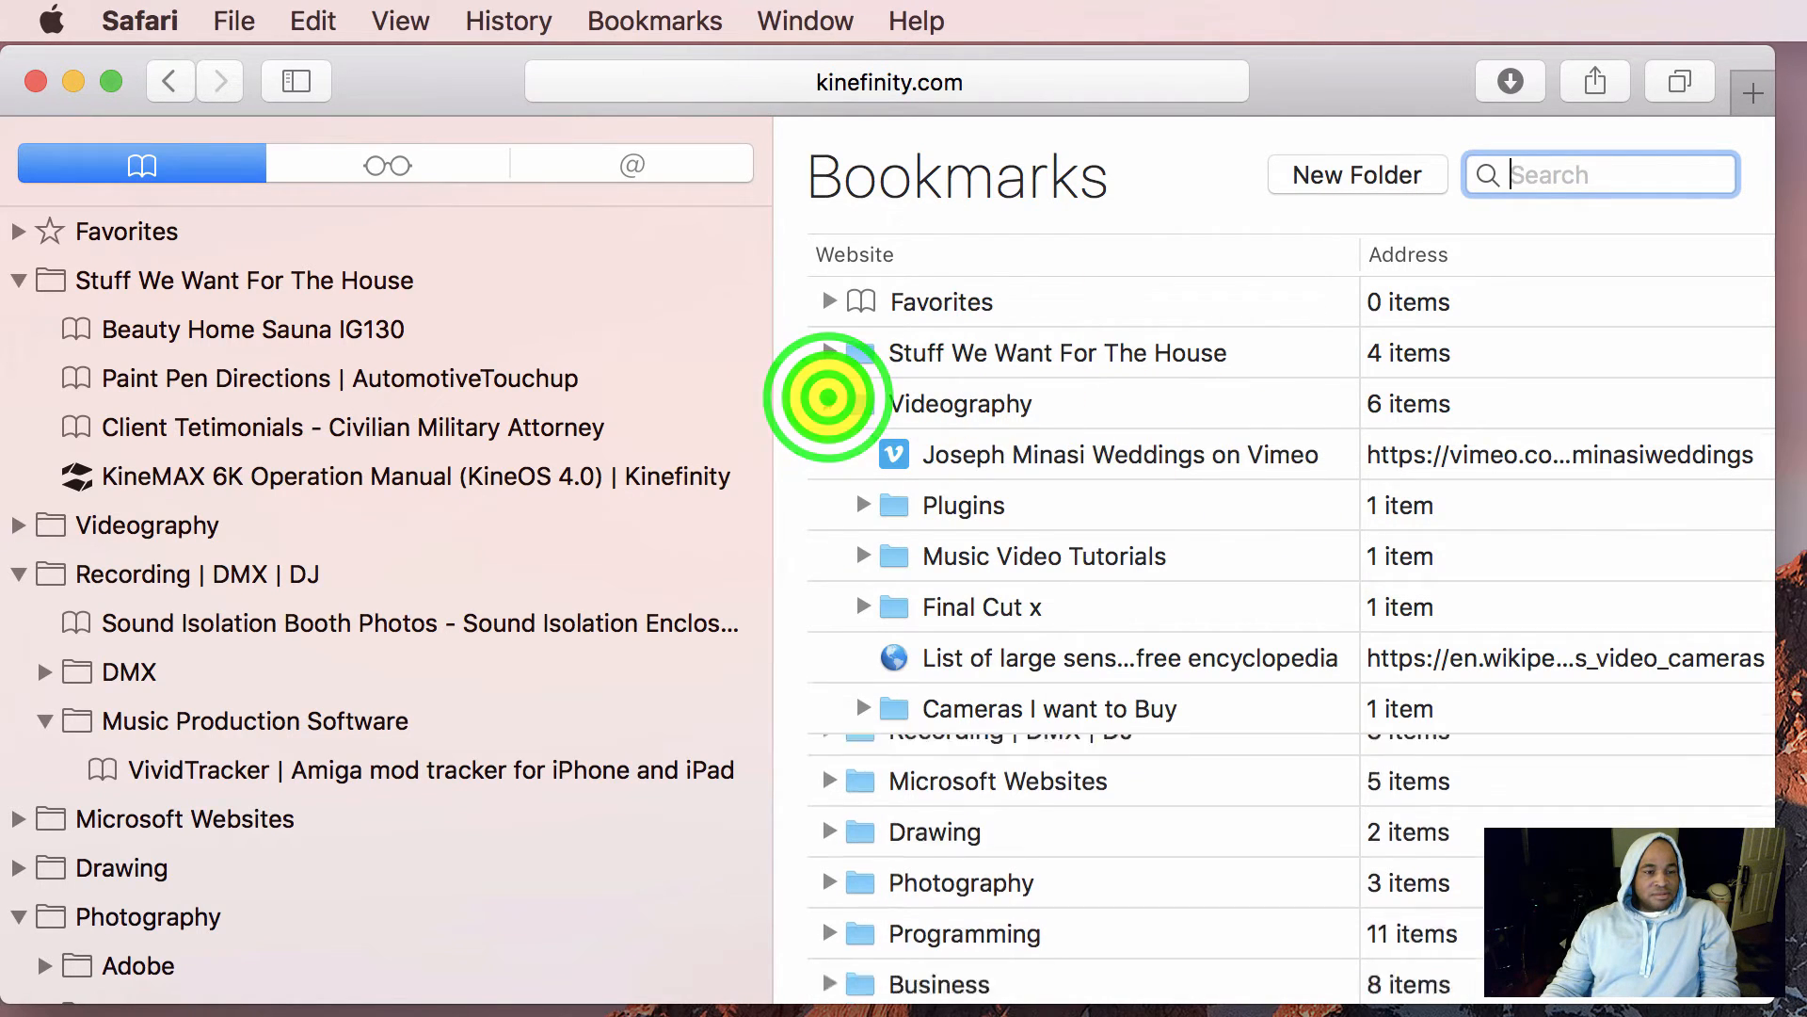
left_click(829, 402)
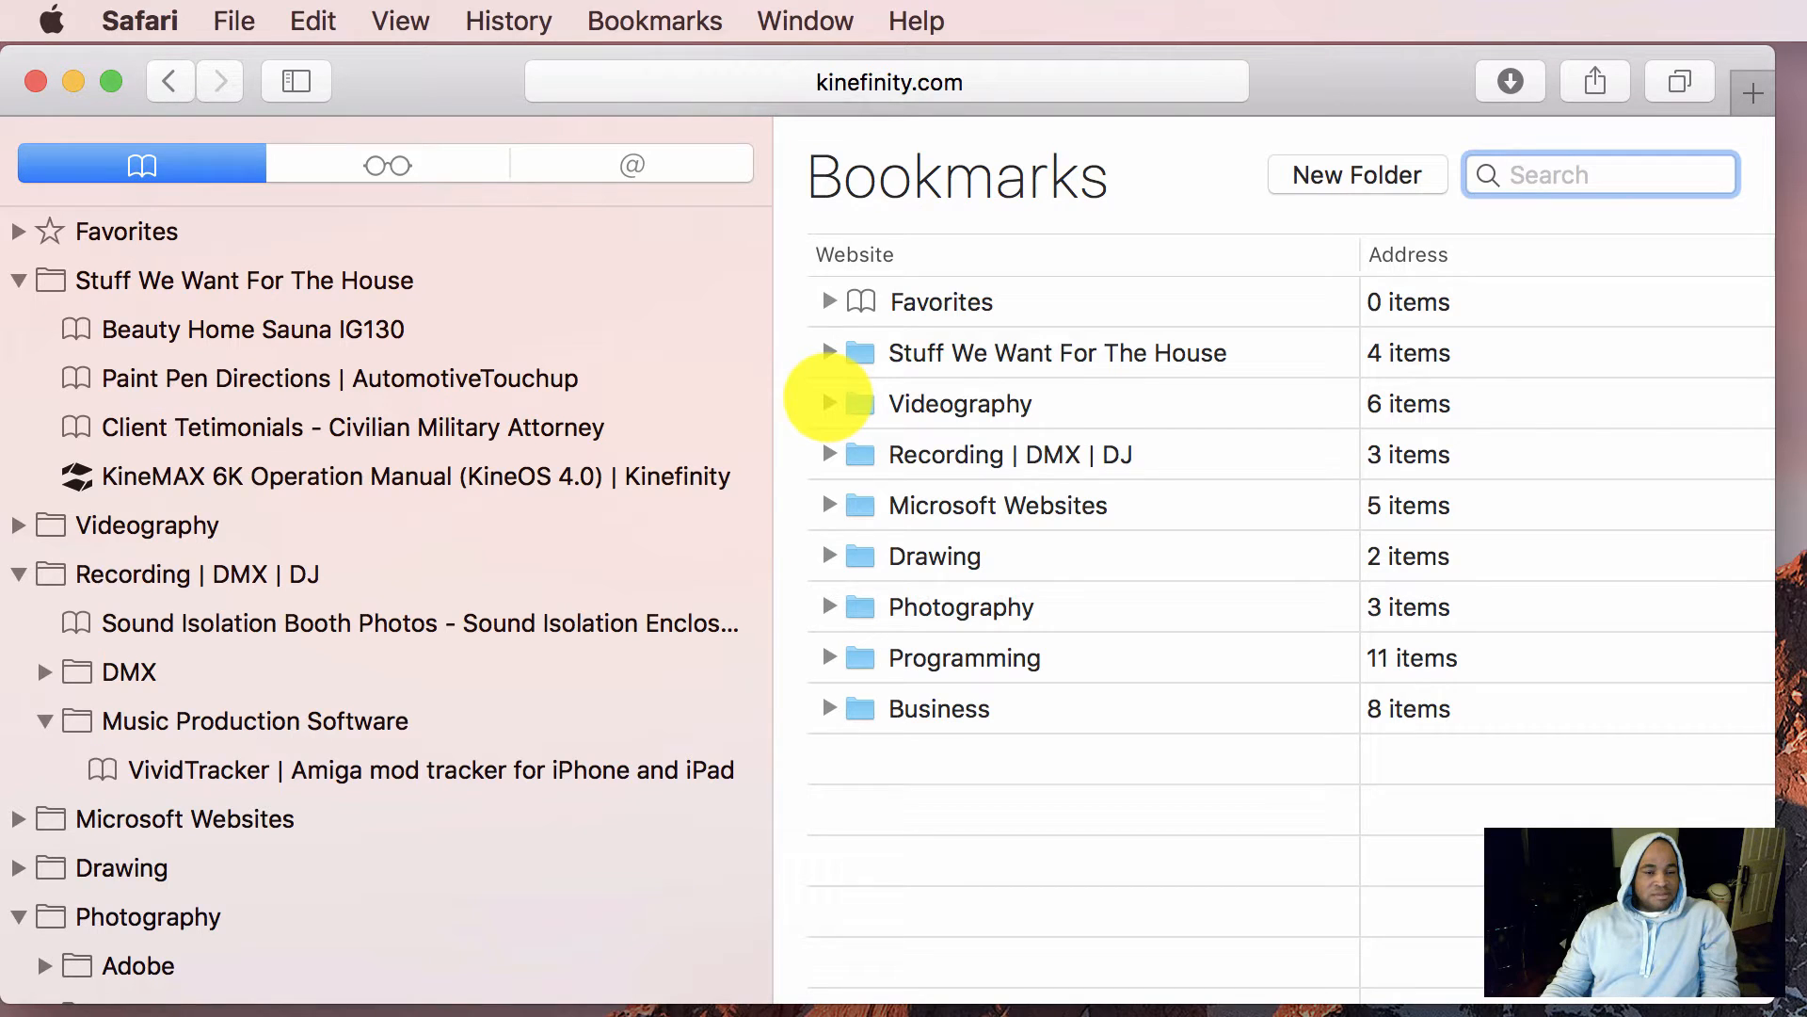
left_click(828, 352)
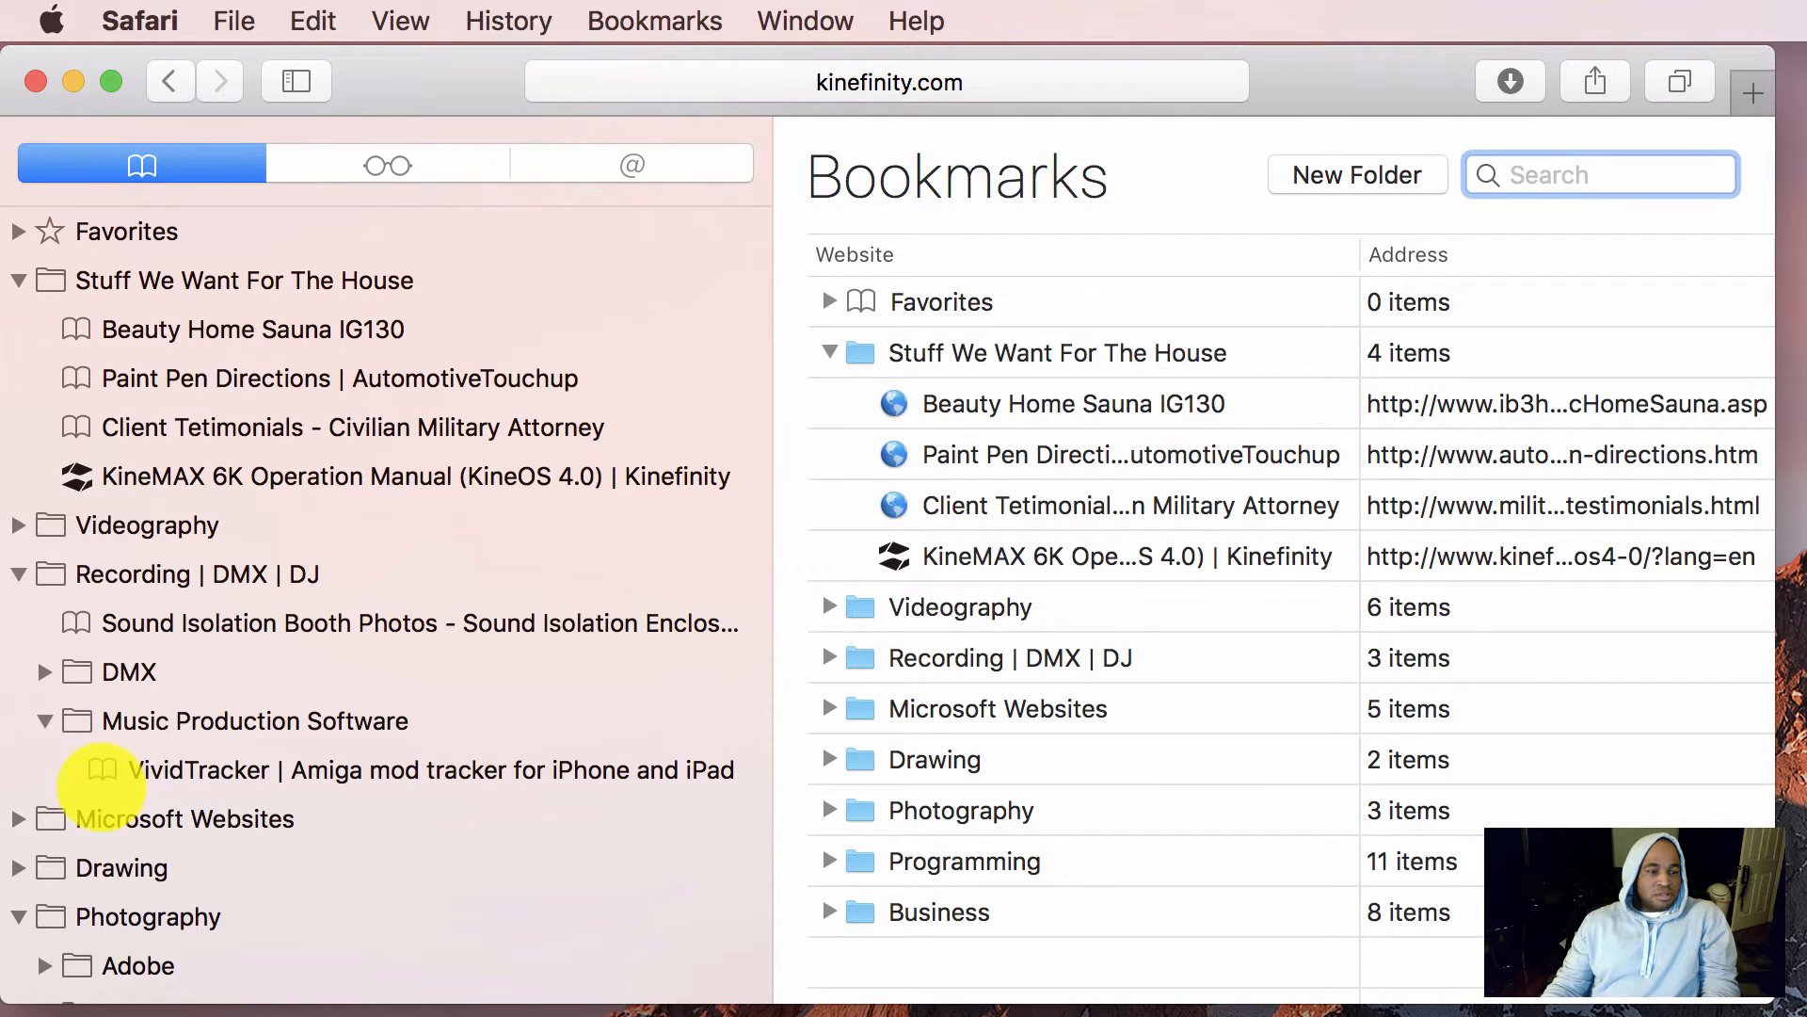
Drag the KineMAX 6K manual bookmark into Cameras I want to Buy under Videography
left_click(19, 525)
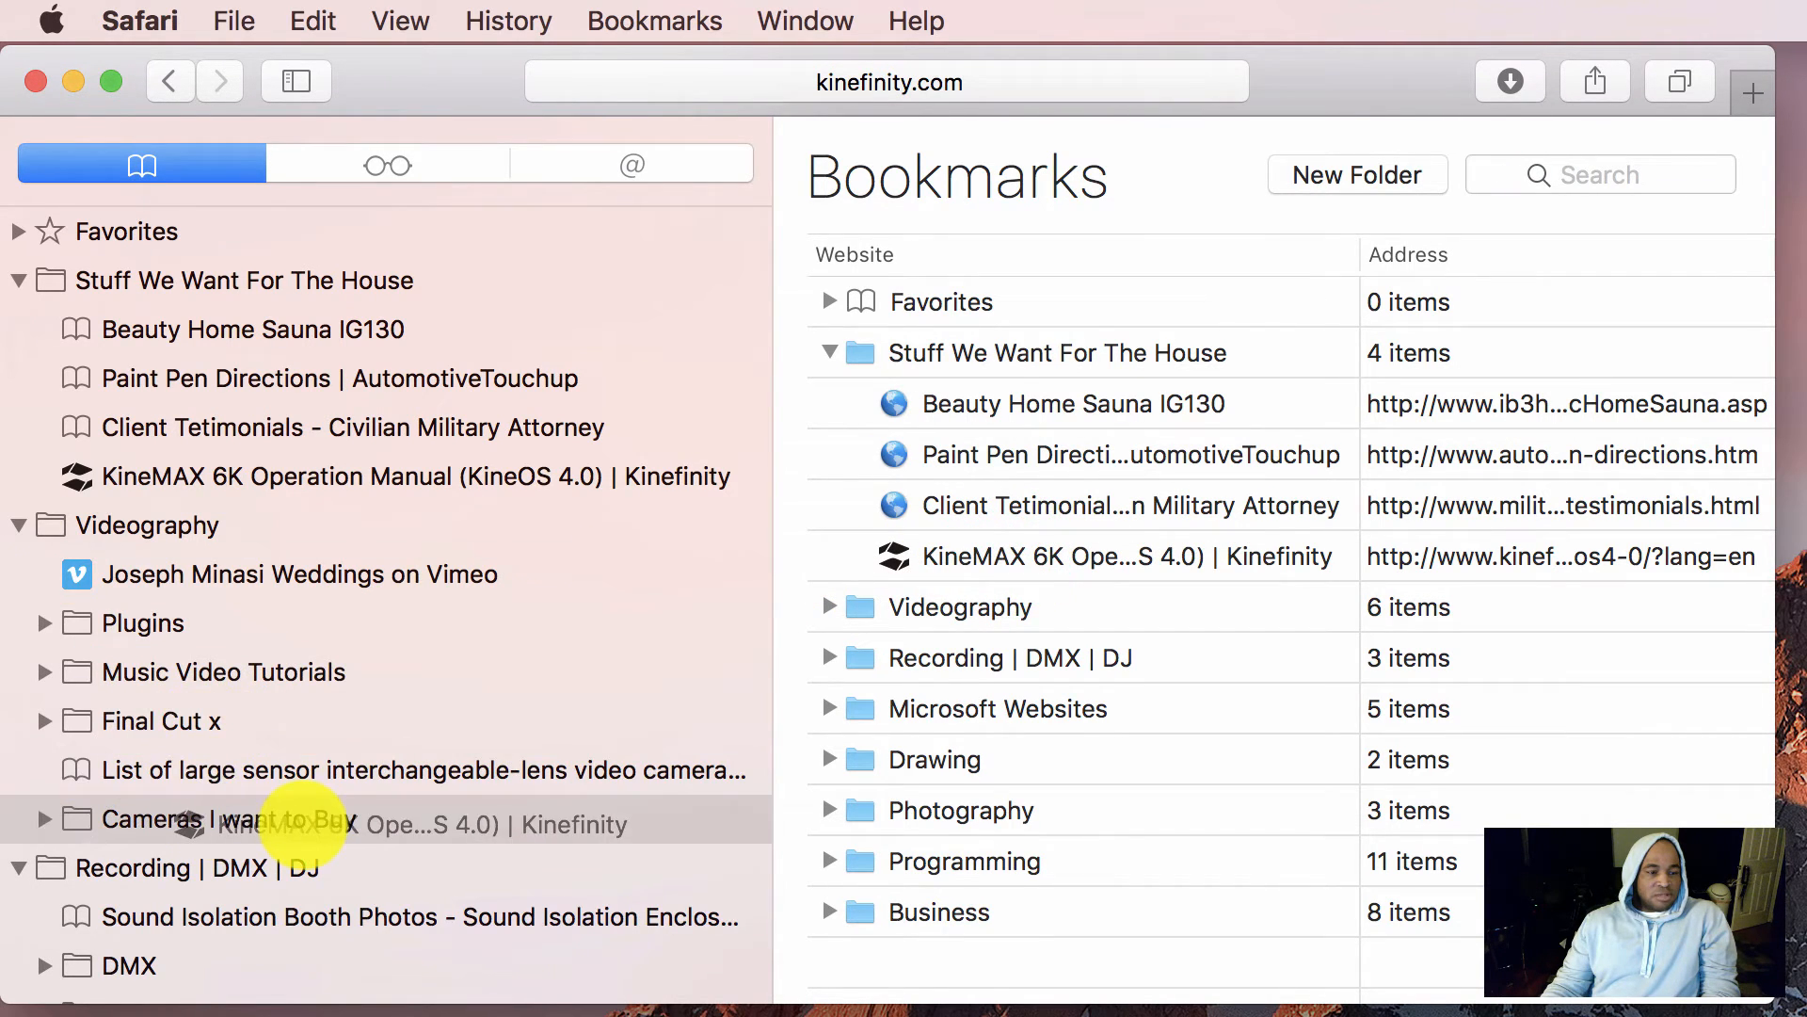
left_click(43, 819)
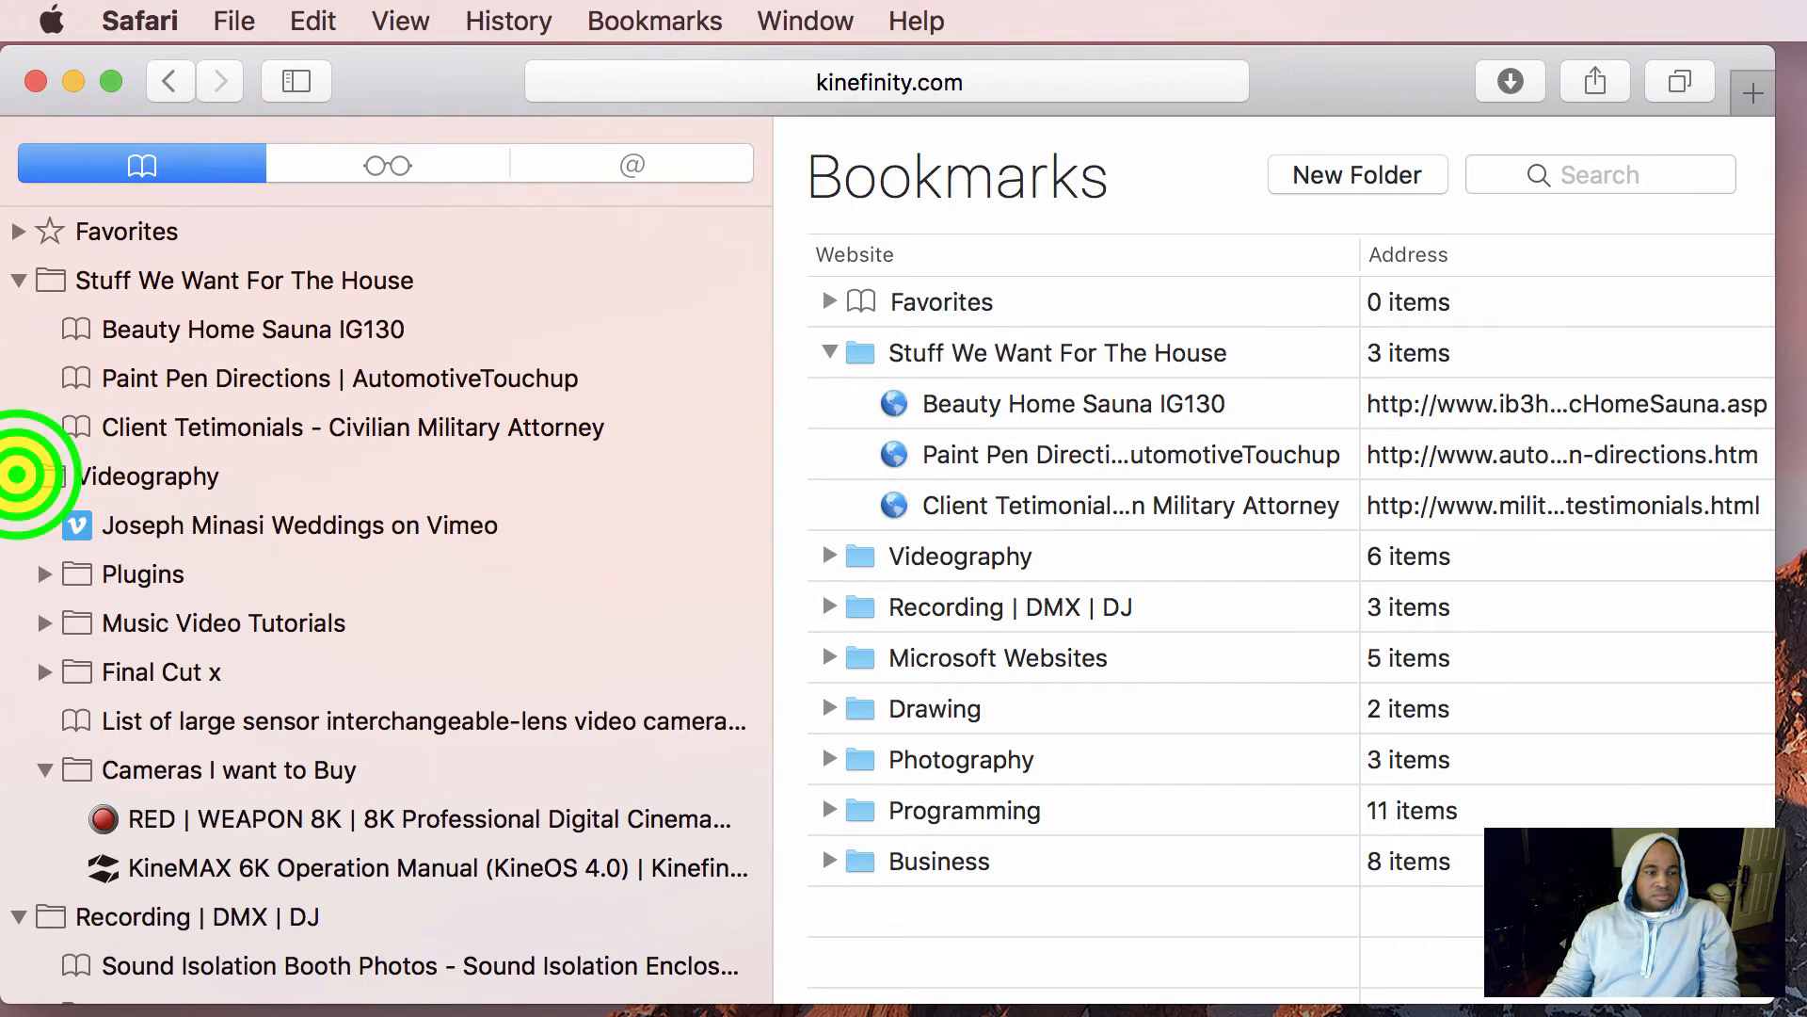
left_click(19, 280)
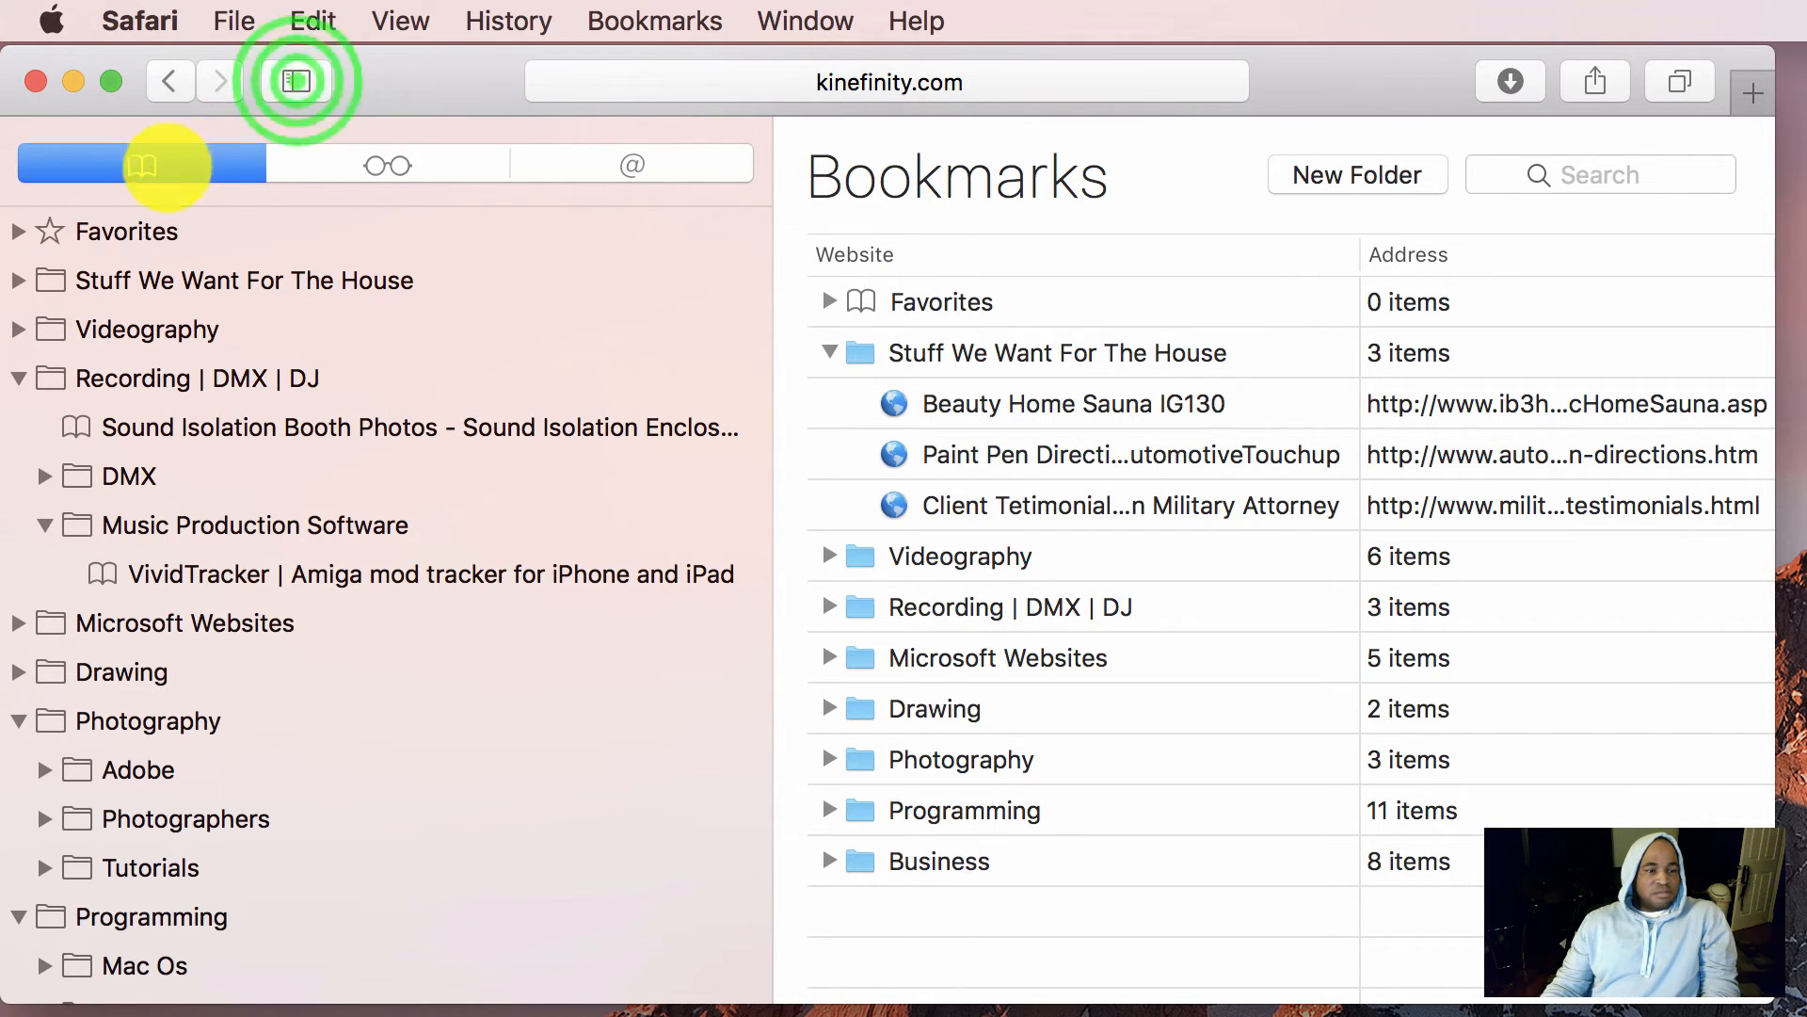
Toggle the bookmarks sidebar off, on, and off again, leaving it hidden
left_click(297, 81)
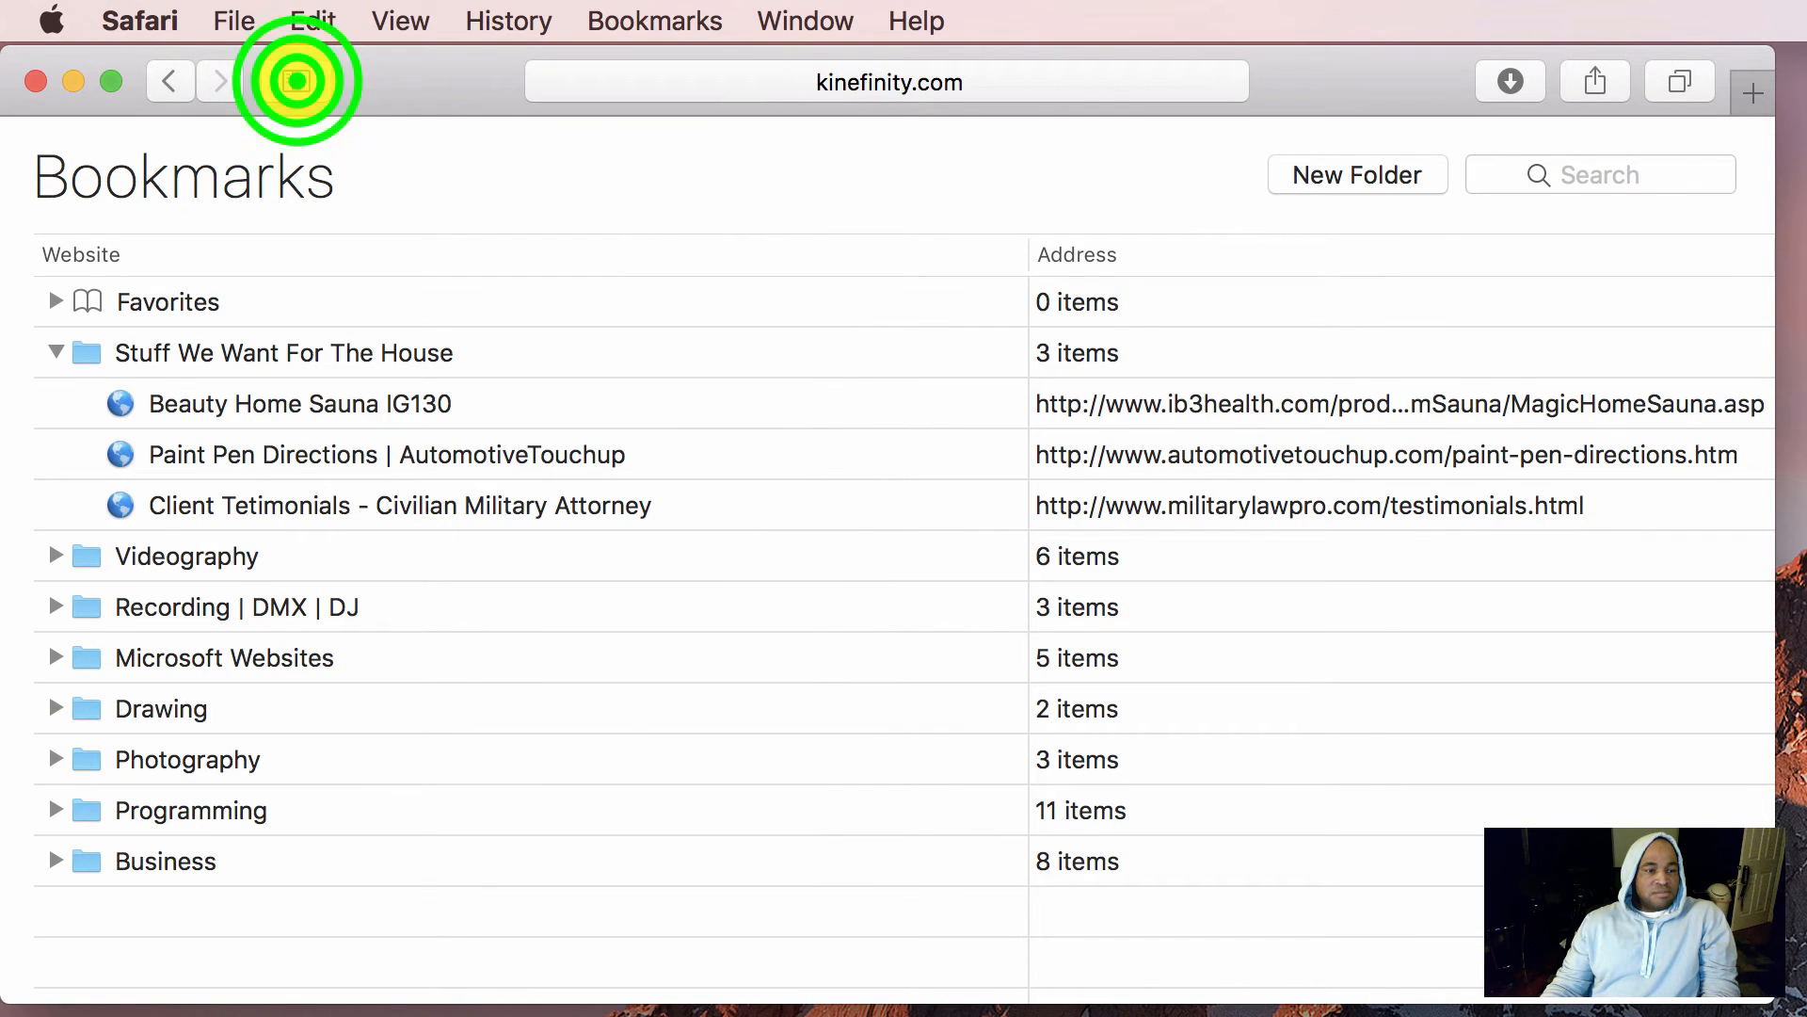
left_click(296, 81)
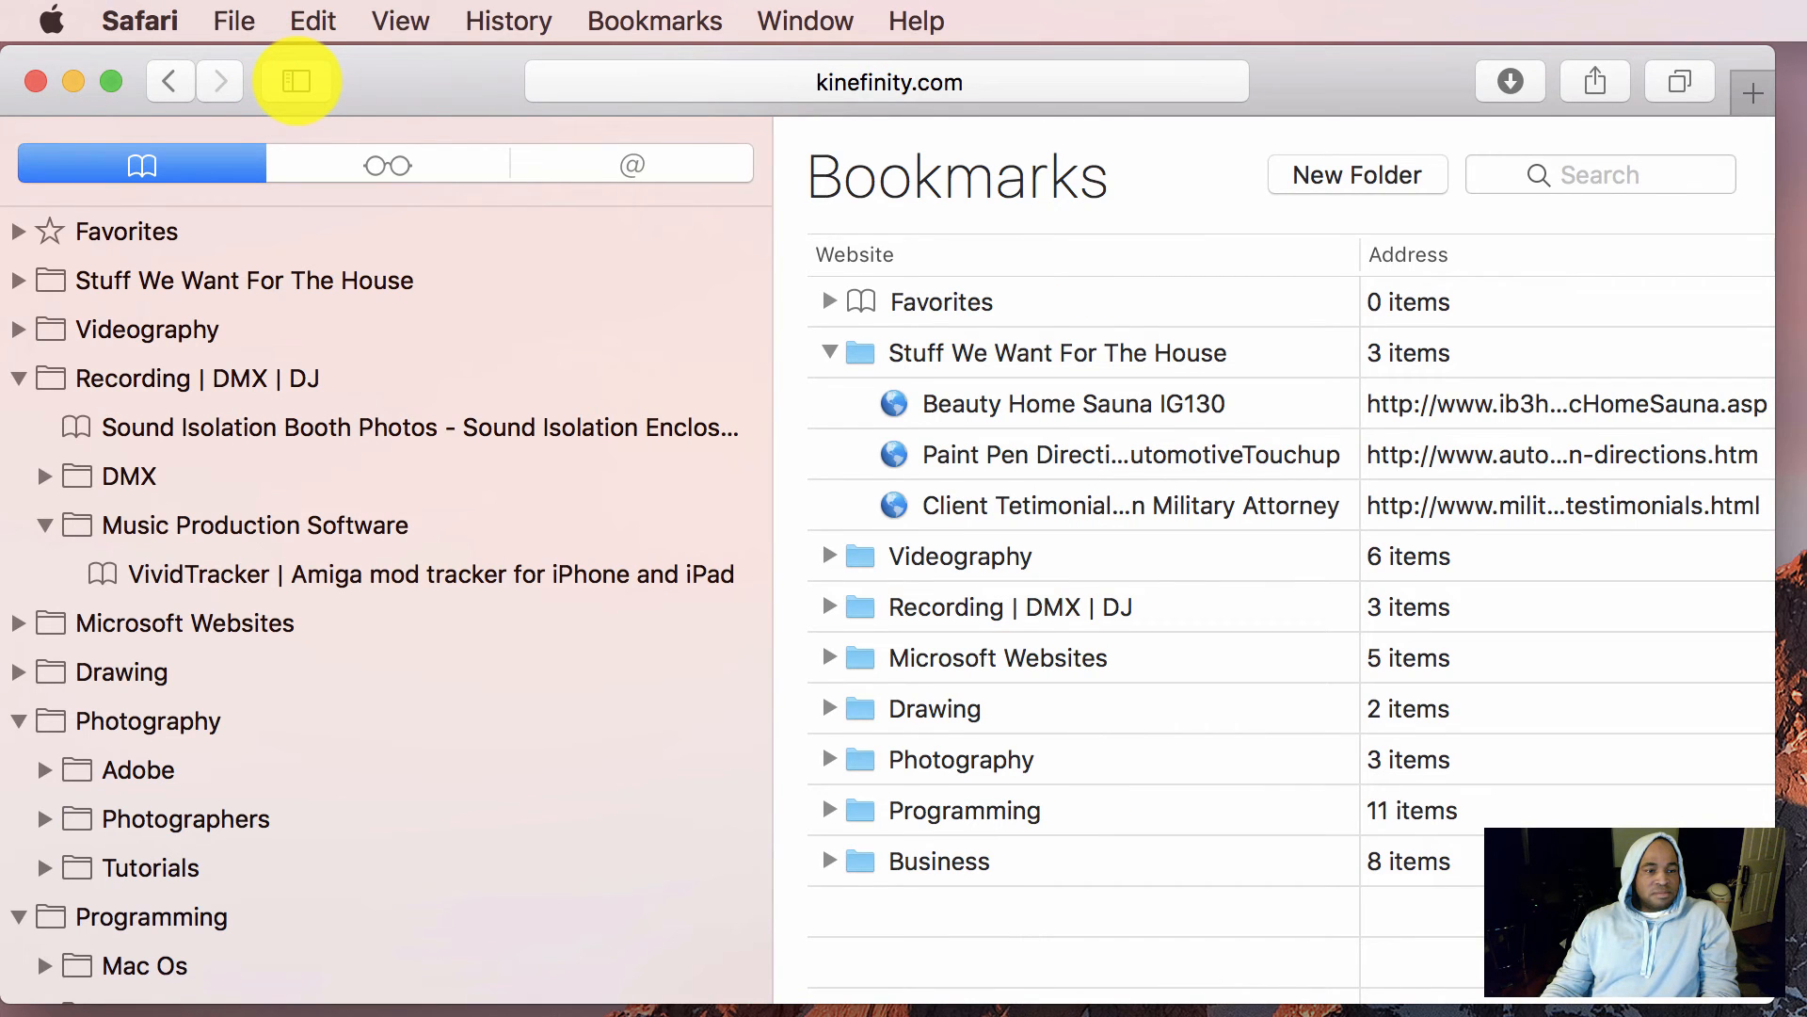
left_click(297, 81)
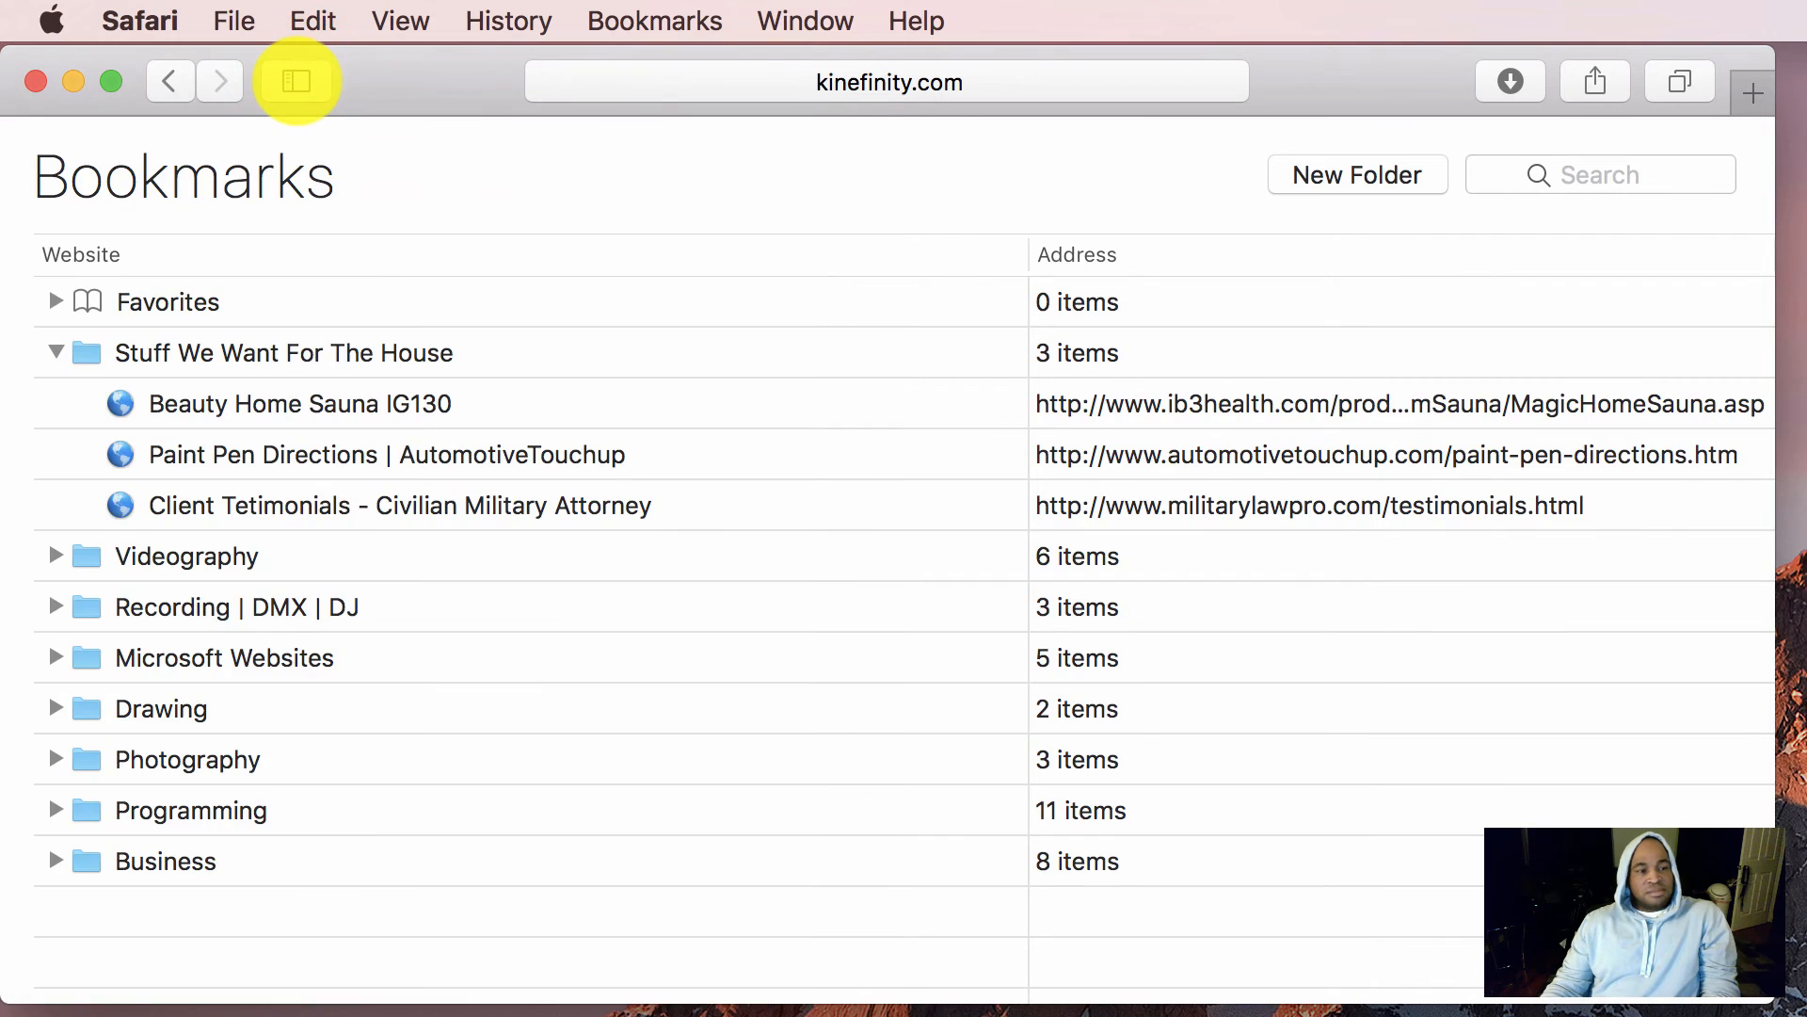